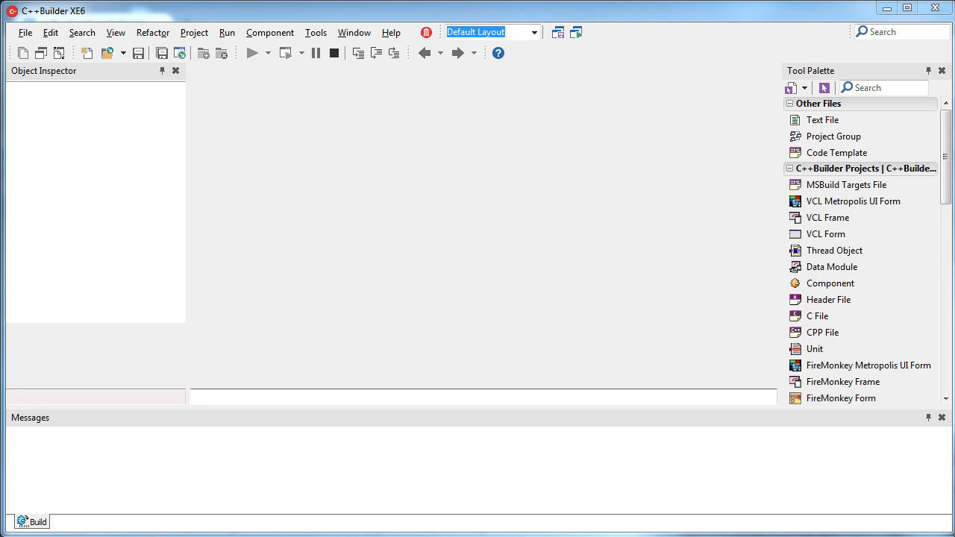
{"action": "mouse_move", "coordinate": [738, 382]}
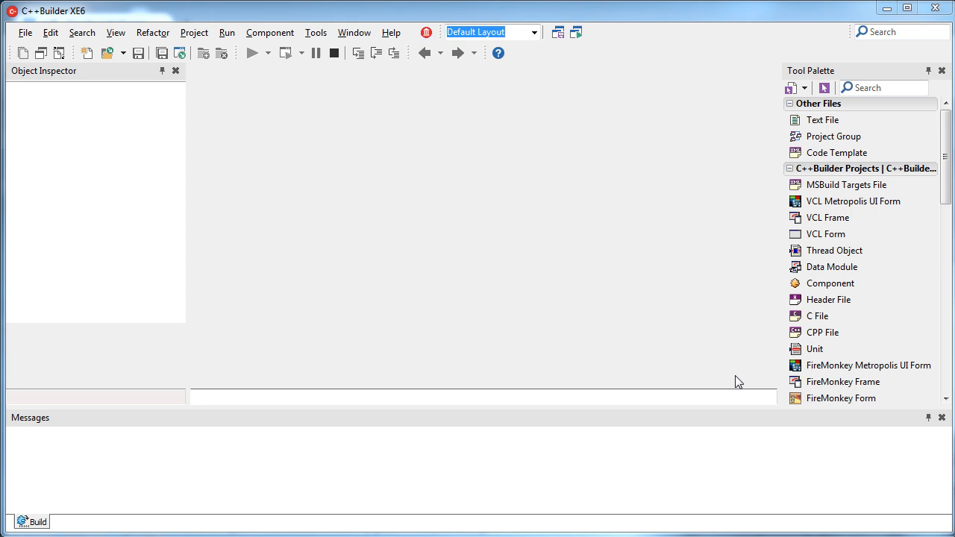
Create a VCL Forms Application with a TEdit and a TButton captioned 'Hash' on Form1.
{"action": "scroll", "scroll_direction": "down", "scroll_amount": 3}
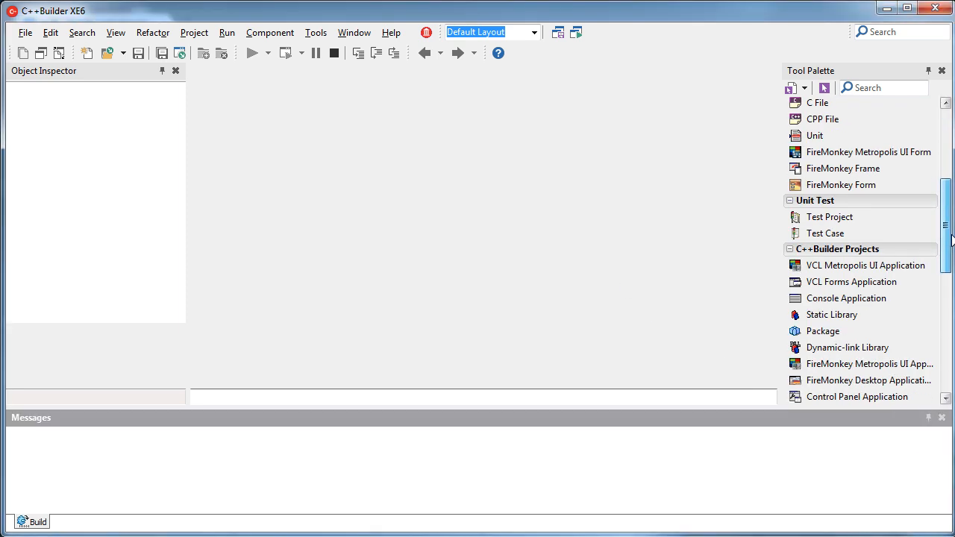
{"action": "double_click", "coordinate": [850, 282]}
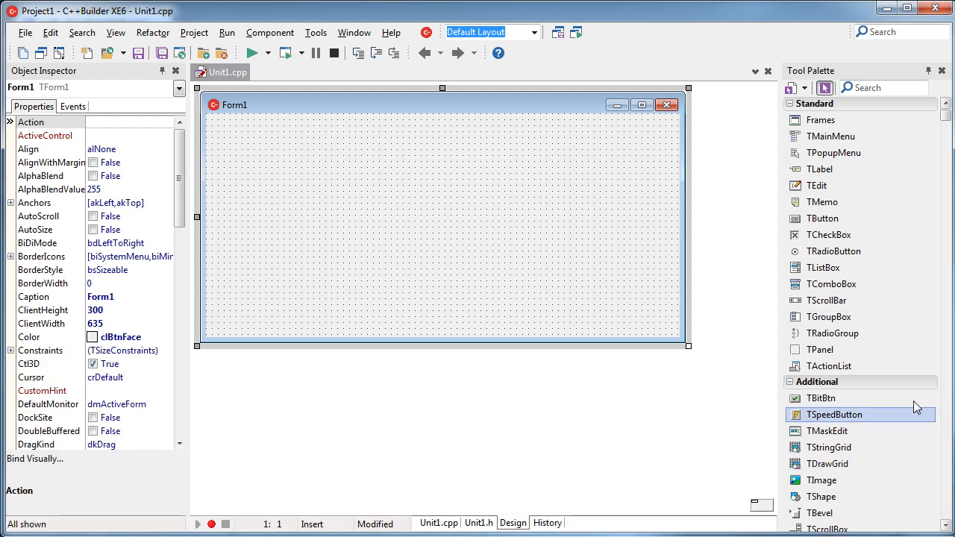
{"action": "left_click", "coordinate": [262, 200]}
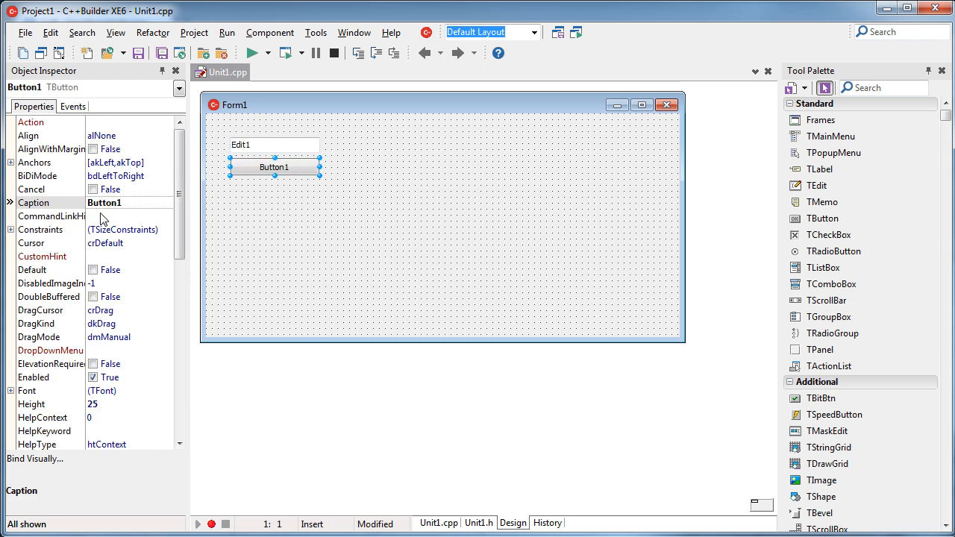
{"action": "type", "text": "Hash"}
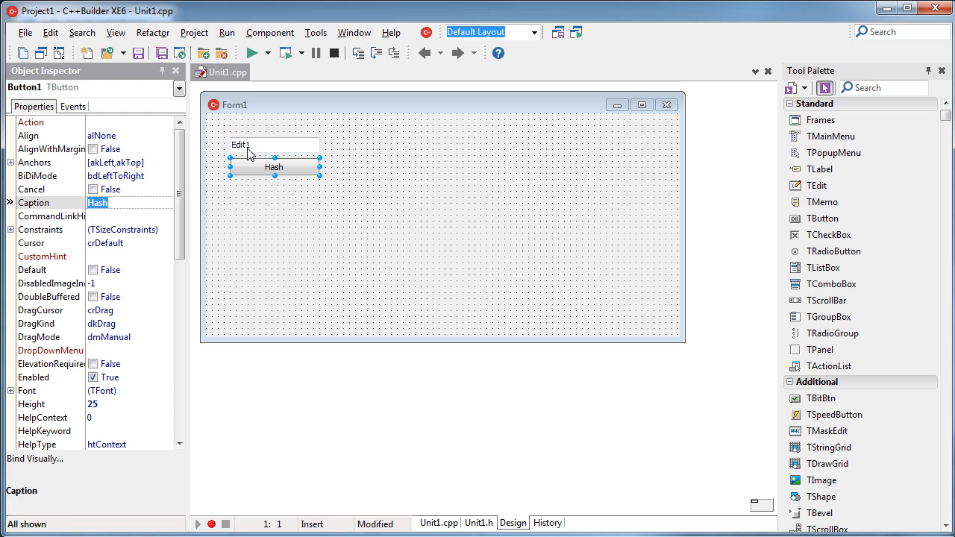
{"action": "left_click", "coordinate": [240, 144]}
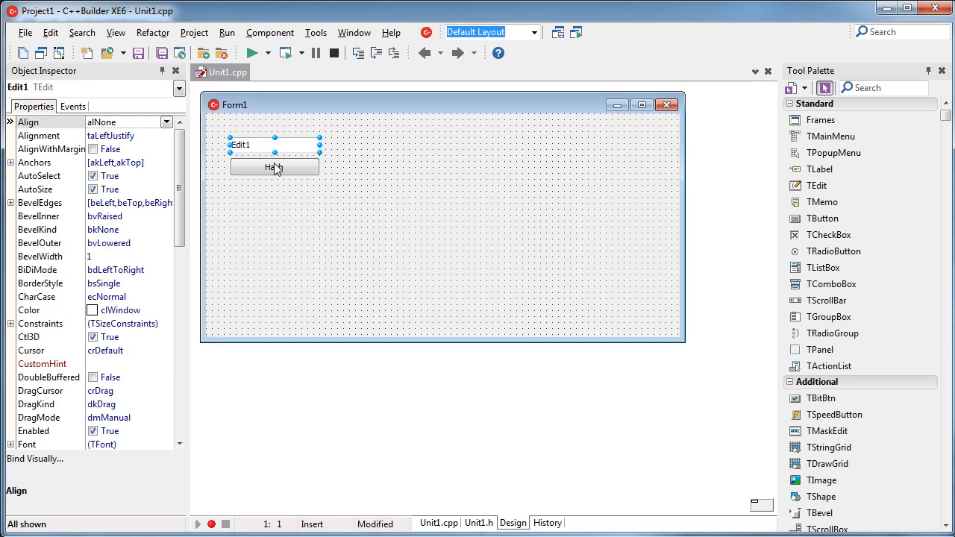
Generate Button1Click and add #include <idhashmessagedigest.hpp> to Unit1.cpp.
{"action": "double_click", "coordinate": [275, 167]}
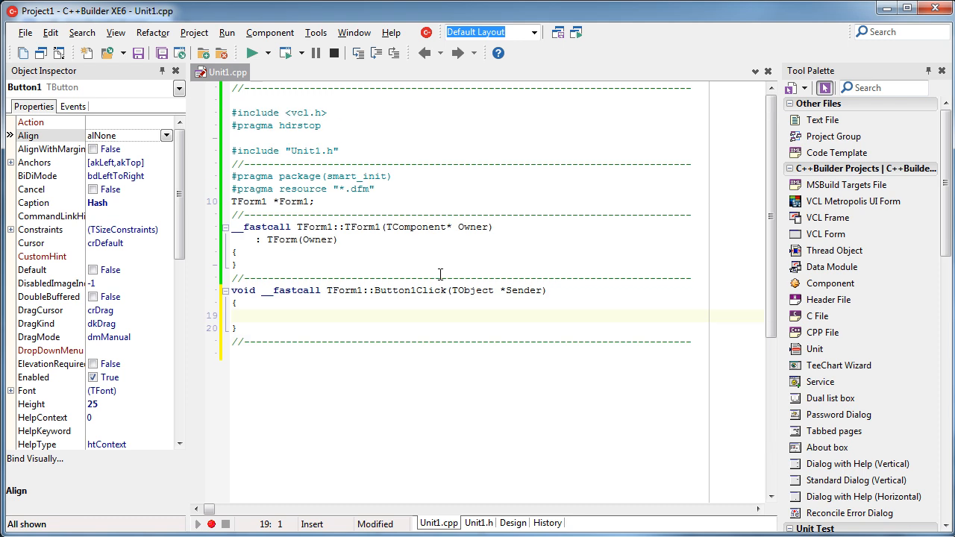
{"action": "mouse_move", "coordinate": [359, 152]}
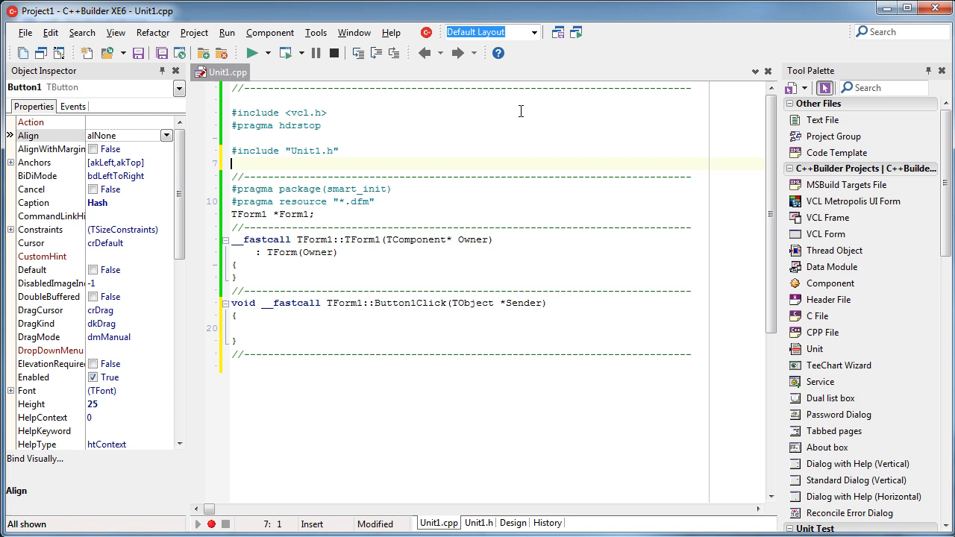
{"action": "type", "text": "#"}
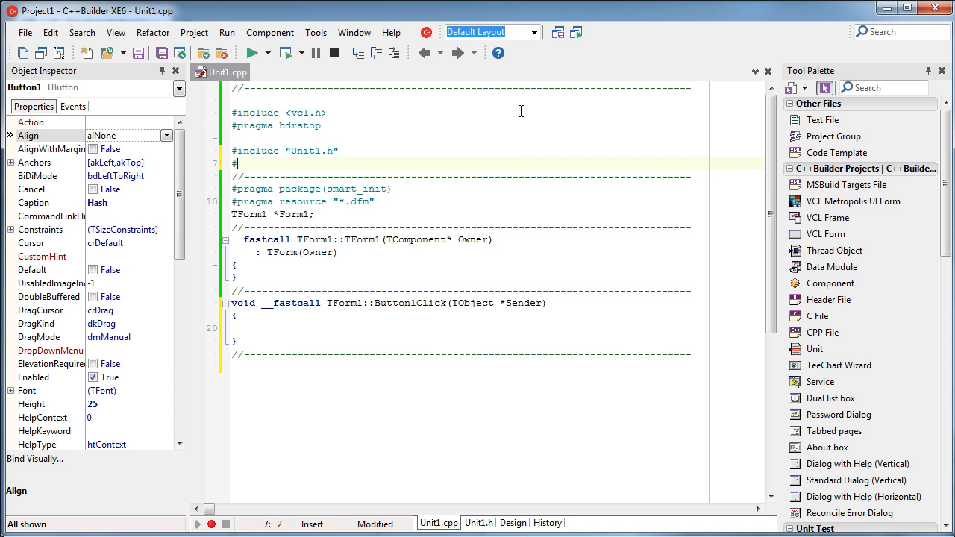
{"action": "type", "text": "in"}
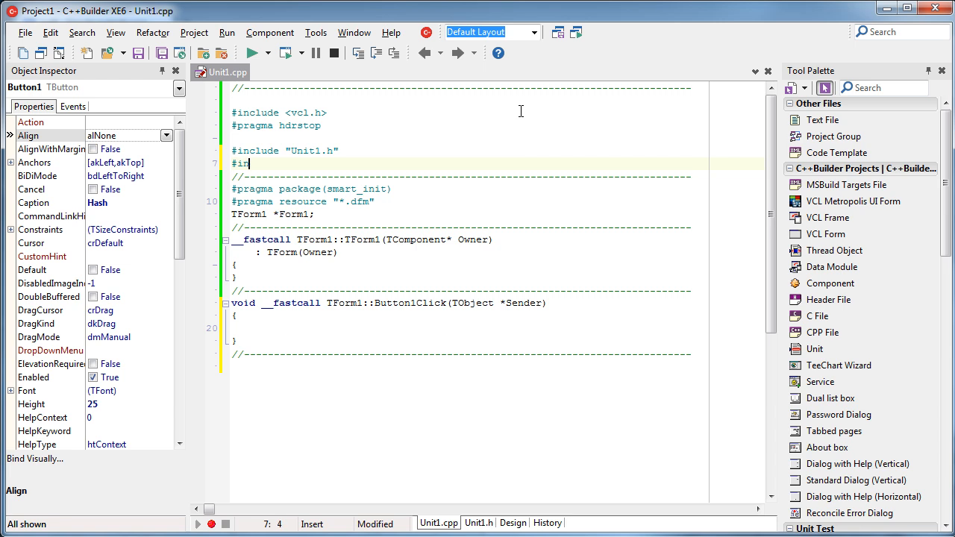
{"action": "type", "text": "clude <"}
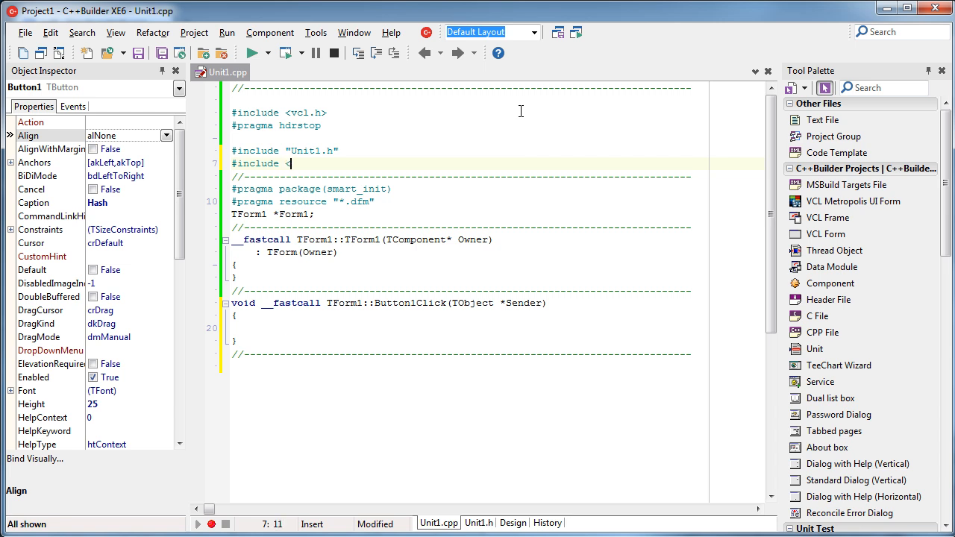
{"action": "type", "text": "id"}
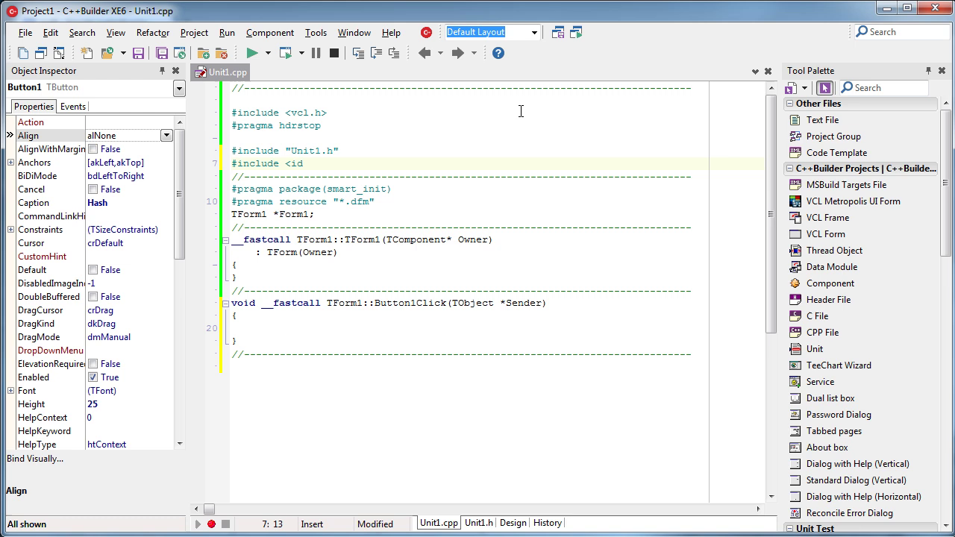
{"action": "type", "text": "hash"}
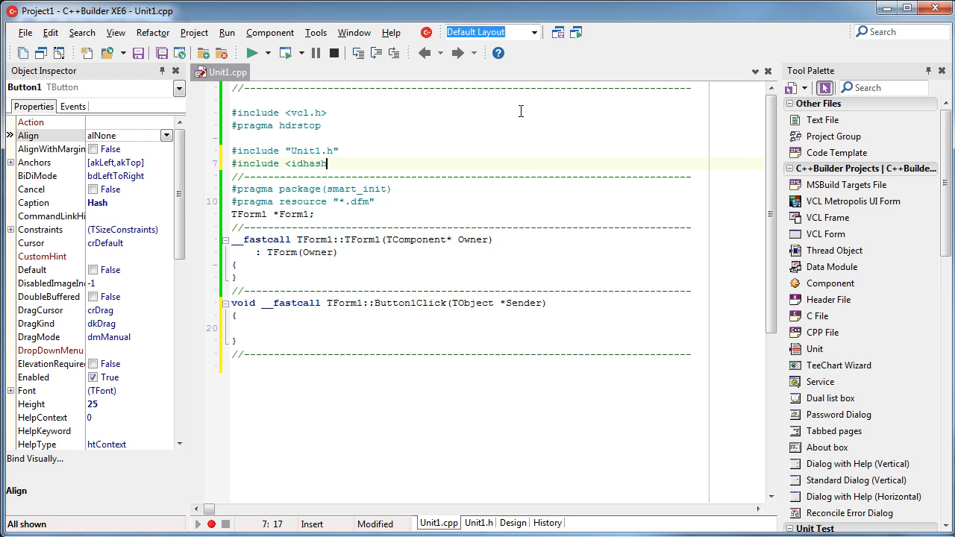
{"action": "type", "text": "messagedi"}
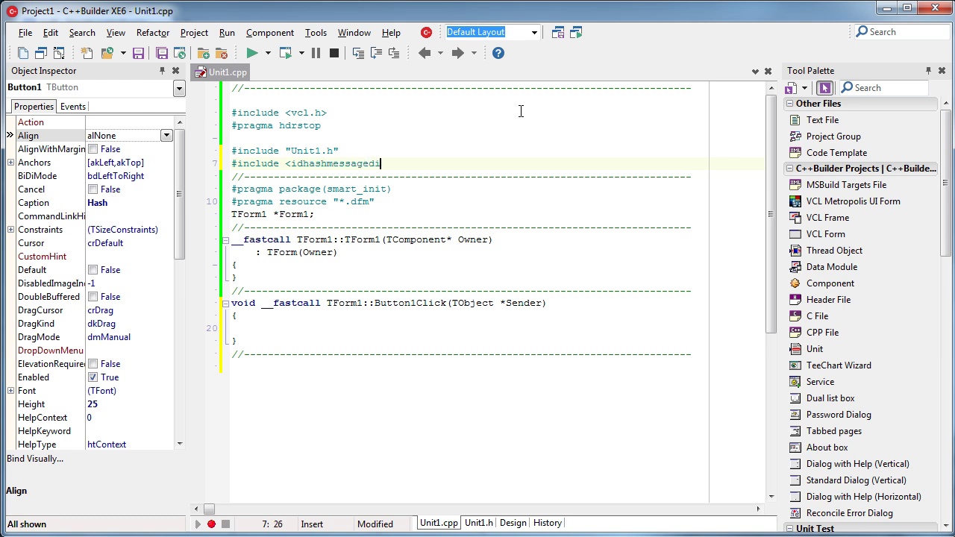
{"action": "type", "text": "isges"}
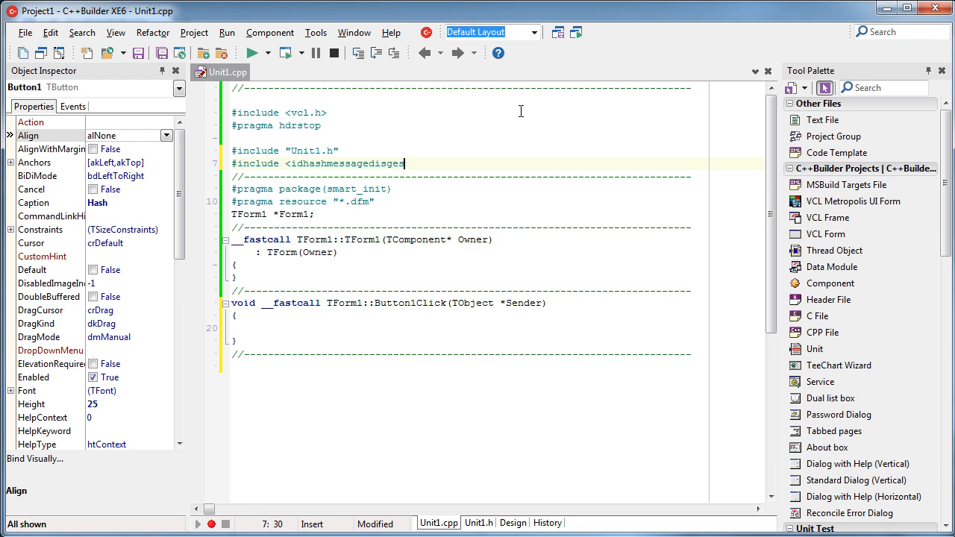
{"action": "type", "text": "."}
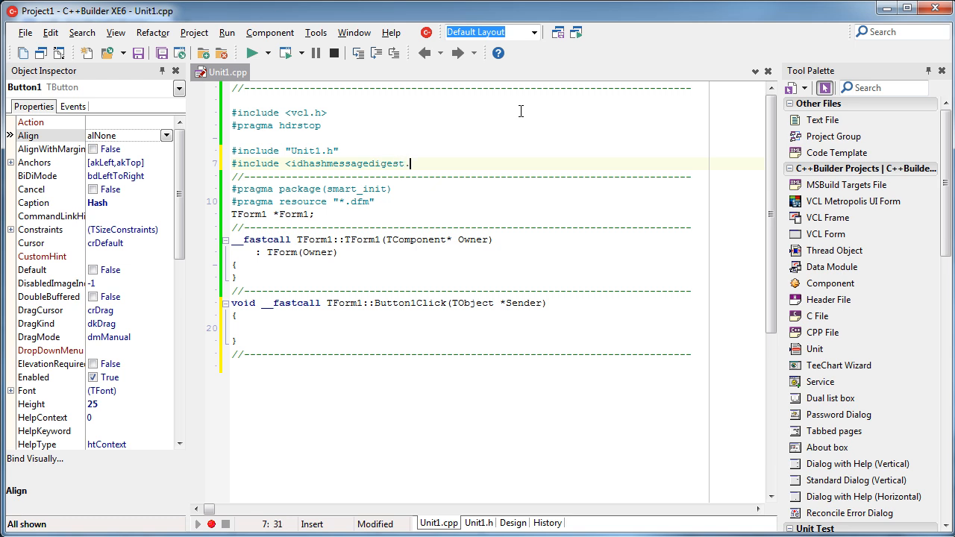
{"action": "type", "text": "hpp>"}
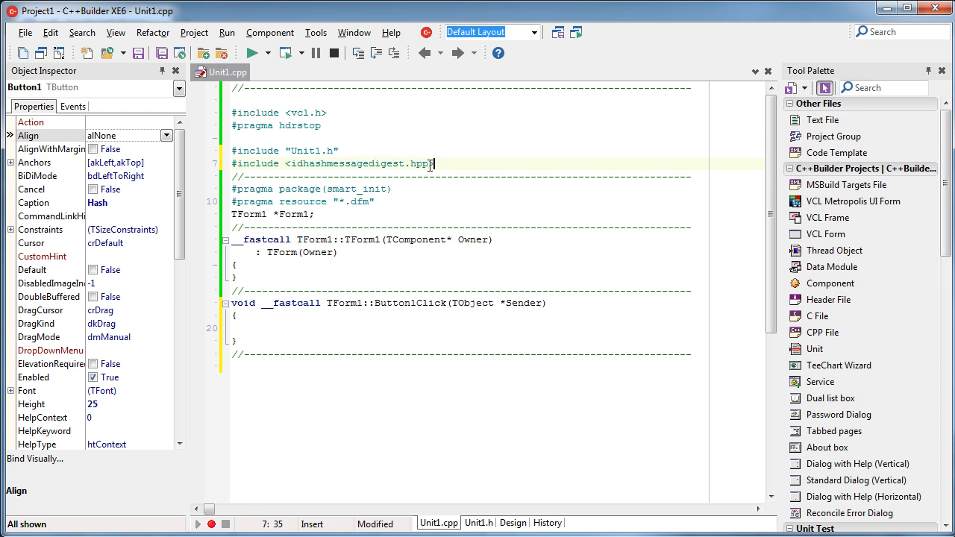
{"action": "mouse_move", "coordinate": [457, 170]}
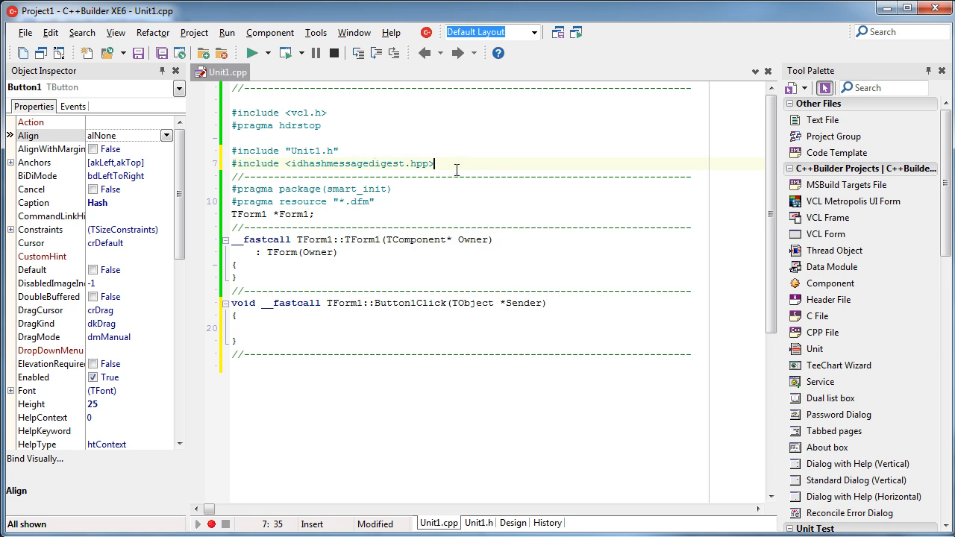
In Button1Click declare TIdHashMessageDigest5* md5 = new TIdHashMessageDigest5 and delete md5 afterwards.
{"action": "left_click", "coordinate": [233, 328]}
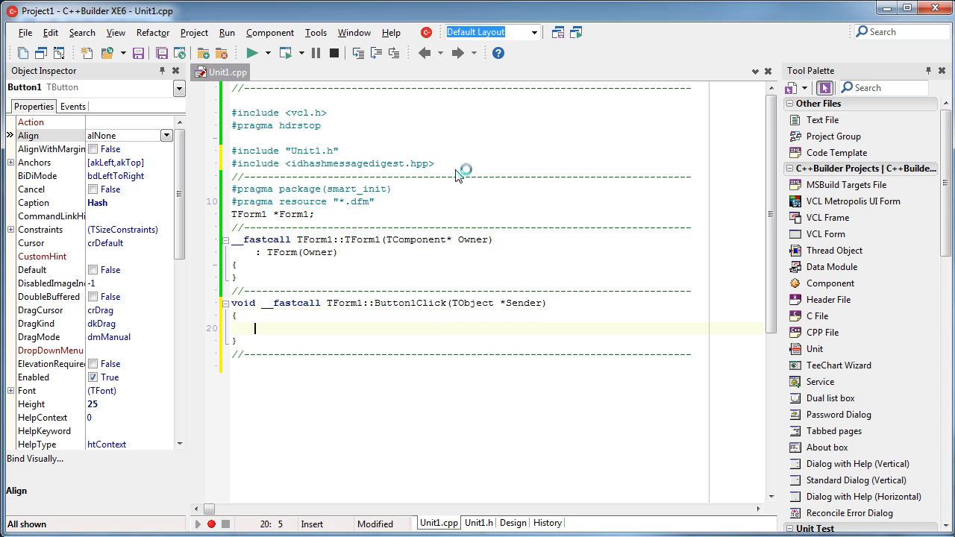
{"action": "type", "text": "tid"}
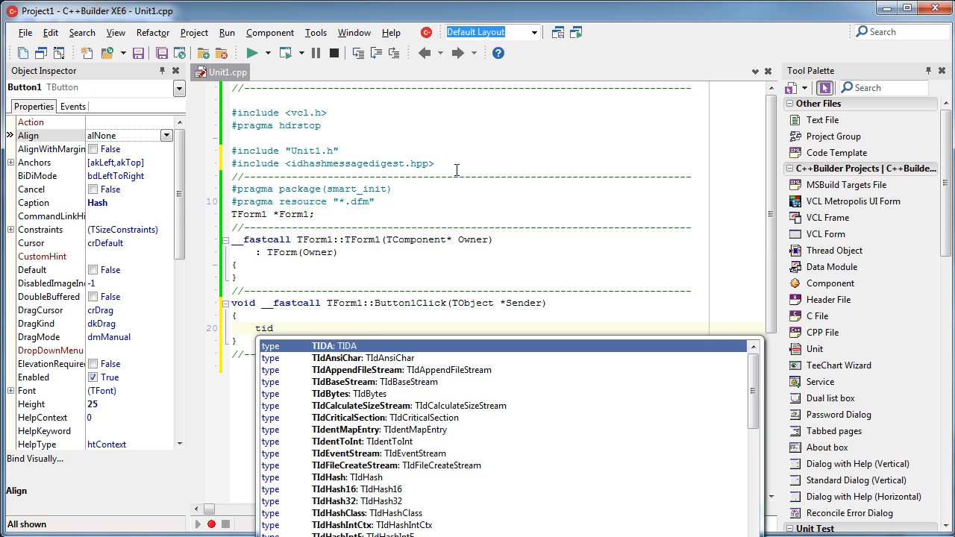
{"action": "type", "text": "has"}
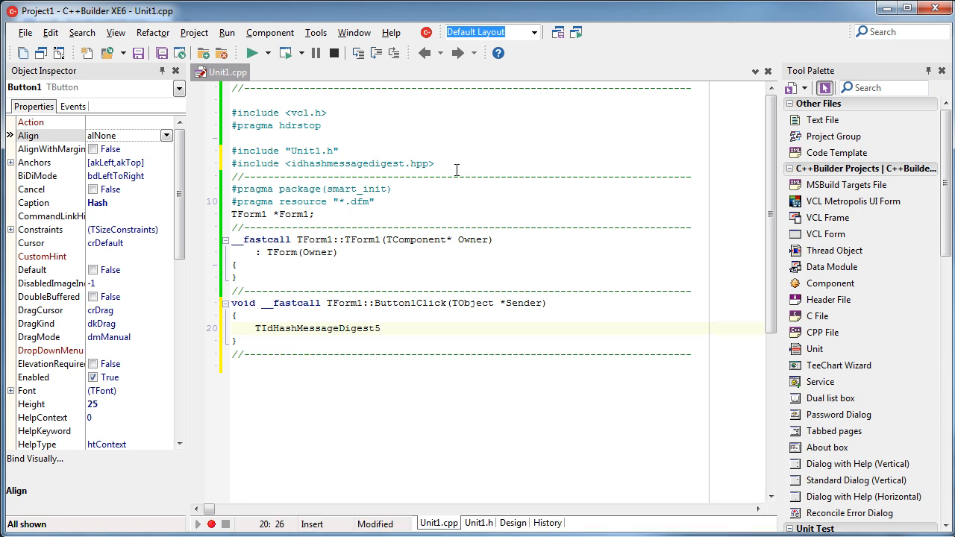
{"action": "type", "text": "*"}
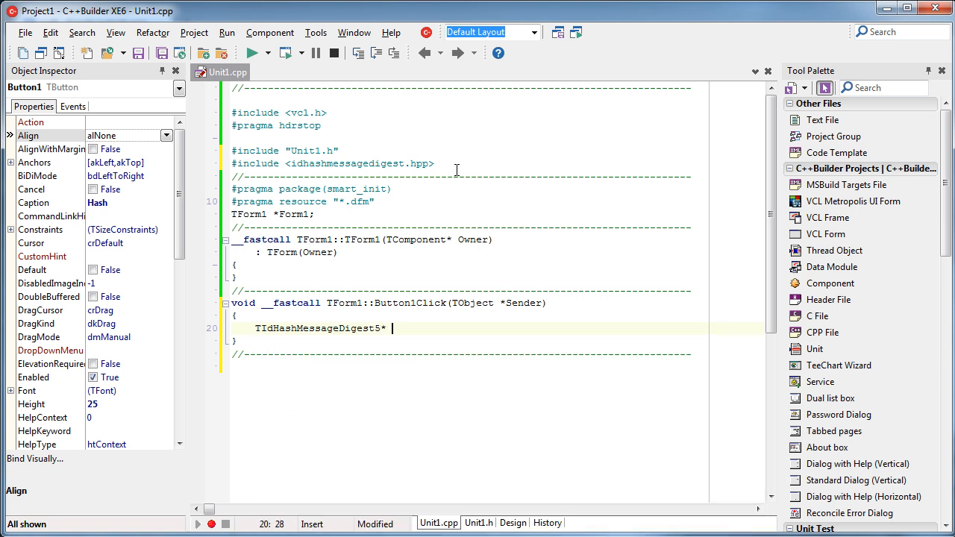
{"action": "type", "text": "md5 = new"}
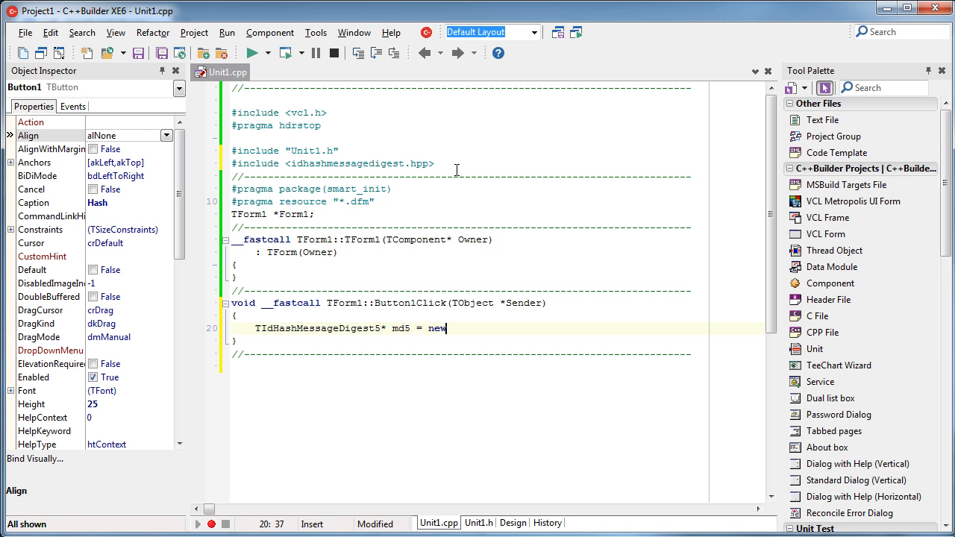
{"action": "type", "text": "t"}
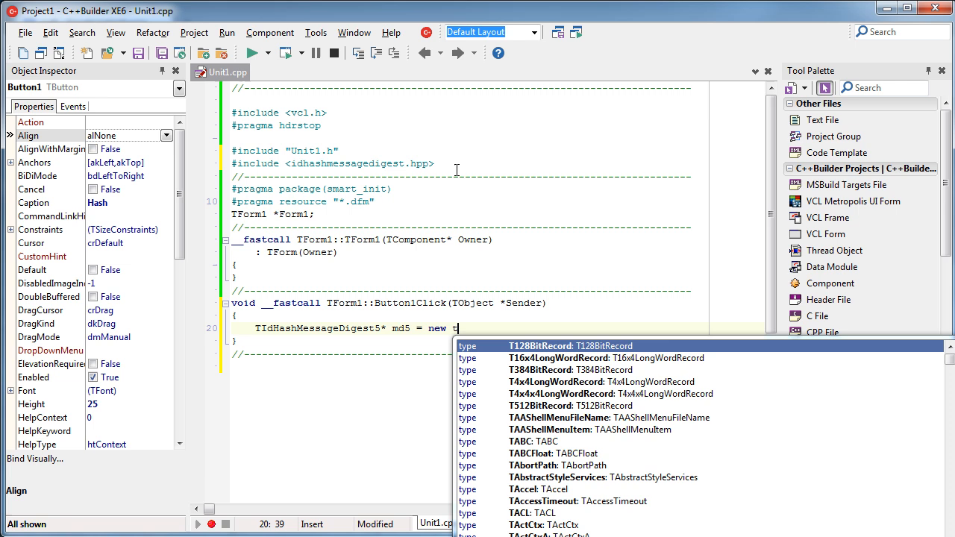
{"action": "type", "text": "idh"}
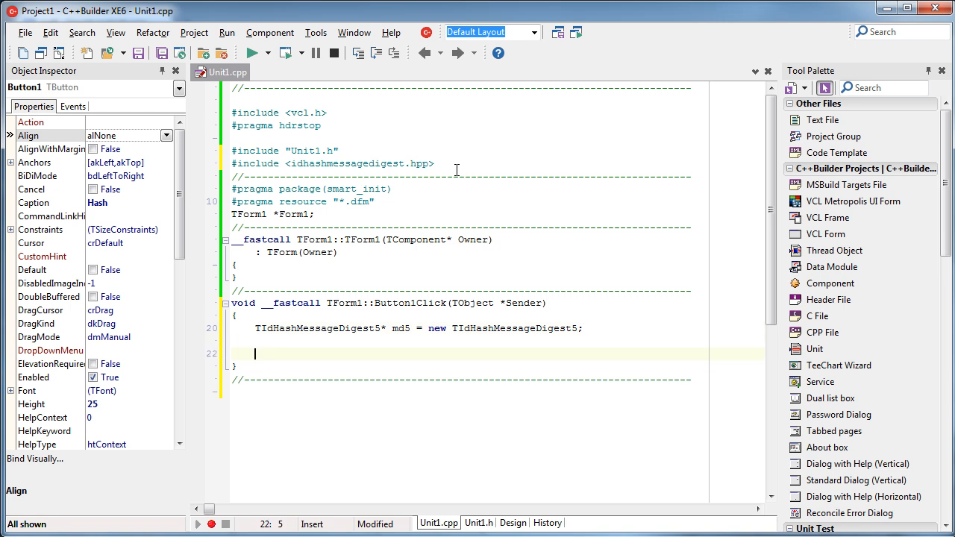
{"action": "type", "text": "delete md5;"}
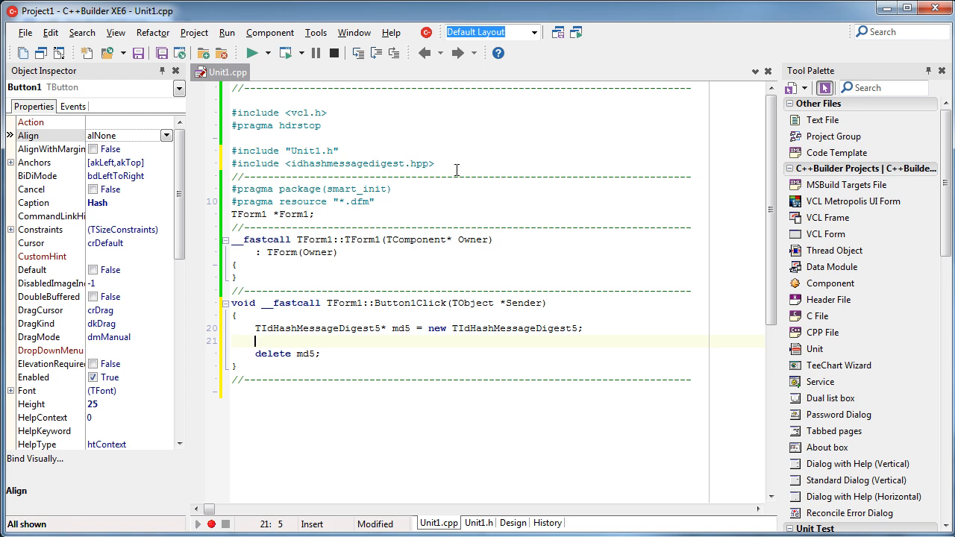
Widen the Edit2 box on the form and return to the handler code.
{"action": "left_click", "coordinate": [514, 523]}
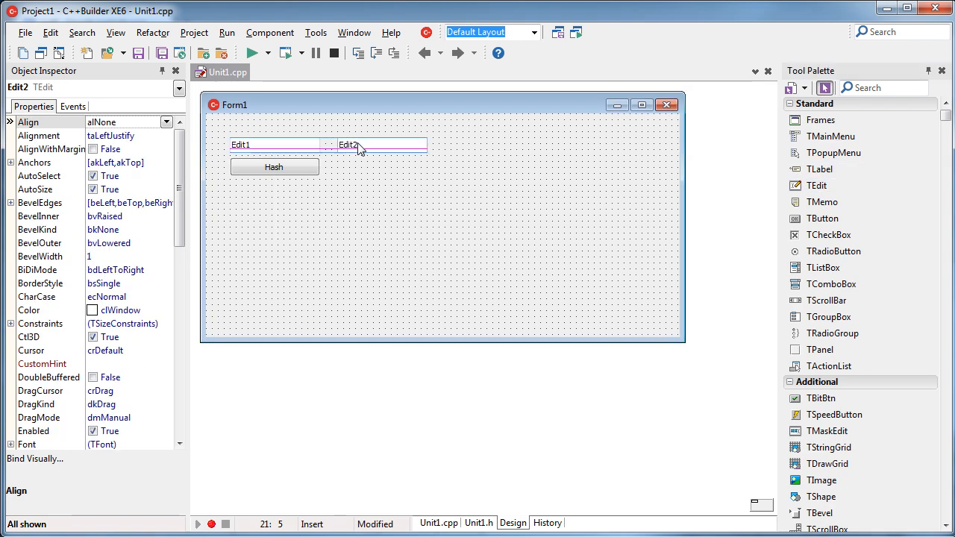
{"action": "left_click_drag", "start_coordinate": [433, 143], "coordinate": [576, 143]}
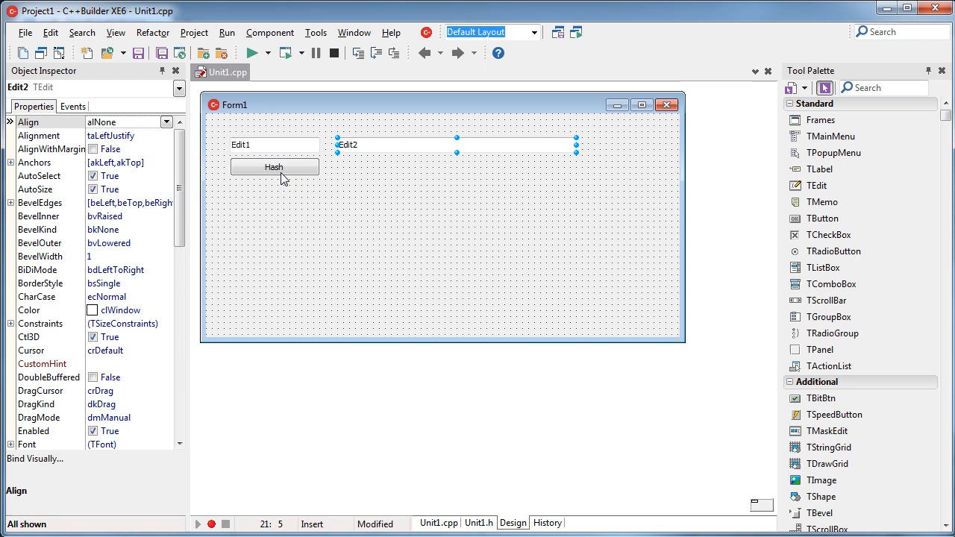
{"action": "double_click", "coordinate": [274, 166]}
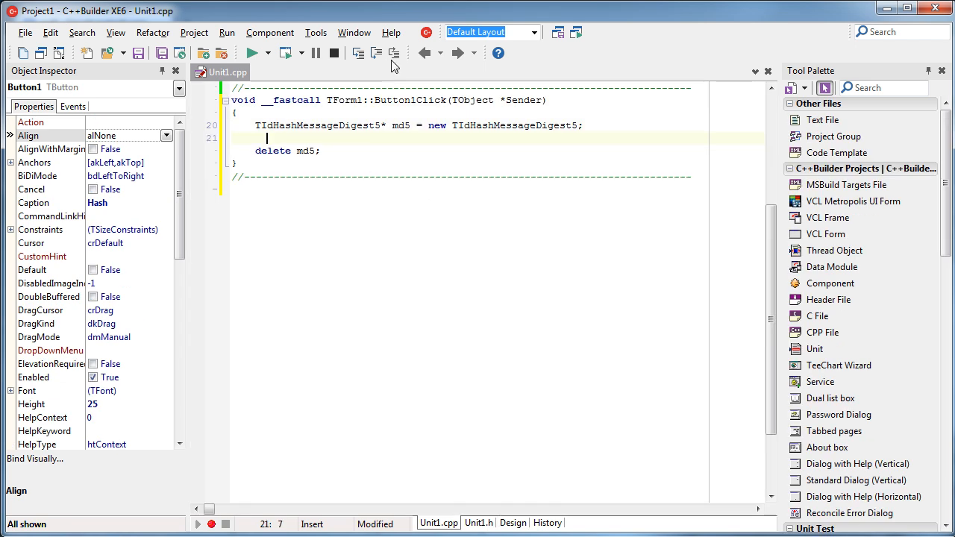
Write Edit2->Text = md5->HashStringAsHex(Edit1->Text); in the handler.
{"action": "type", "text": "Edit2->Text ="}
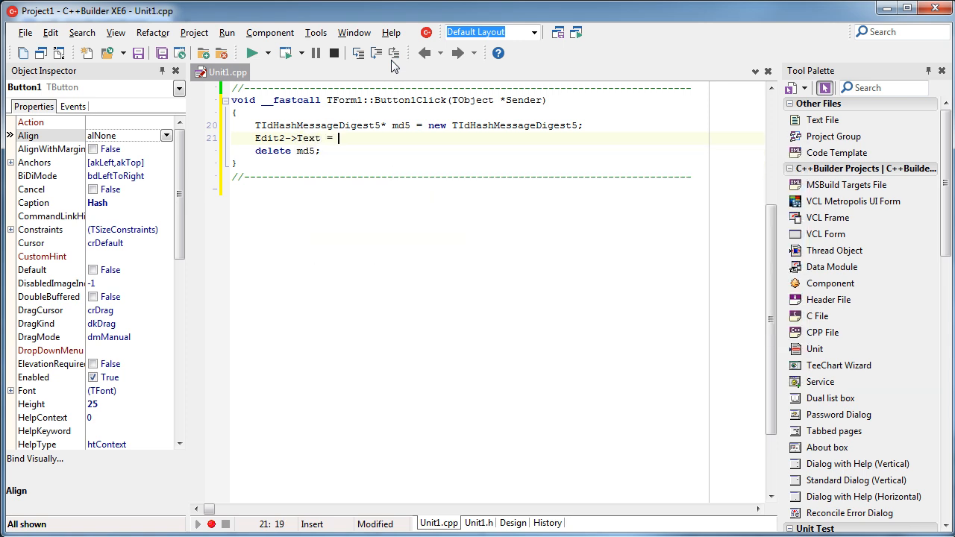
{"action": "type", "text": "md5->"}
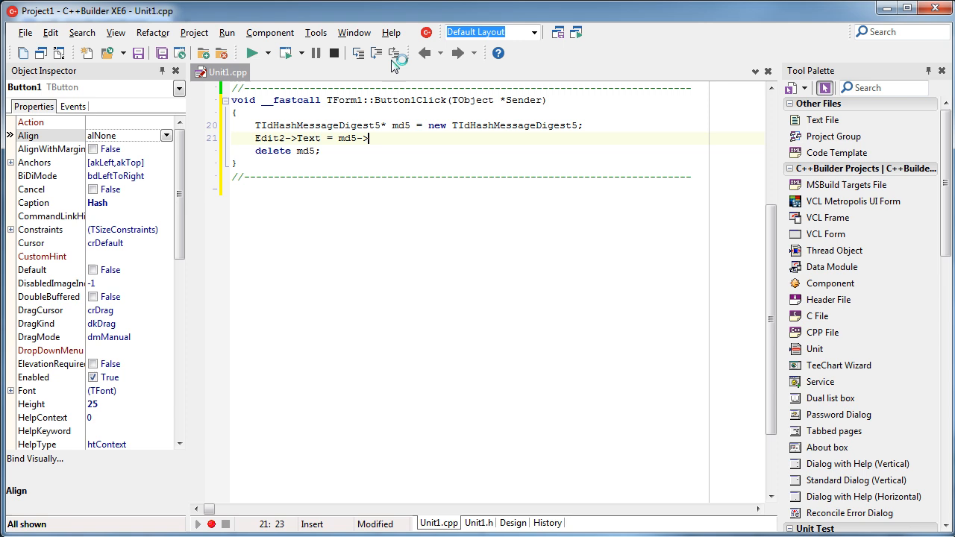
{"action": "type", "text": ">"}
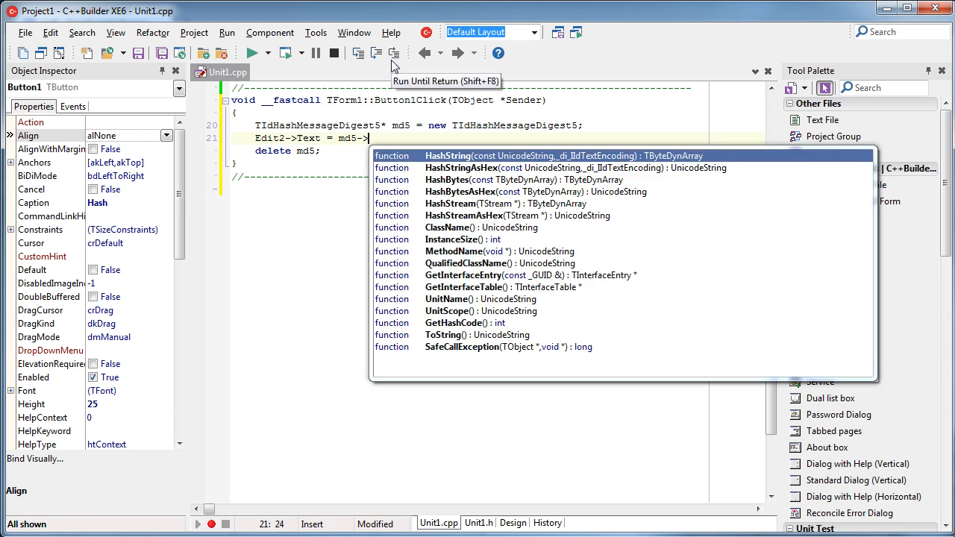
{"action": "type", "text": "has"}
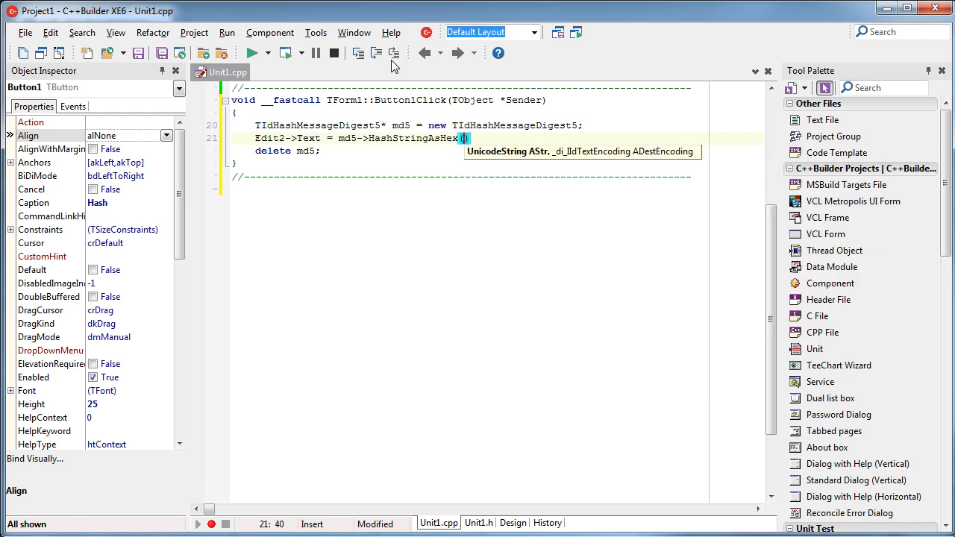
{"action": "type", "text": "Edit1->"}
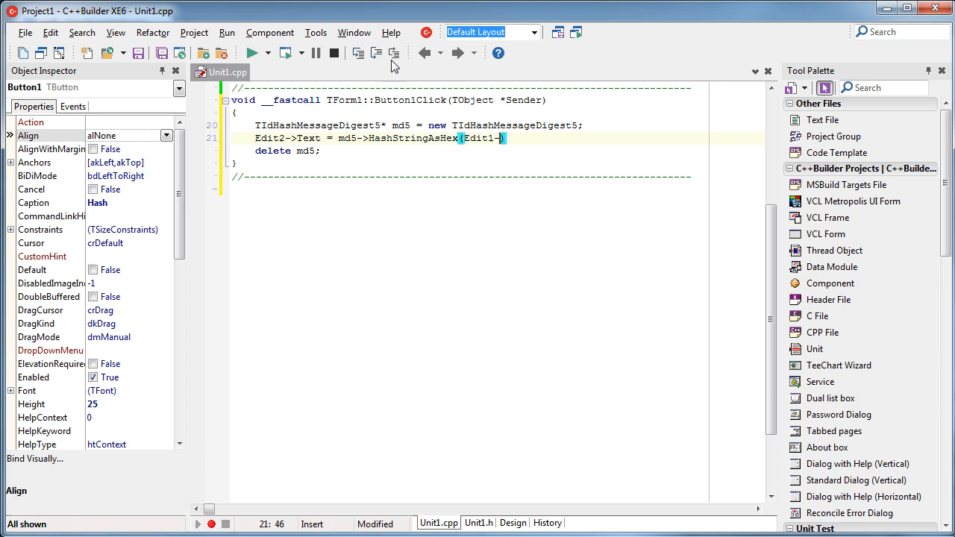
{"action": "type", "text": "te"}
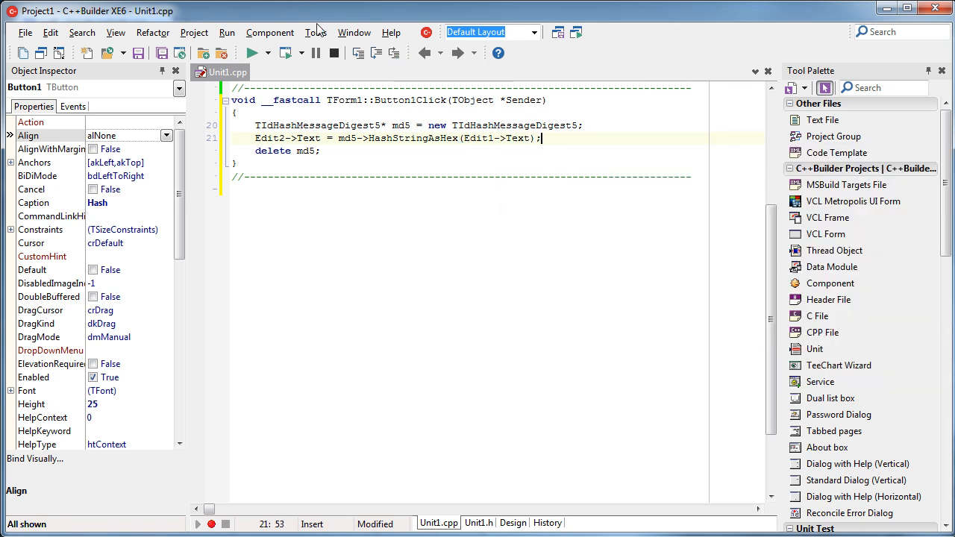
Build and run the project, then hash the first box's text with the Hash button.
{"action": "left_click", "coordinate": [253, 52]}
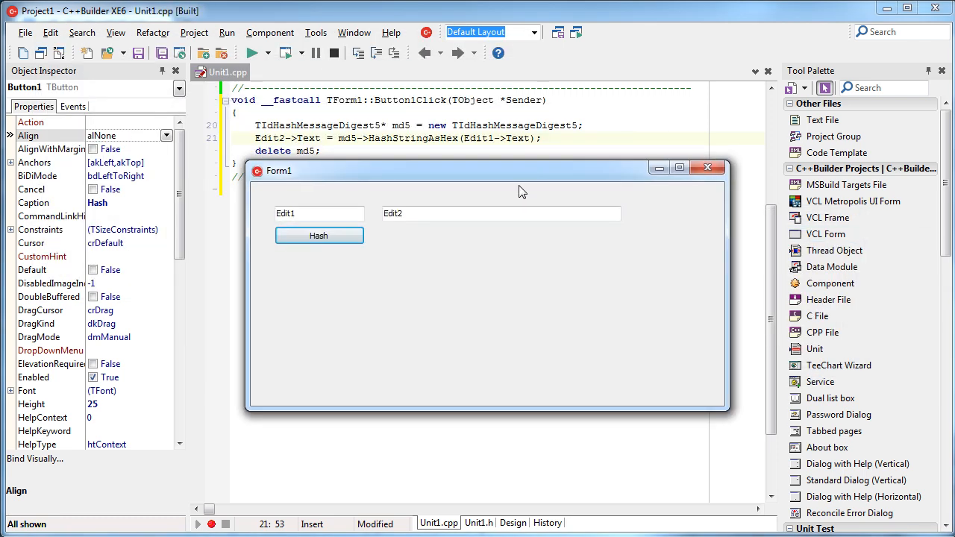
{"action": "left_click", "coordinate": [320, 236]}
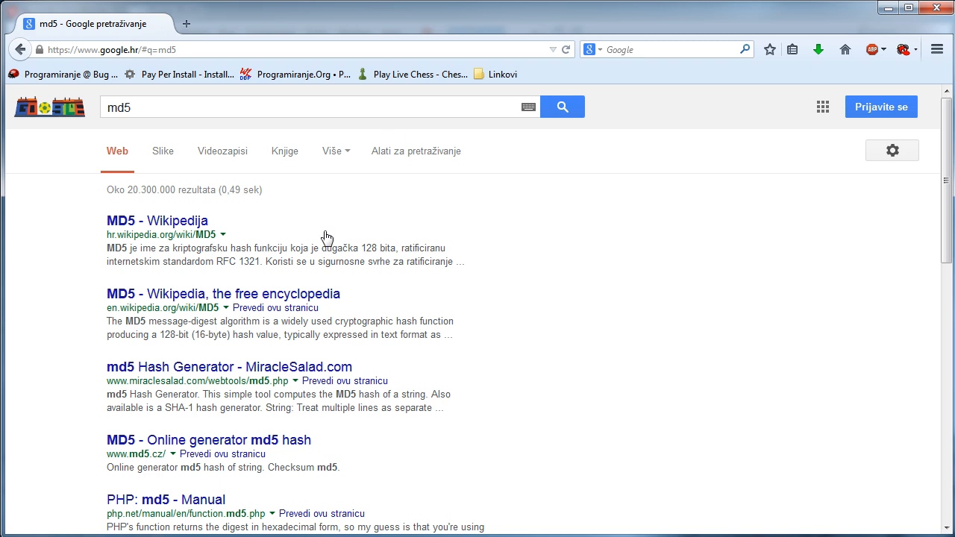
Hash 'Edit1' on md5.cz, confirm 7318efc5… matches the app's result, then close the app.
{"action": "left_click", "coordinate": [198, 108]}
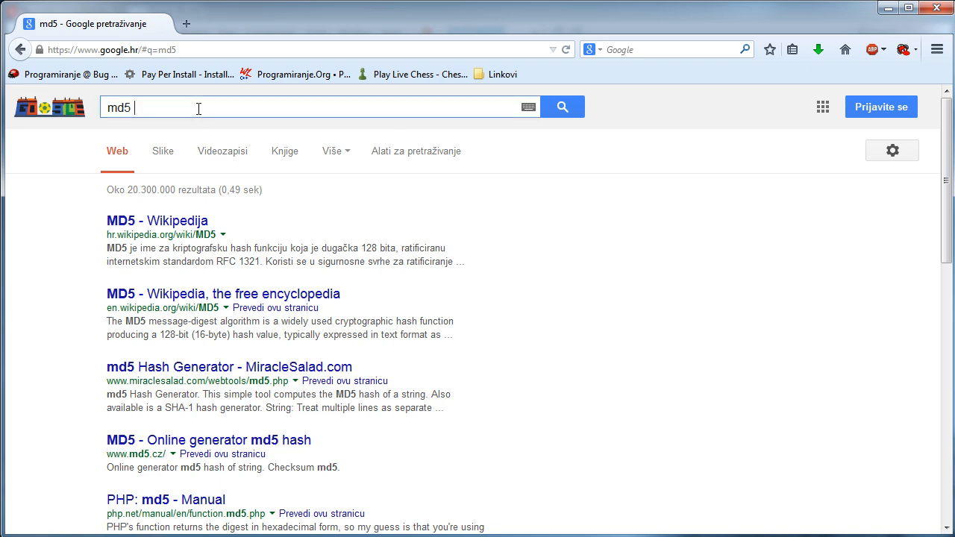
{"action": "type", "text": "online"}
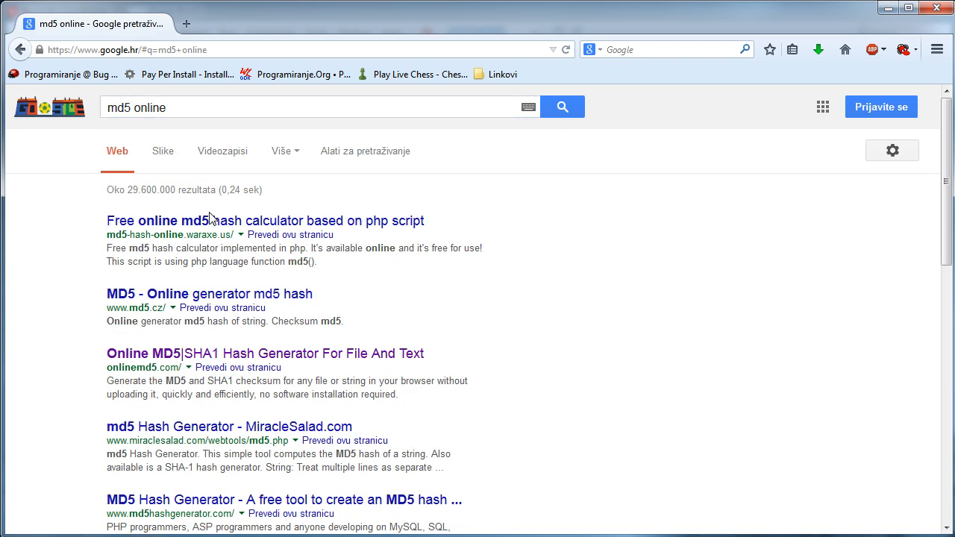
{"action": "mouse_move", "coordinate": [209, 293]}
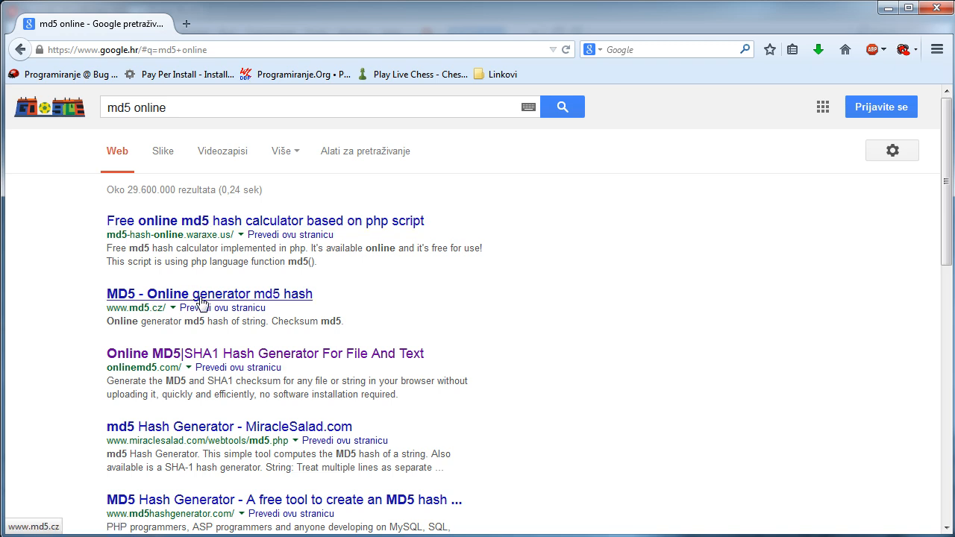
{"action": "left_click", "coordinate": [209, 294]}
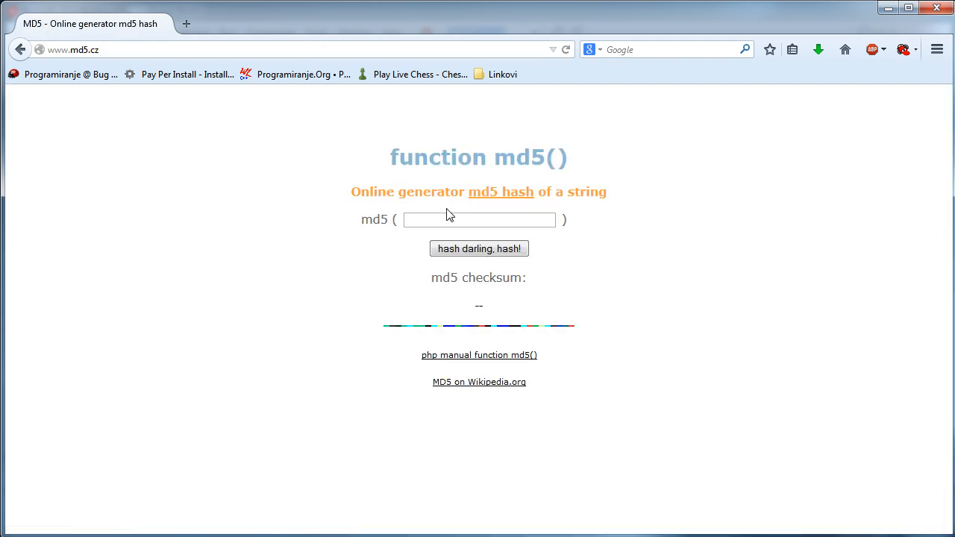
{"action": "type", "text": "Edit1"}
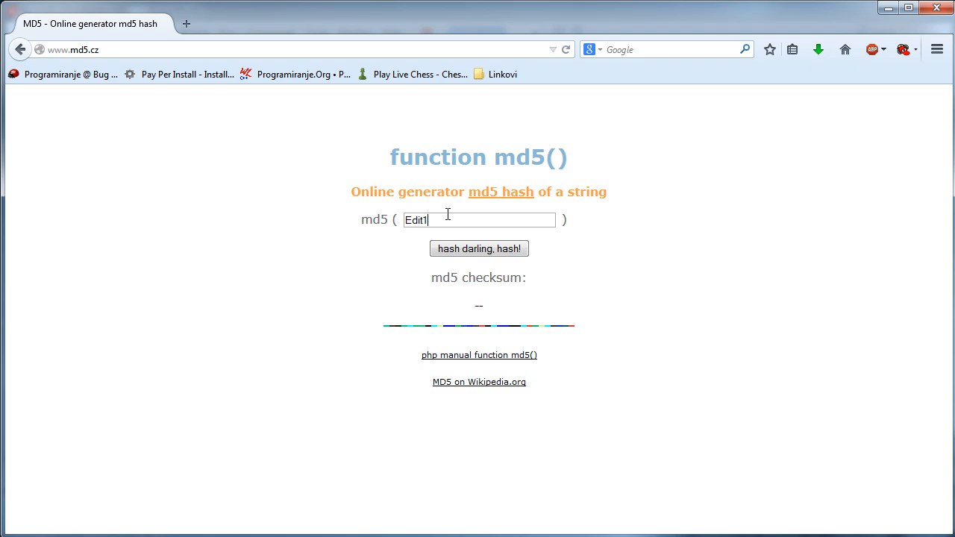
{"action": "left_click", "coordinate": [478, 248]}
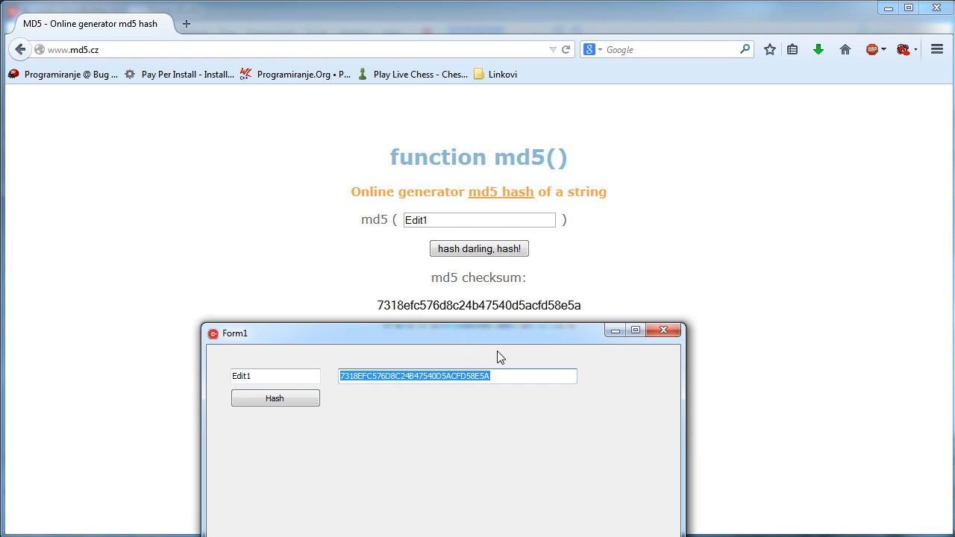
{"action": "mouse_move", "coordinate": [430, 342]}
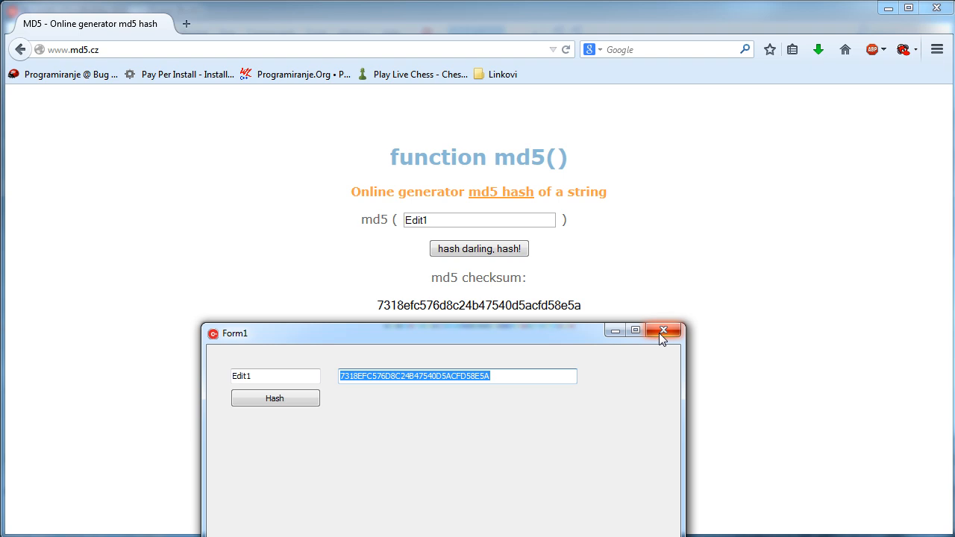
{"action": "left_click", "coordinate": [662, 332]}
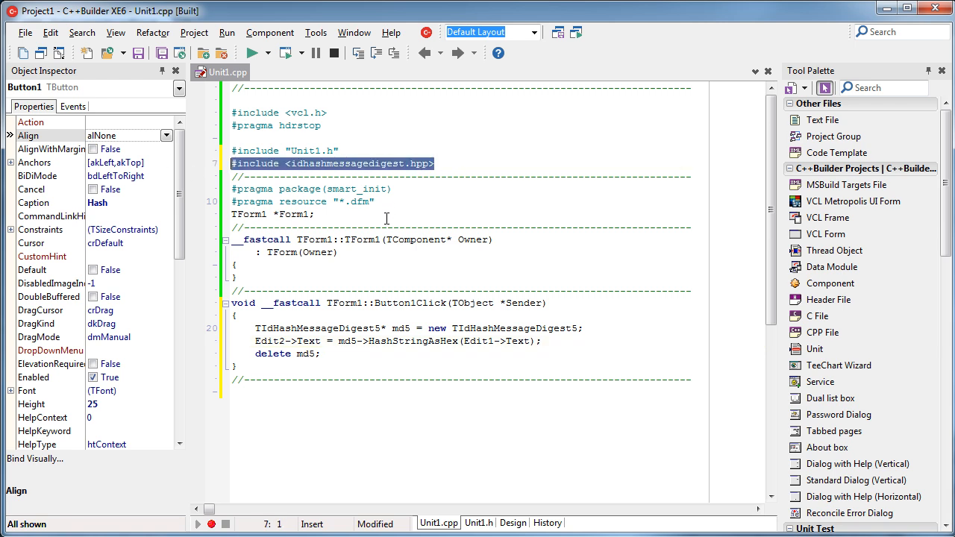
{"action": "mouse_move", "coordinate": [383, 185]}
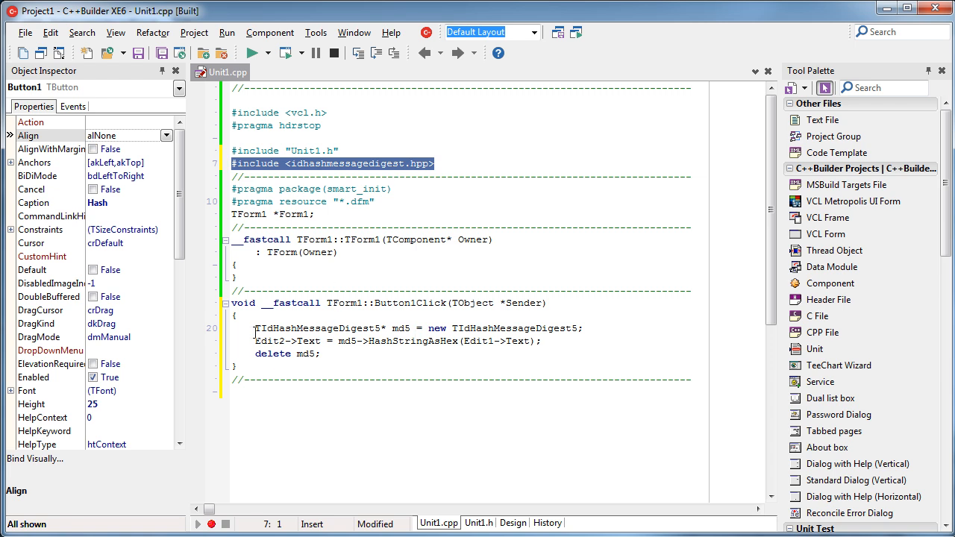
Add #include <idhashsha.hpp> below the existing include in Unit1.cpp.
{"action": "left_click", "coordinate": [409, 341]}
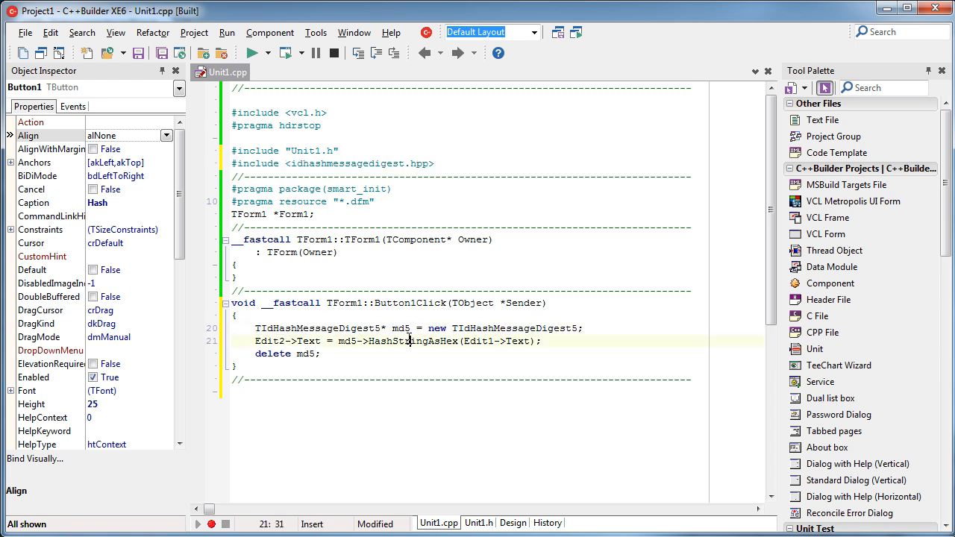
{"action": "double_click", "coordinate": [415, 340]}
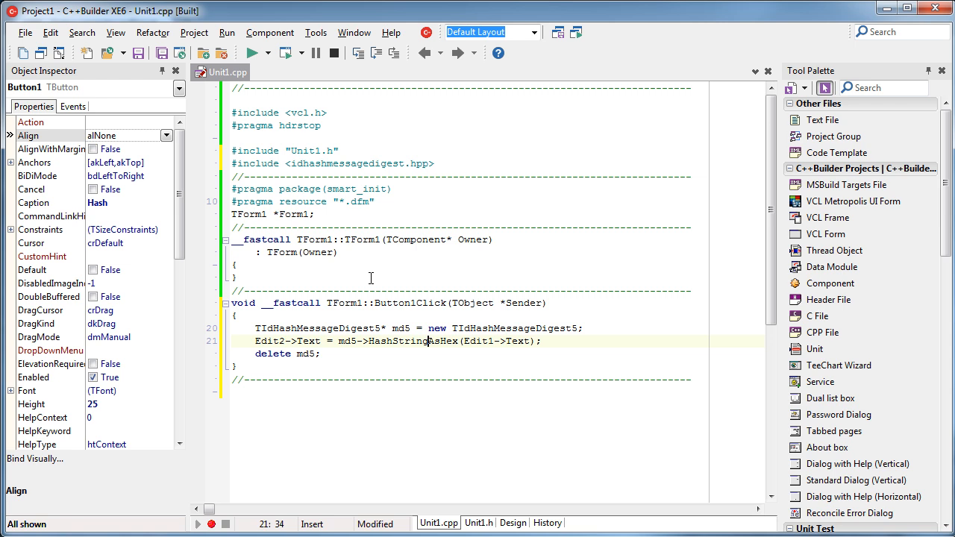
{"action": "left_click", "coordinate": [434, 163]}
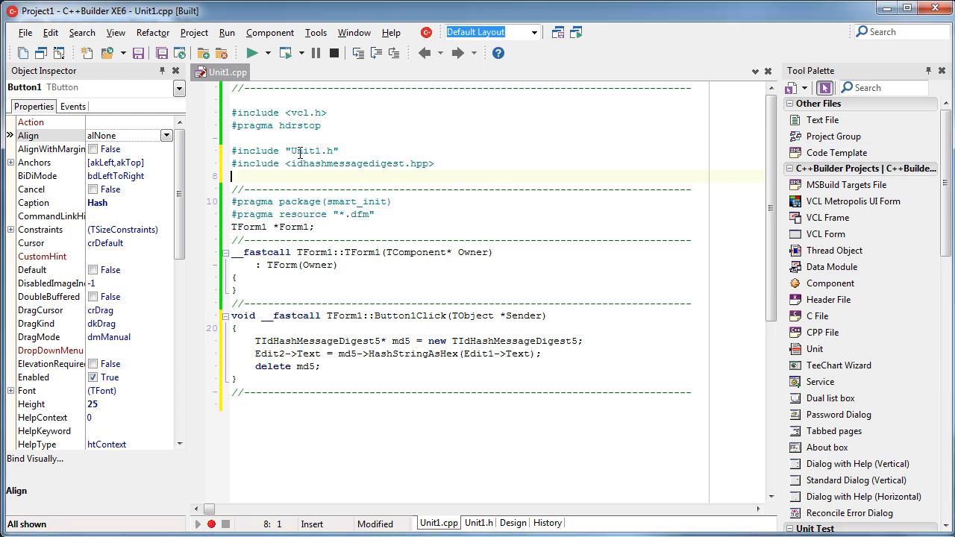
{"action": "type", "text": "#include <i"}
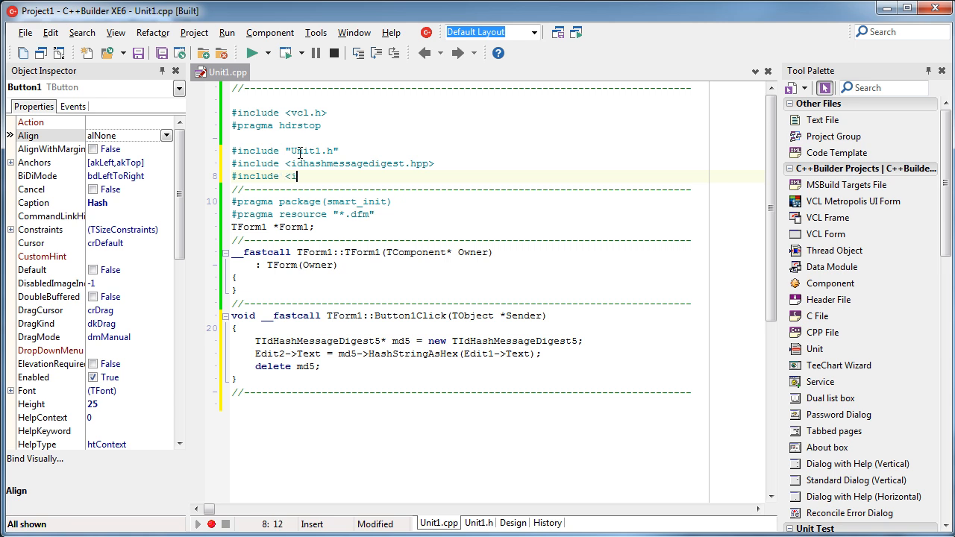
{"action": "type", "text": "dhash"}
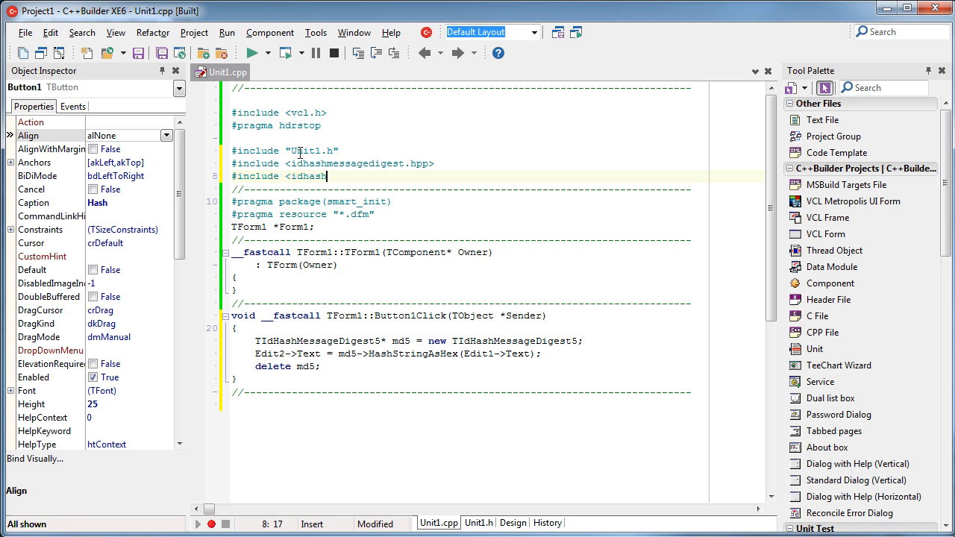
{"action": "type", "text": "sha"}
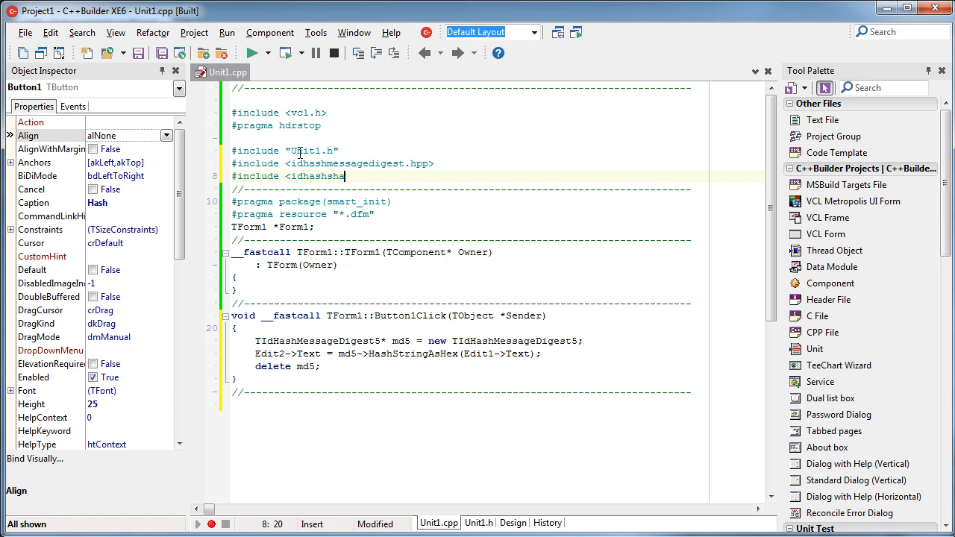
{"action": "type", "text": ".hpp>"}
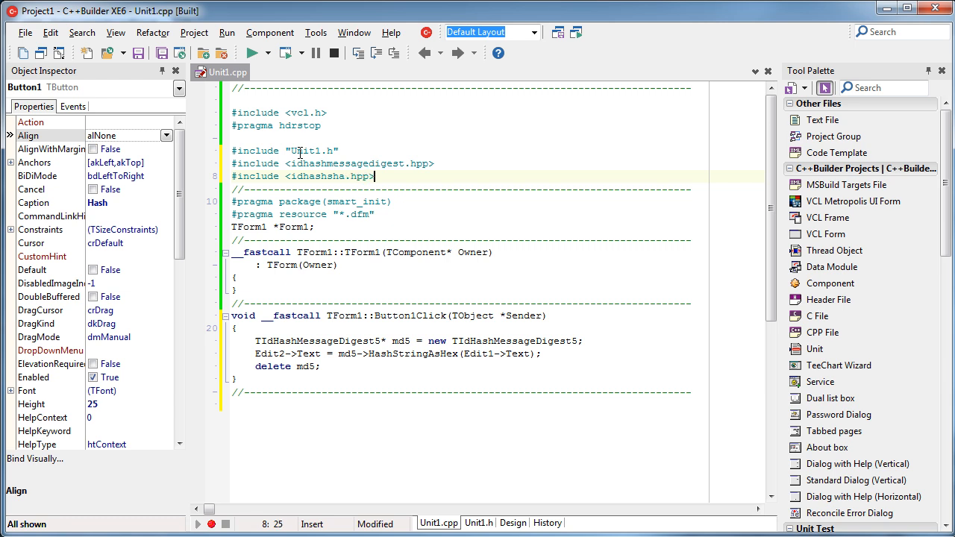
Delete the TIdHashMessageDigest5 type name from the md5 declaration line.
{"action": "double_click", "coordinate": [317, 340]}
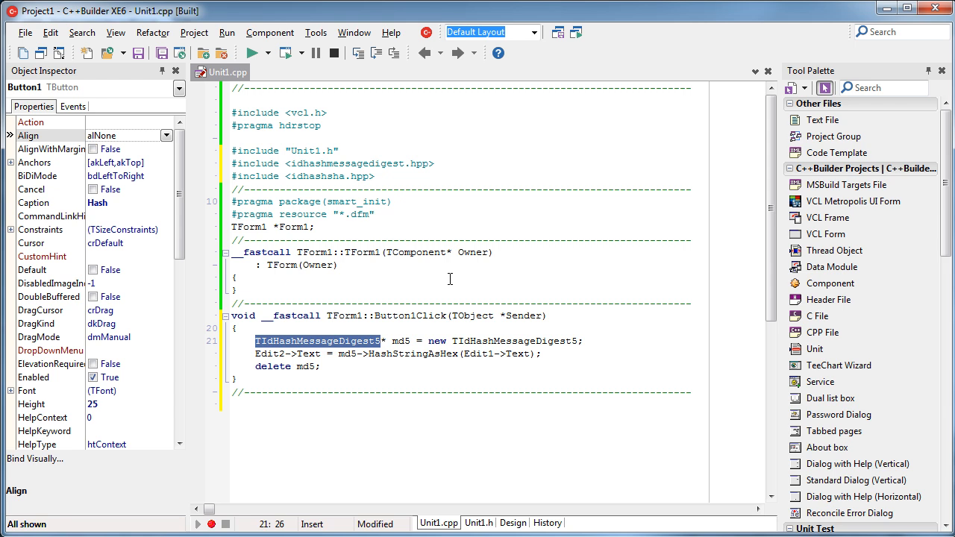
{"action": "key", "text": "Delete"}
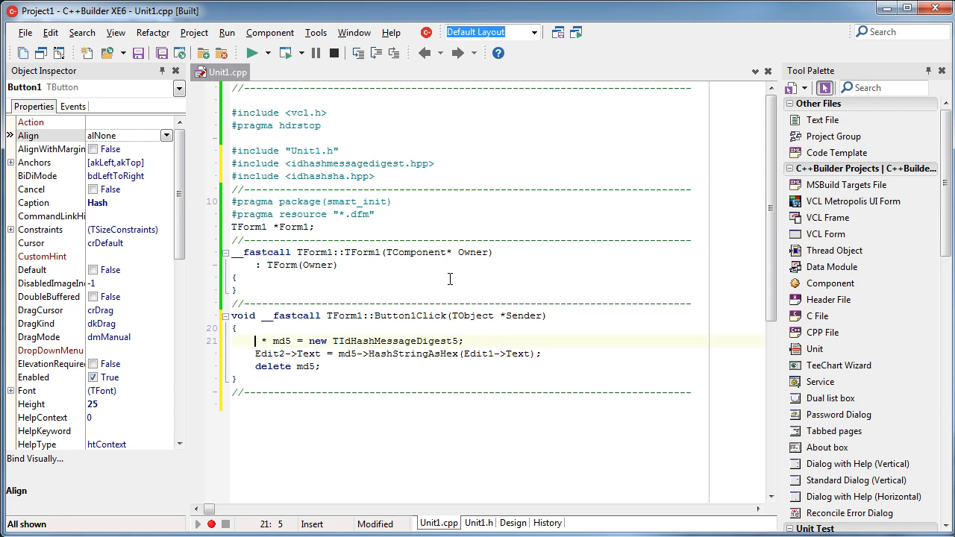
Replace the MD5 declaration with TIdHashSHA1* sha1 = new TIdHashSHA1, then run and hash.
{"action": "type", "text": "tid"}
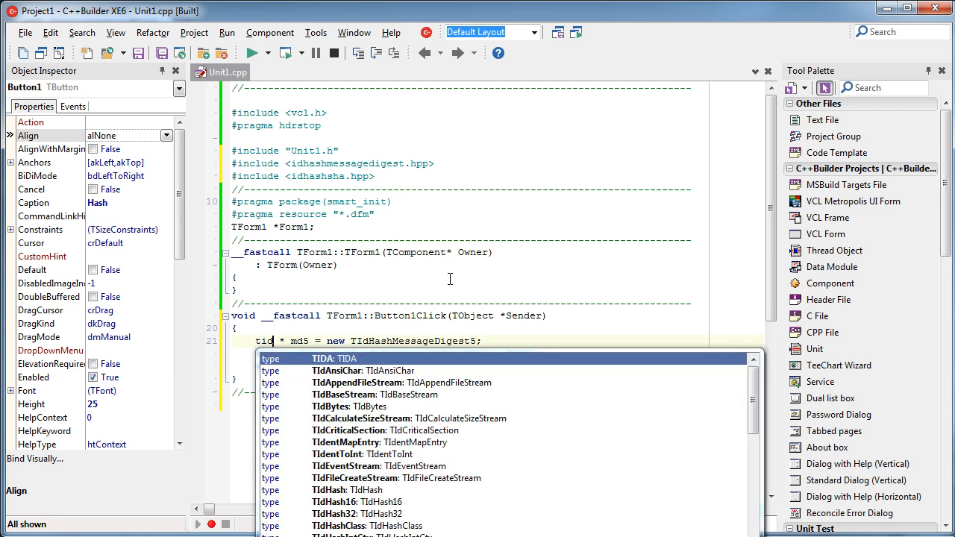
{"action": "type", "text": "s"}
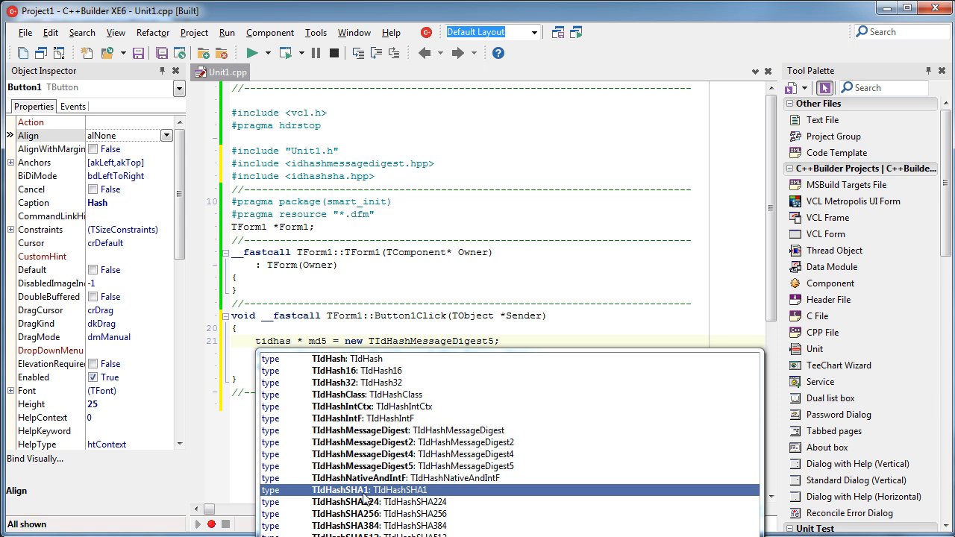
{"action": "mouse_move", "coordinate": [370, 515]}
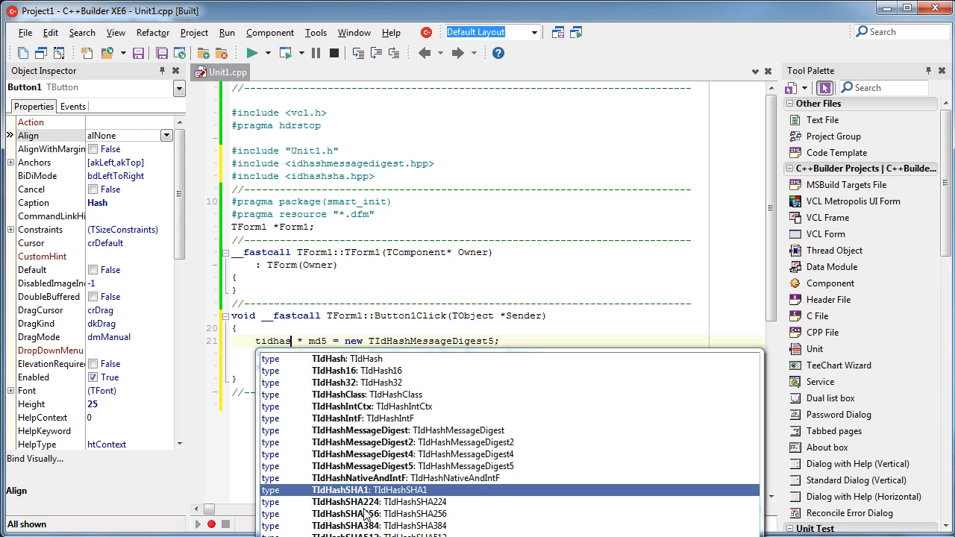
{"action": "mouse_move", "coordinate": [391, 495]}
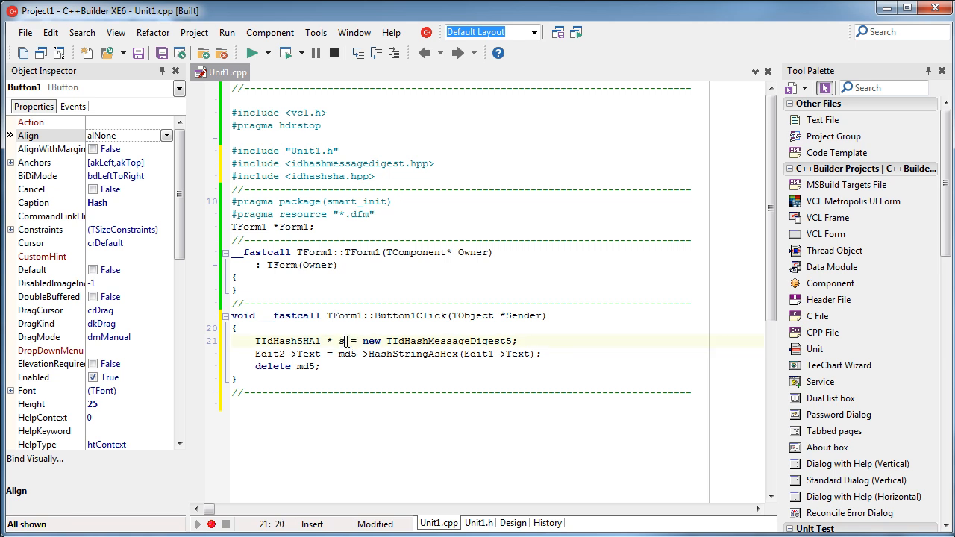
{"action": "type", "text": "ha1"}
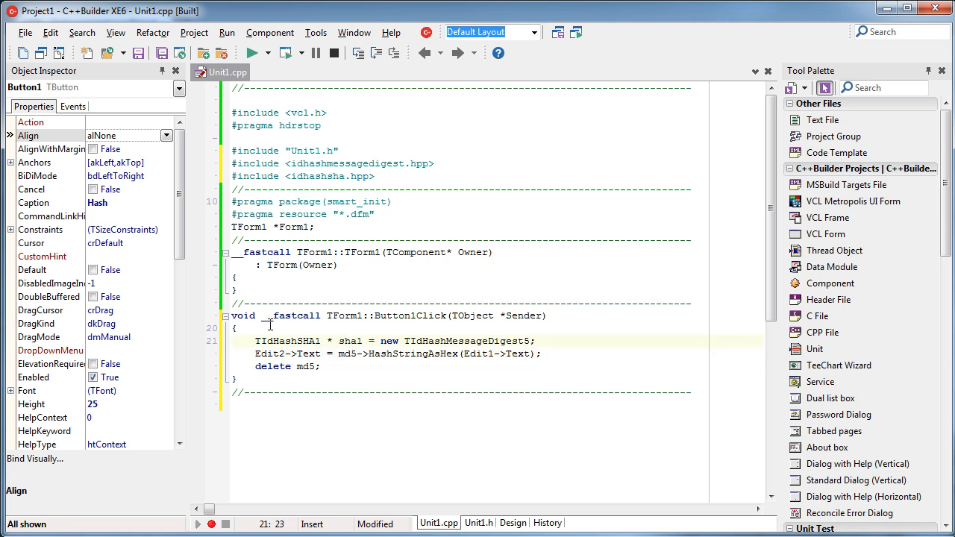
{"action": "double_click", "coordinate": [465, 341]}
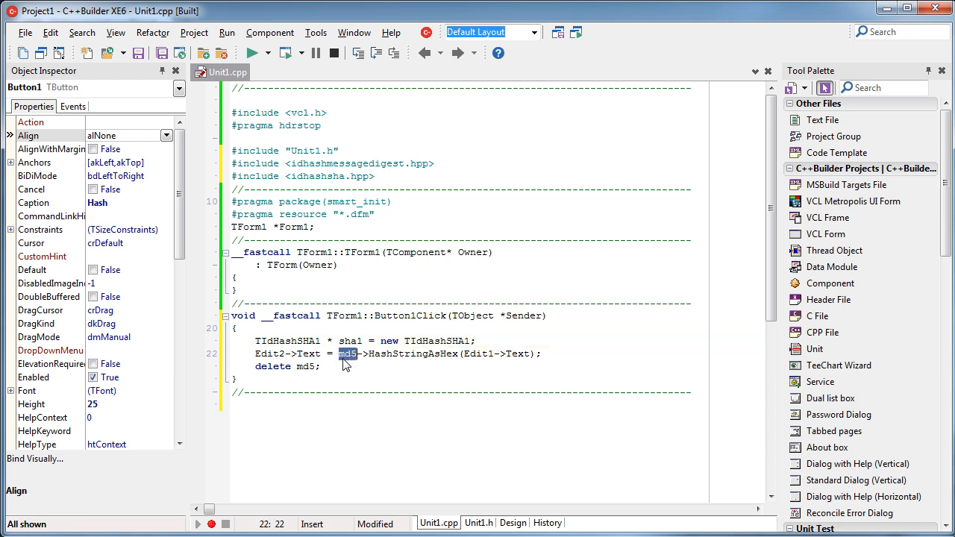
{"action": "type", "text": "sha1"}
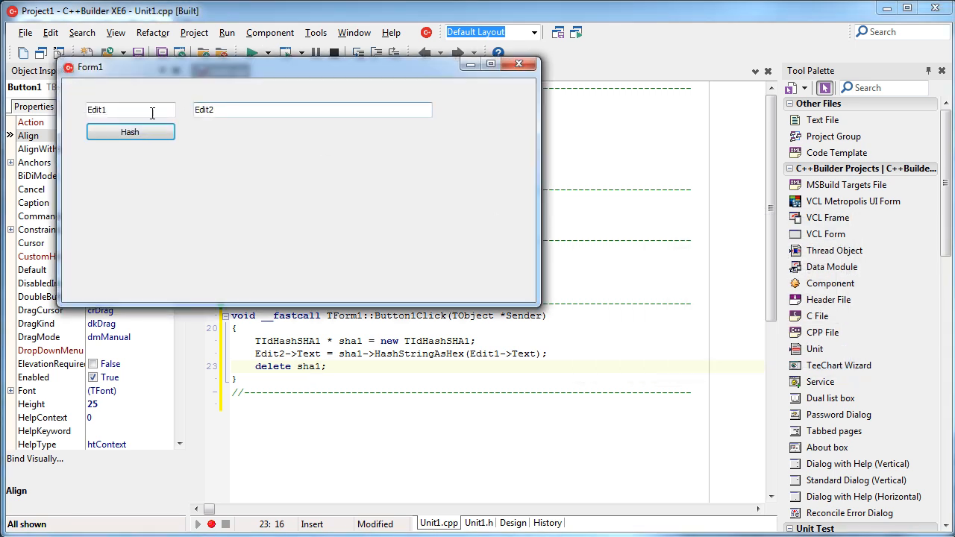
{"action": "left_click", "coordinate": [130, 131]}
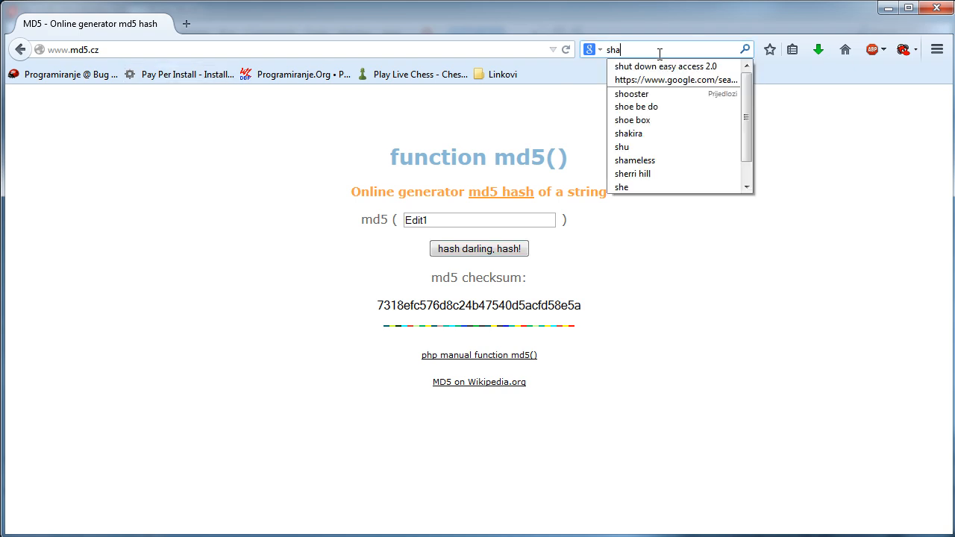
Hash 'Edit1' on sha1-online.com, confirm it matches the app's 5B7E272B… result, then close the app.
{"action": "type", "text": "1 onl"}
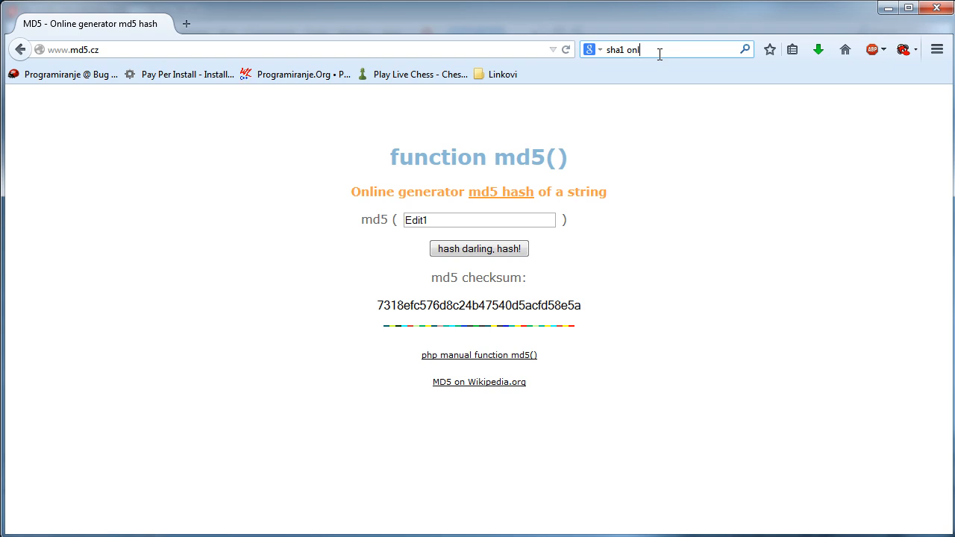
{"action": "key", "text": "Return"}
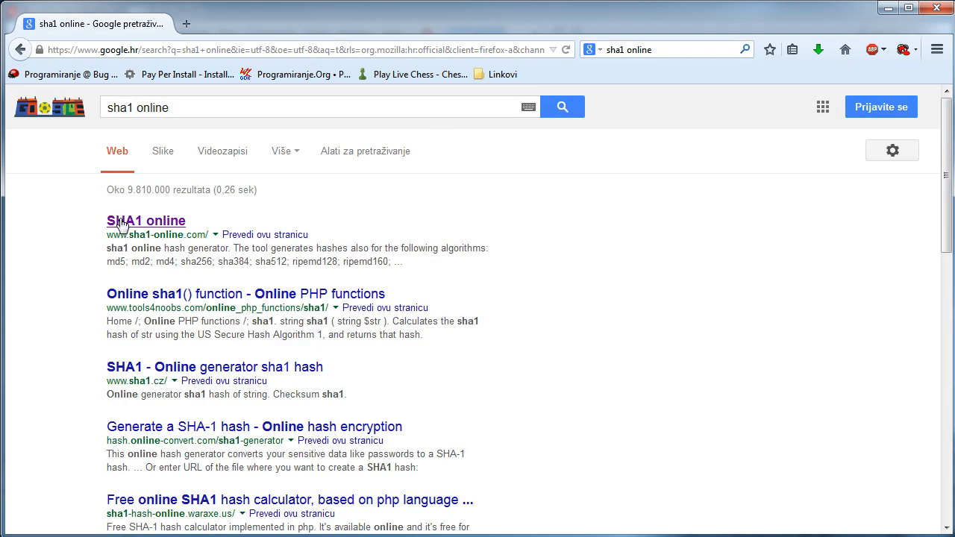
{"action": "left_click", "coordinate": [146, 220]}
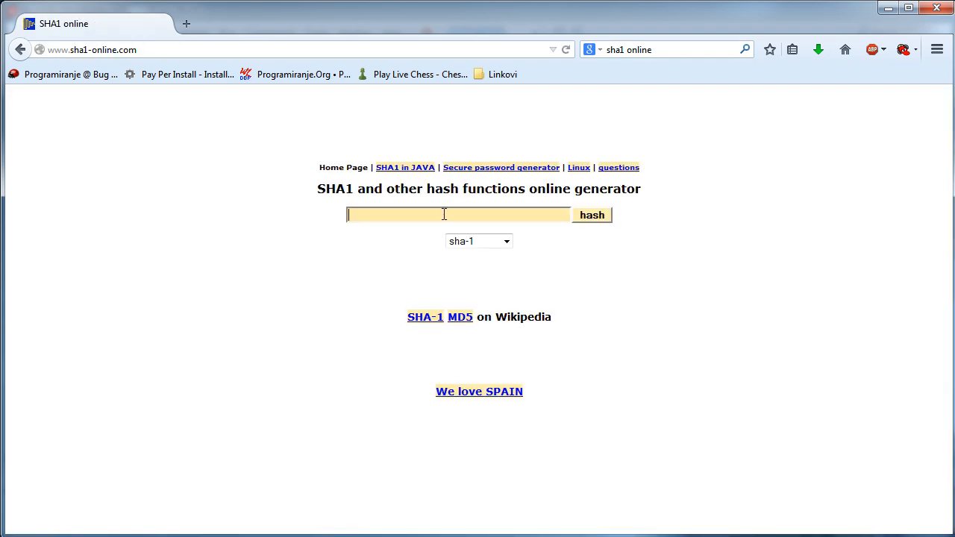
{"action": "left_click", "coordinate": [591, 215]}
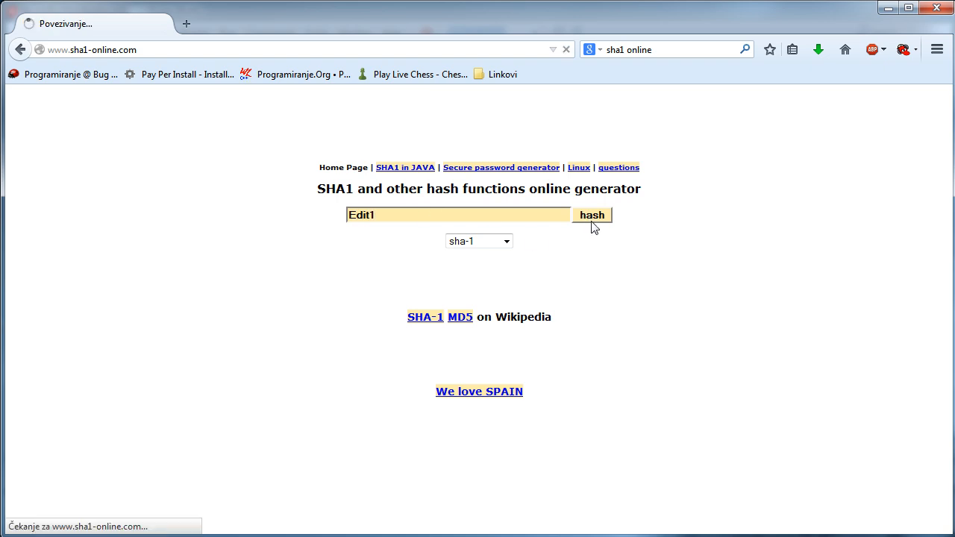
{"action": "left_click", "coordinate": [591, 214]}
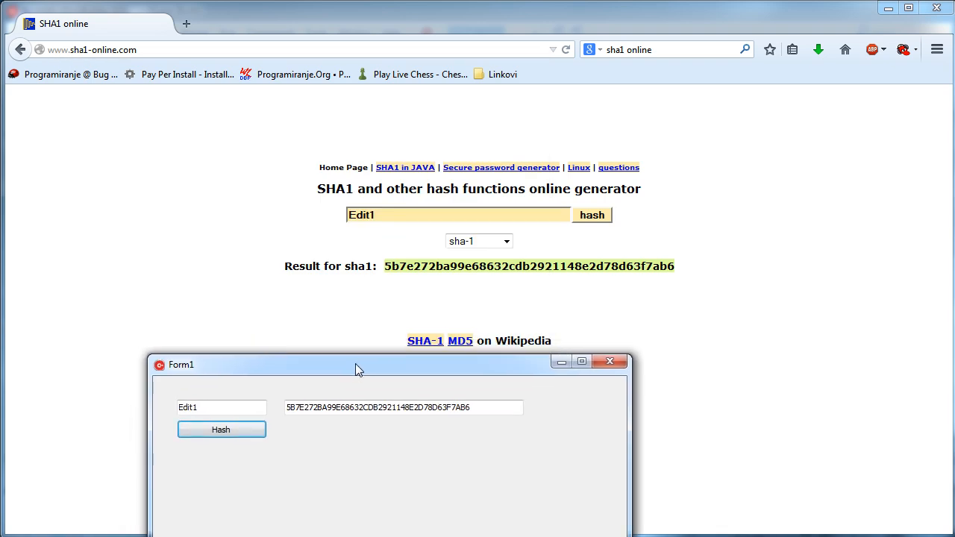
{"action": "left_click_drag", "start_coordinate": [358, 364], "coordinate": [373, 352]}
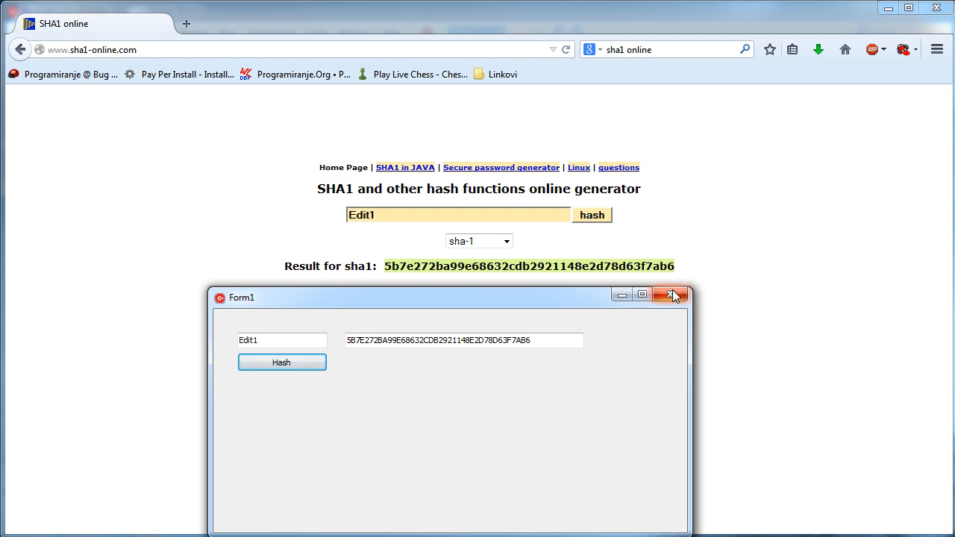
{"action": "left_click", "coordinate": [672, 295]}
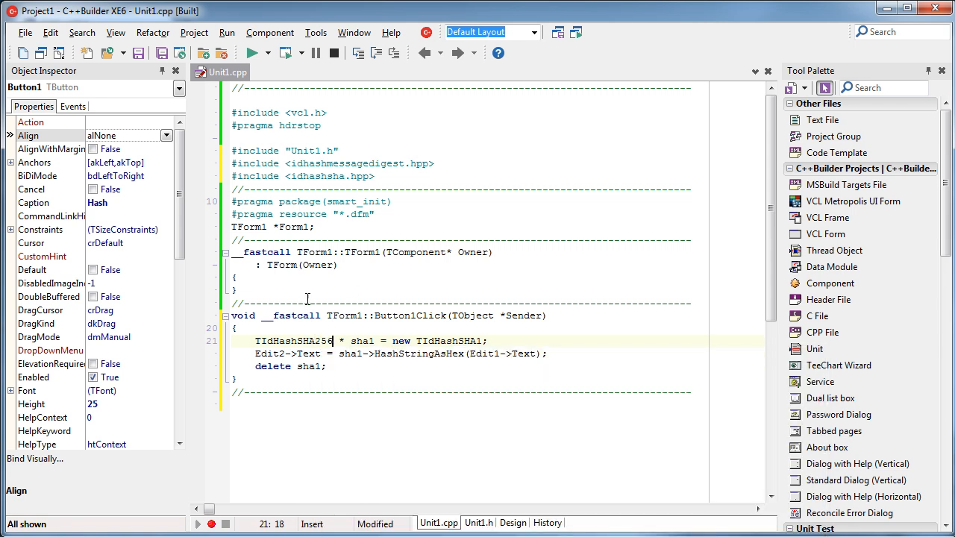
Rename the hasher to TIdHashSHA256/sha256, run the app, test Hash and close the form.
{"action": "type", "text": "TIdHashSHA"}
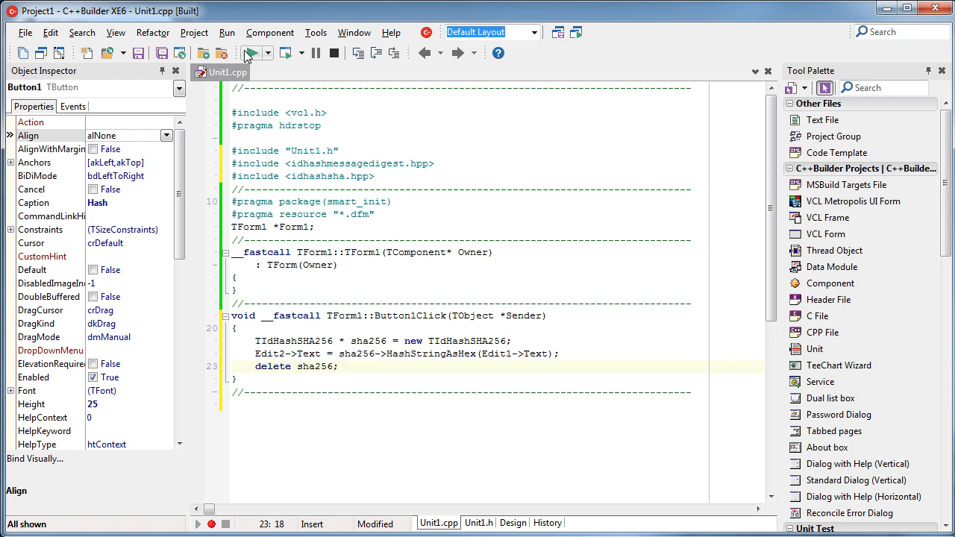
{"action": "left_click", "coordinate": [254, 52]}
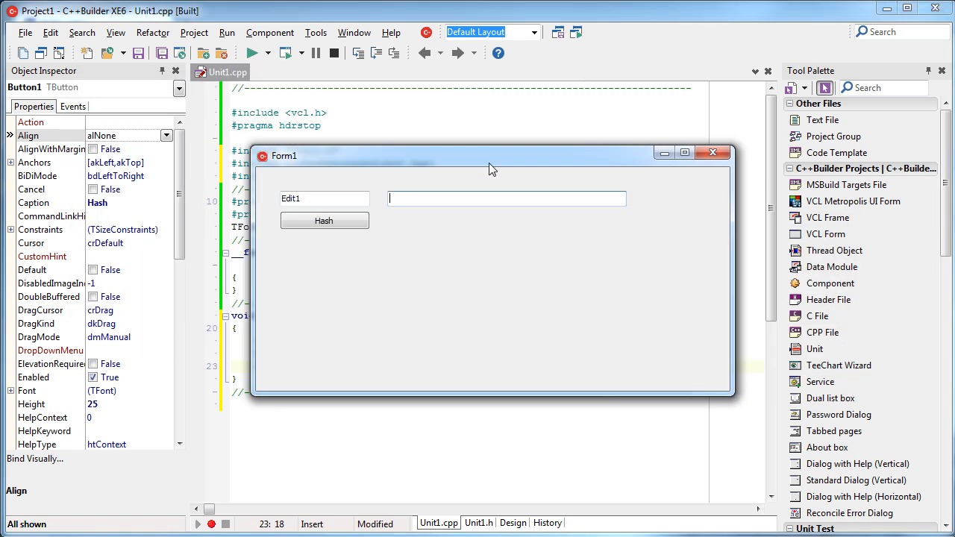
{"action": "left_click", "coordinate": [712, 152]}
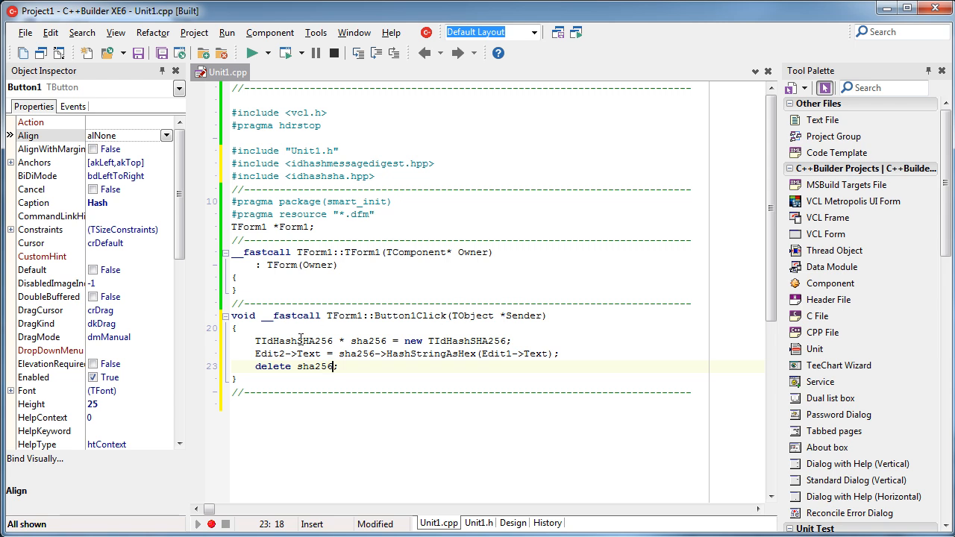
Add the line #include <idsslopenssl.hpp> // sha2... below the idhashsha.hpp include in Unit1.cpp.
{"action": "double_click", "coordinate": [293, 340]}
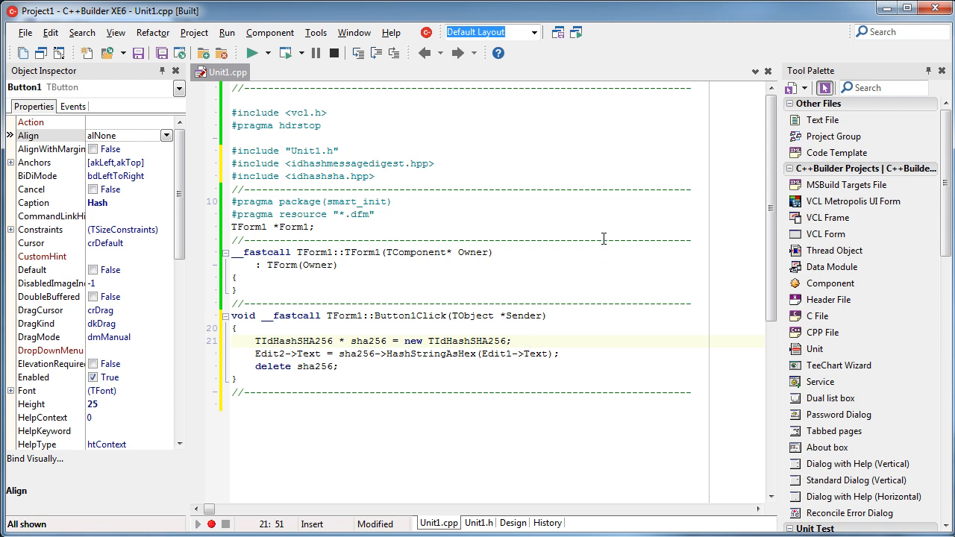
{"action": "mouse_move", "coordinate": [647, 178]}
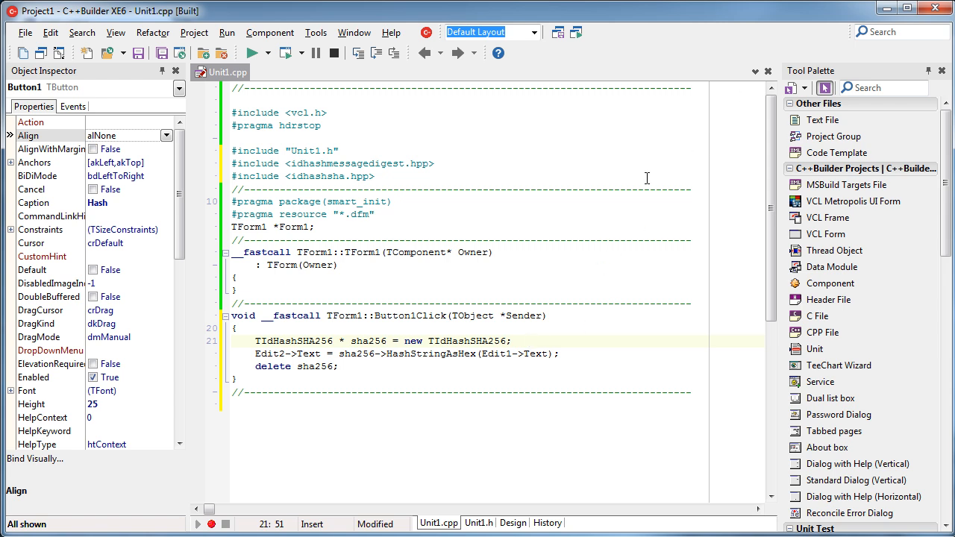
{"action": "left_click", "coordinate": [397, 176]}
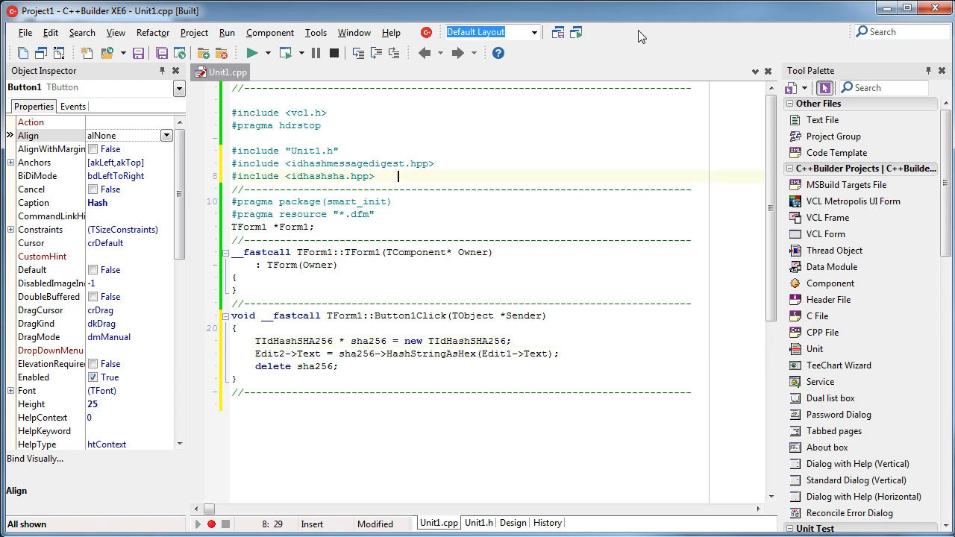
{"action": "key", "text": "Return"}
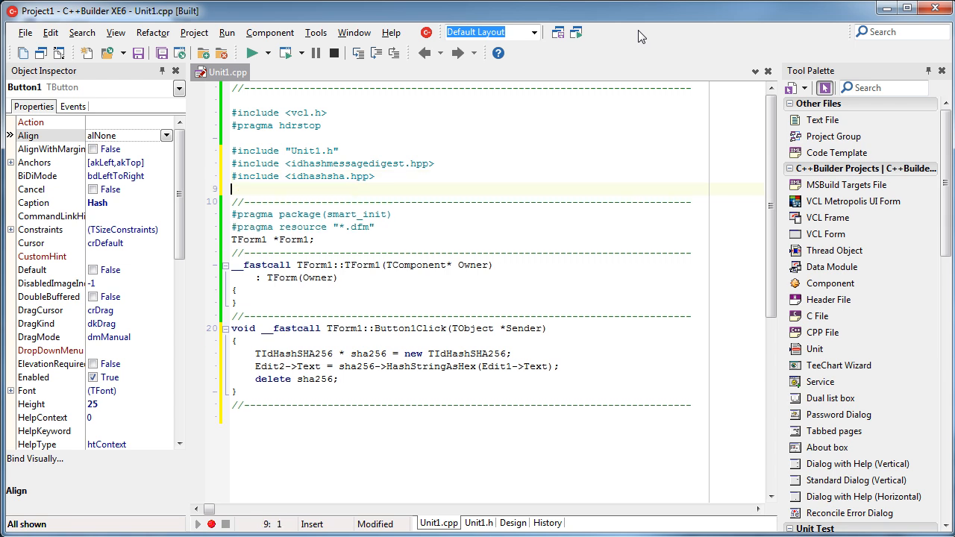
{"action": "type", "text": "#include <i"}
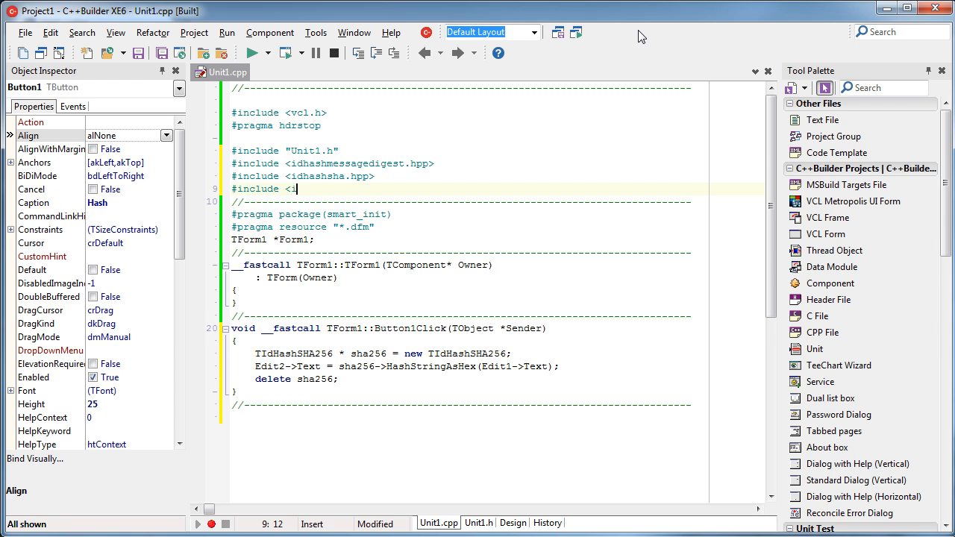
{"action": "type", "text": "dssl"}
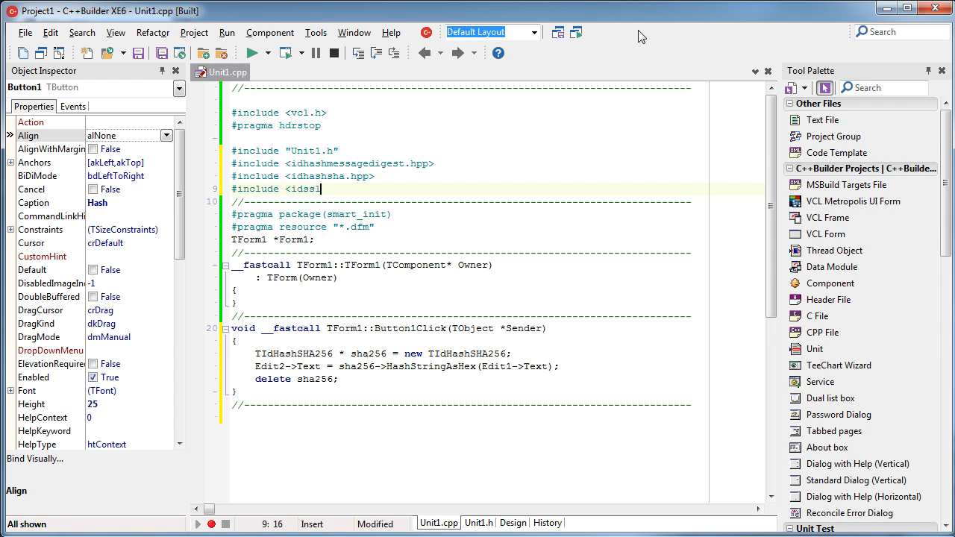
{"action": "type", "text": "lopenssl"}
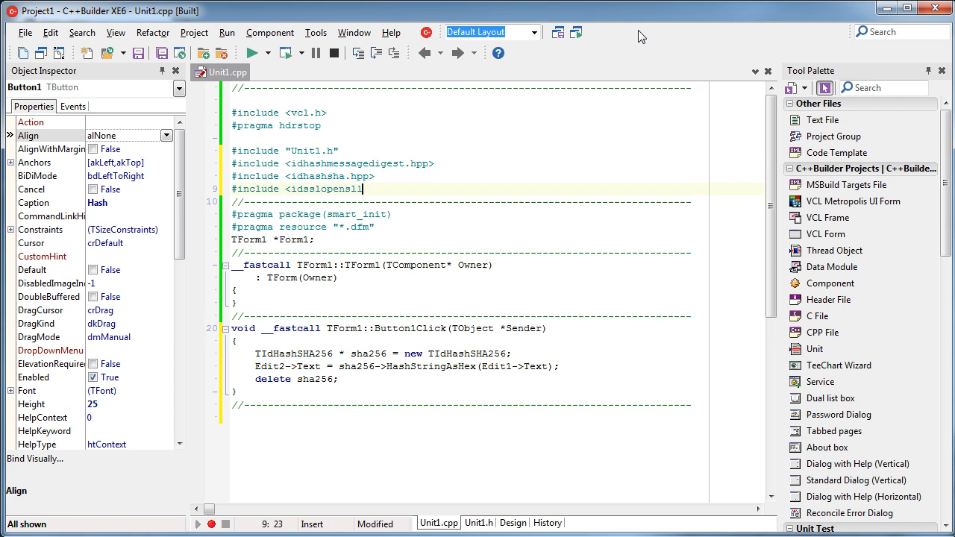
{"action": "type", "text": ".hpp>"}
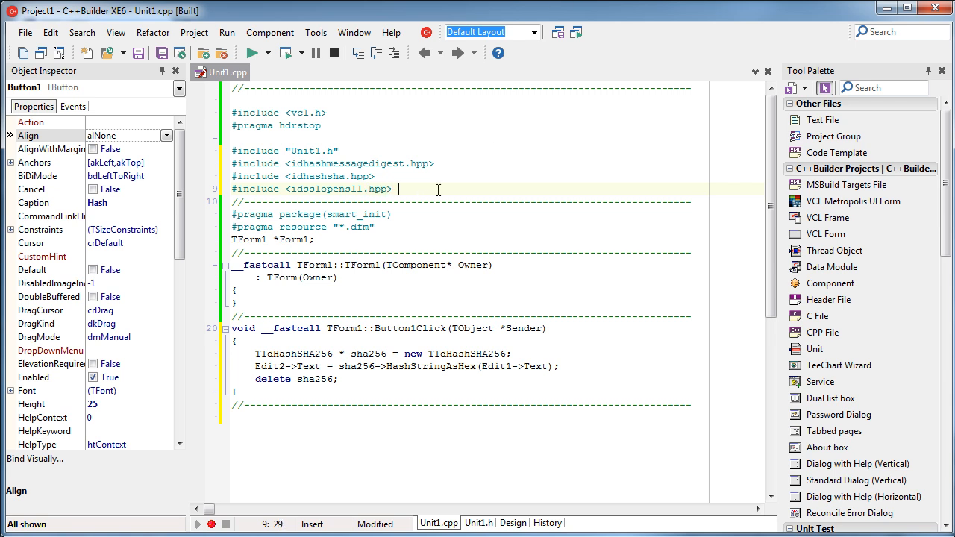
{"action": "type", "text": "// sha"}
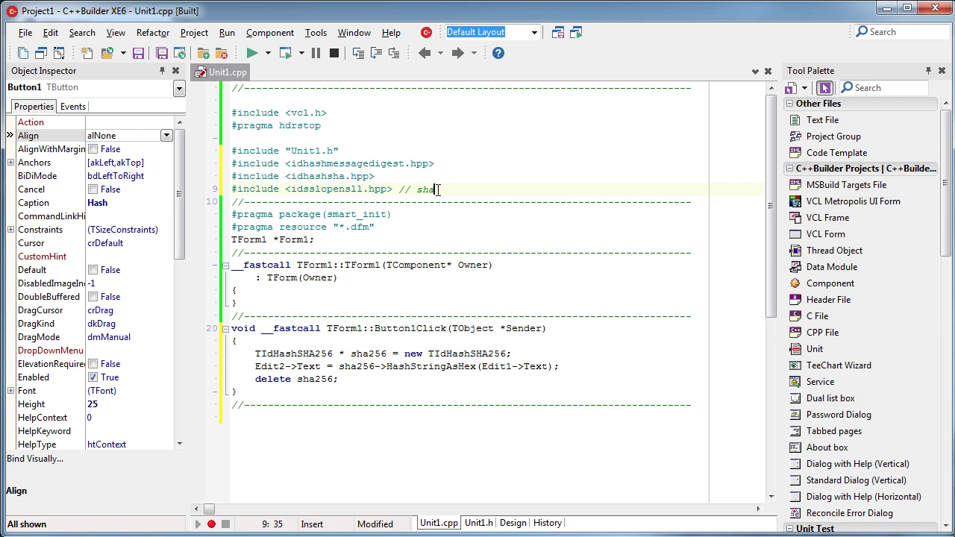
{"action": "type", "text": "3"}
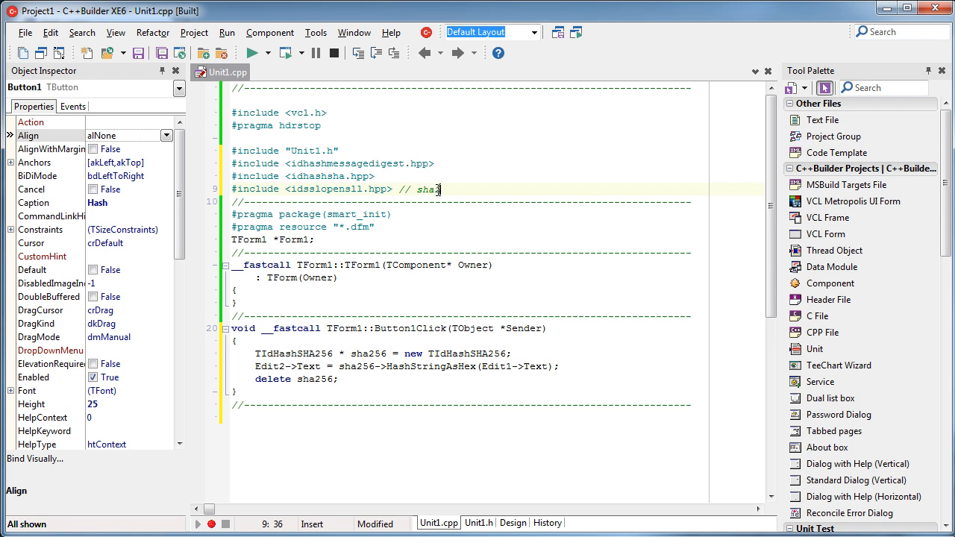
{"action": "type", "text": "2..."}
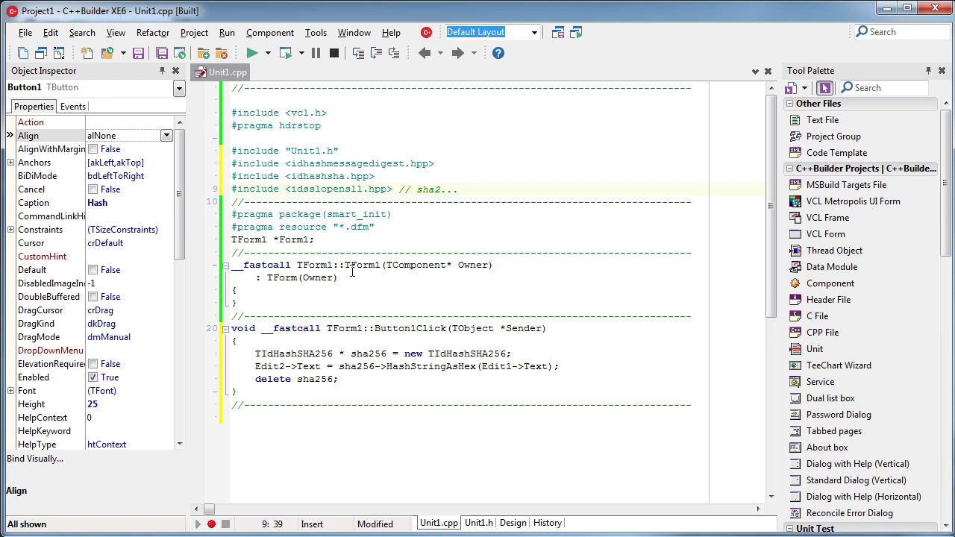
{"action": "left_click", "coordinate": [570, 325]}
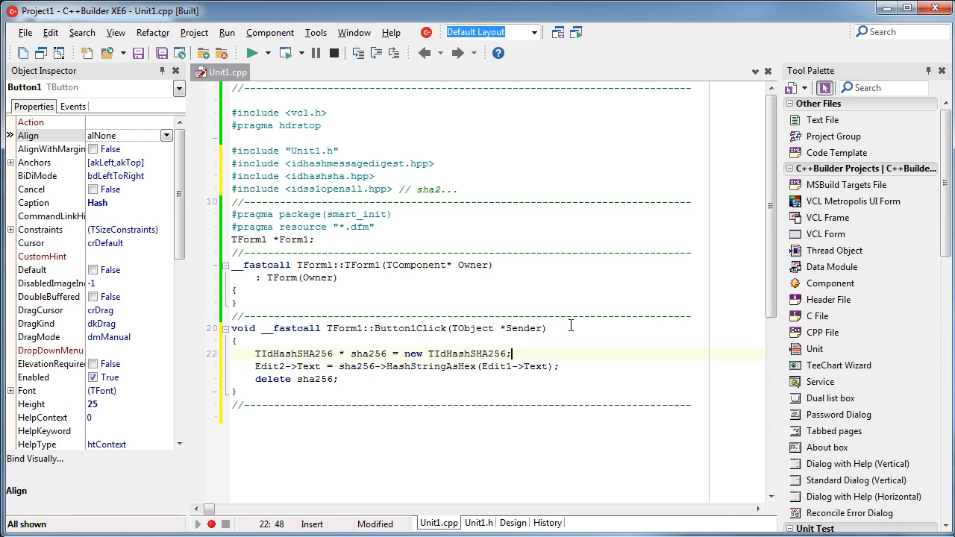
Wrap the Edit2 assignment in if(sha256->IsAvailable()) with an else ShowMessage("OpenSSL not available!").
{"action": "type", "text": "if"}
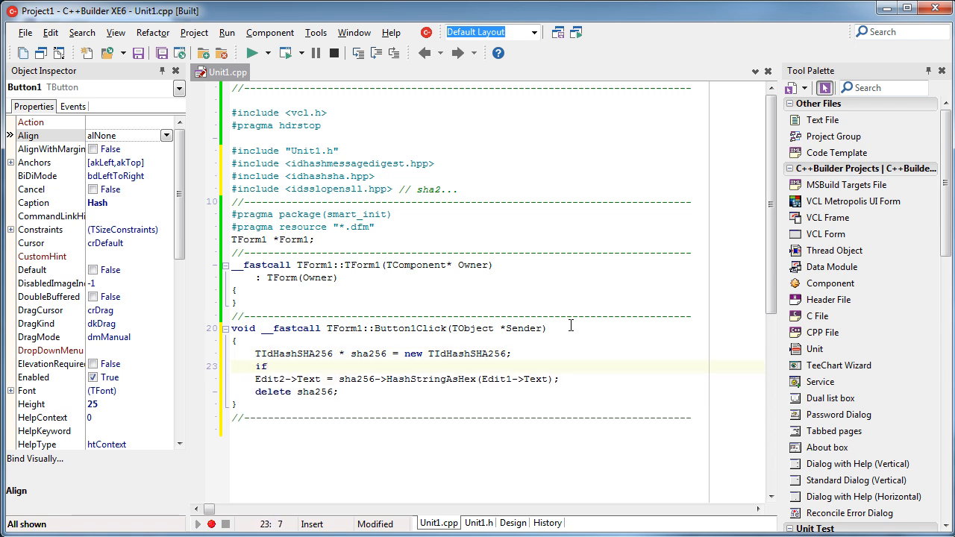
{"action": "type", "text": "(sha2->"}
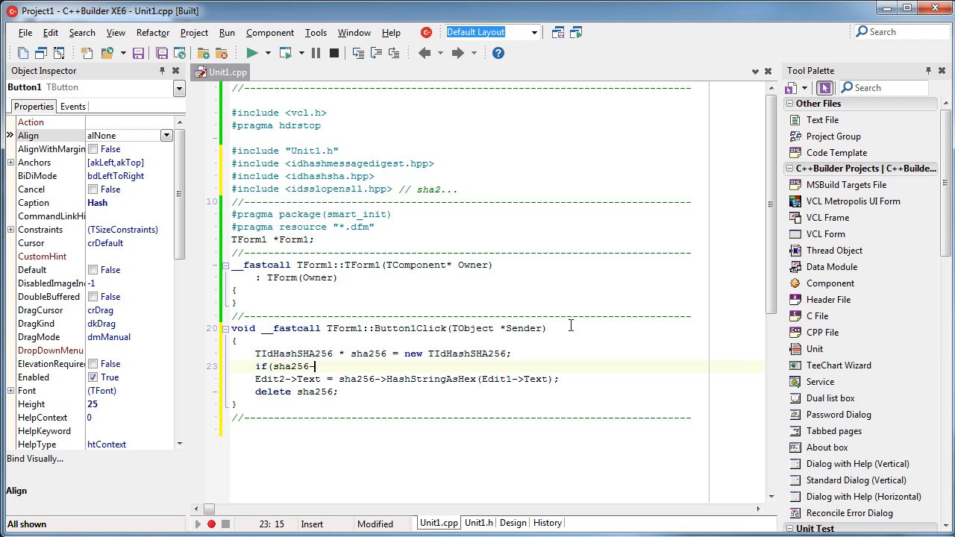
{"action": "type", "text": ">IsAvailable()"}
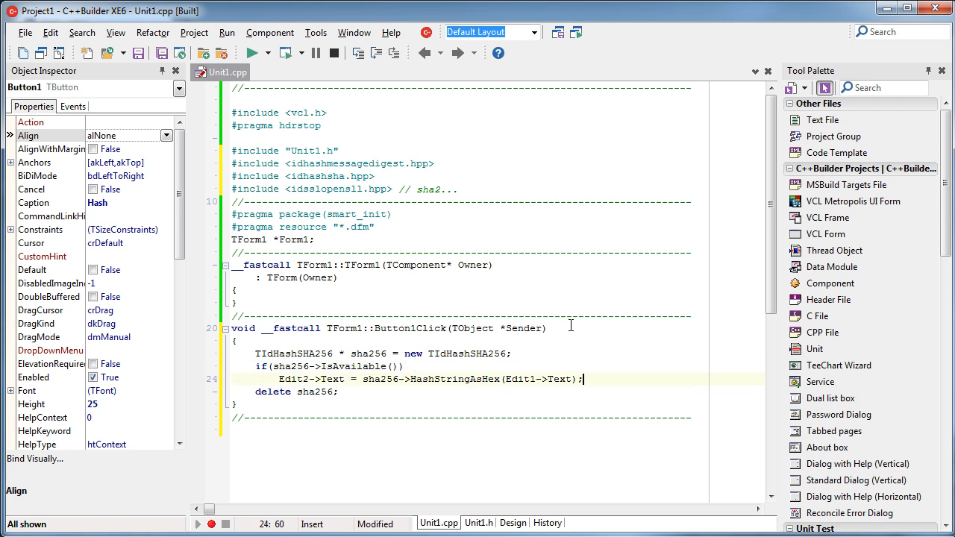
{"action": "type", "text": "else"}
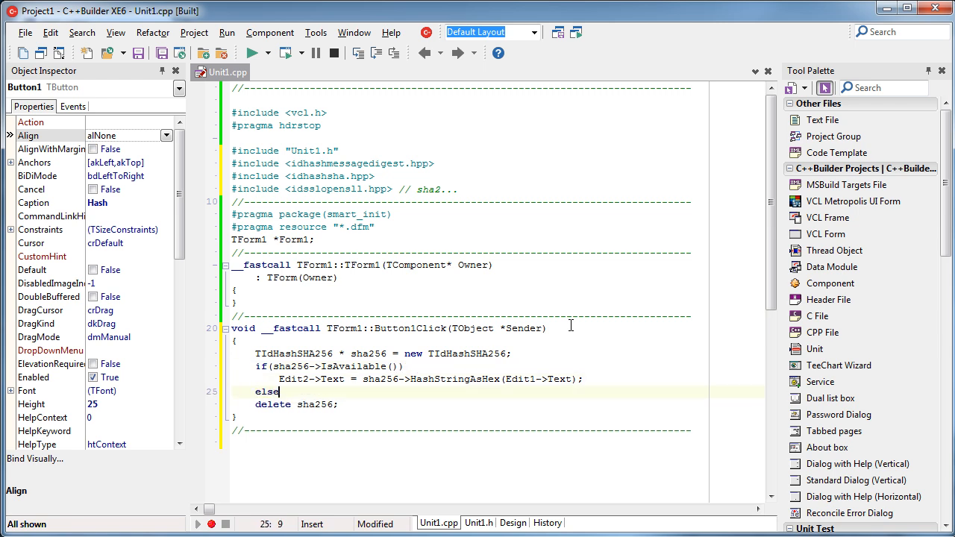
{"action": "type", "text": "ShowMessage(\"O"}
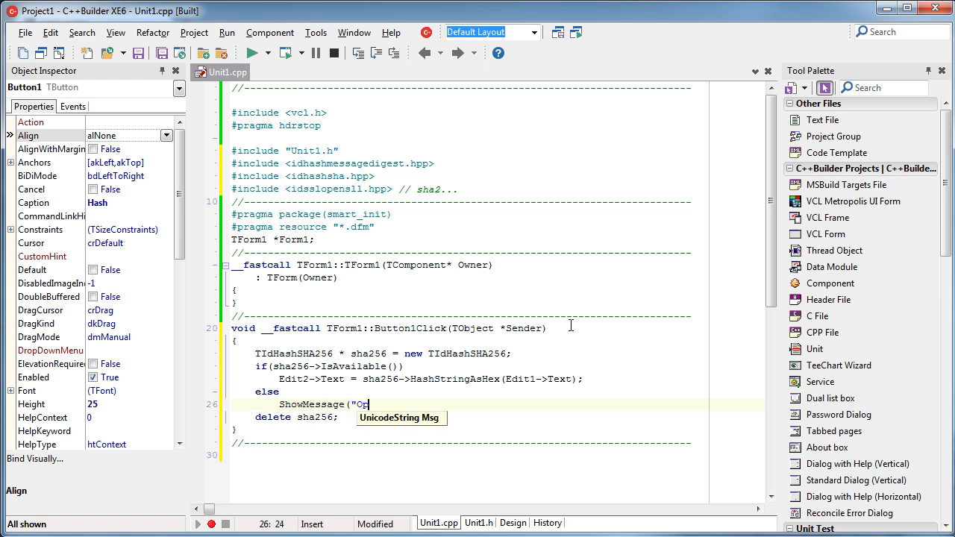
{"action": "type", "text": "penSSL"}
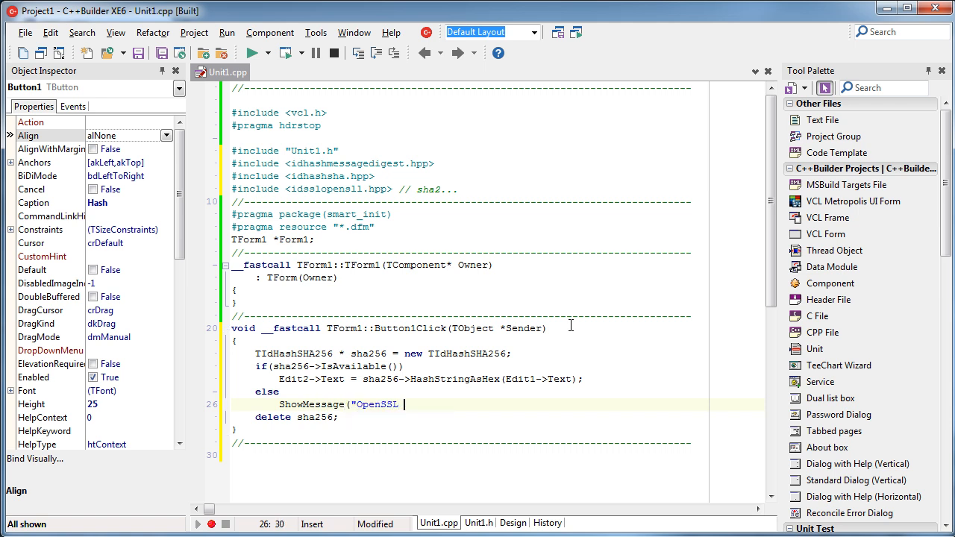
{"action": "type", "text": "not available!\");"}
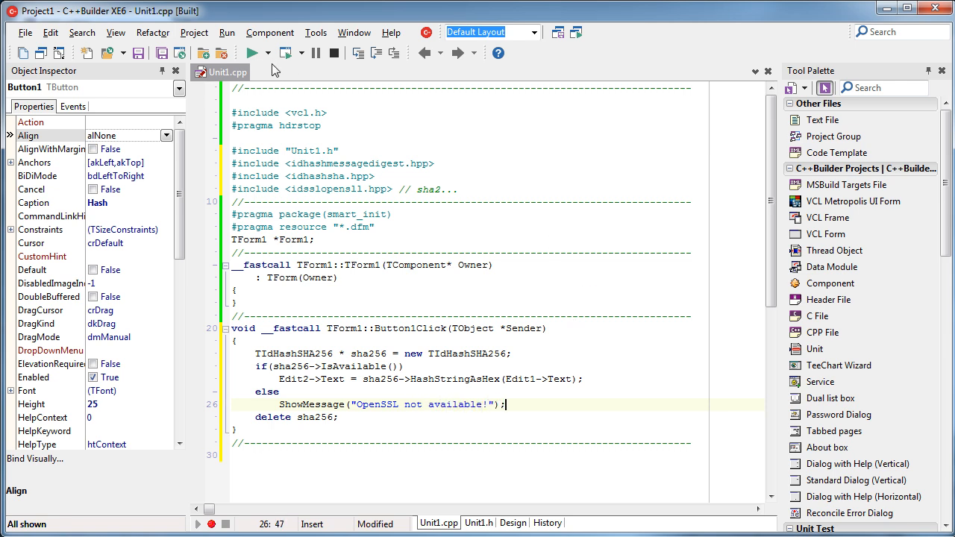
{"action": "left_click", "coordinate": [251, 53]}
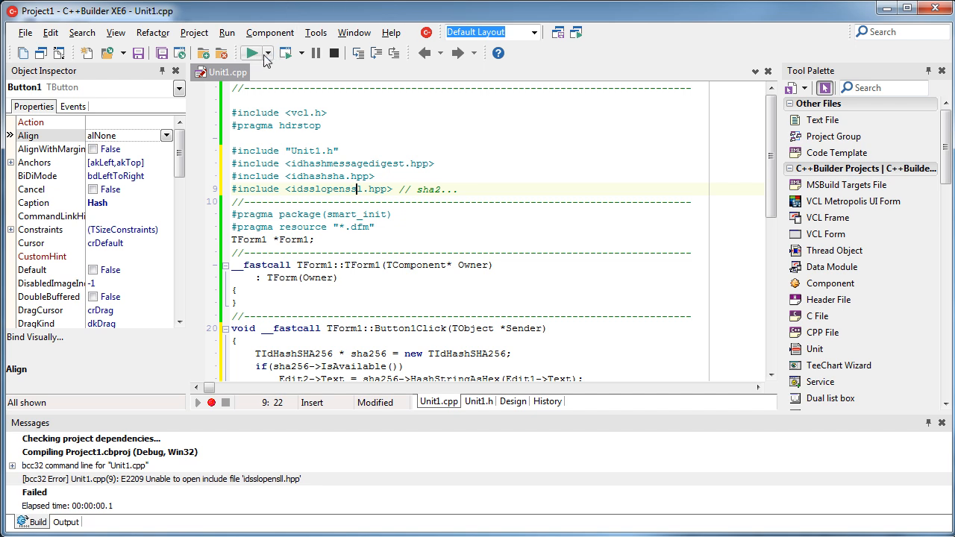
{"action": "left_click", "coordinate": [254, 52]}
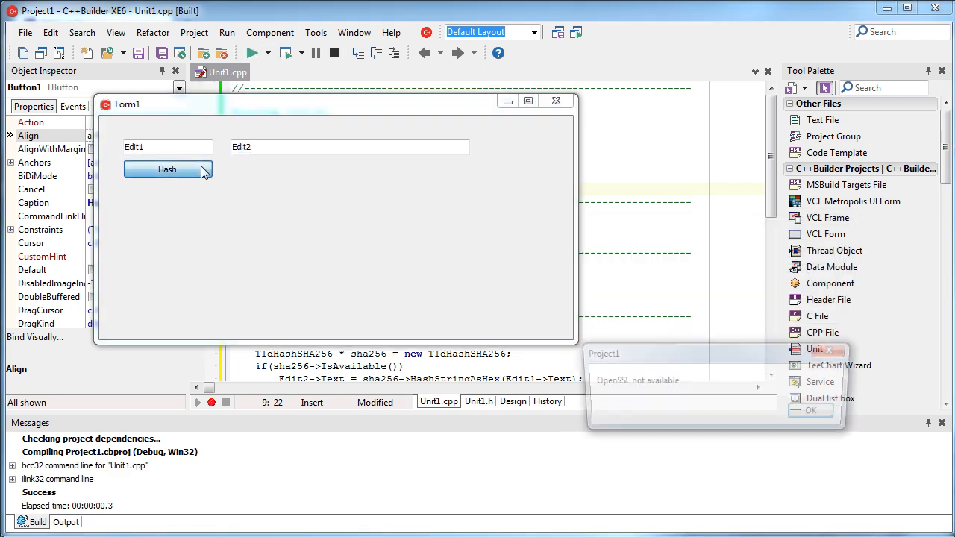
{"action": "left_click", "coordinate": [167, 170]}
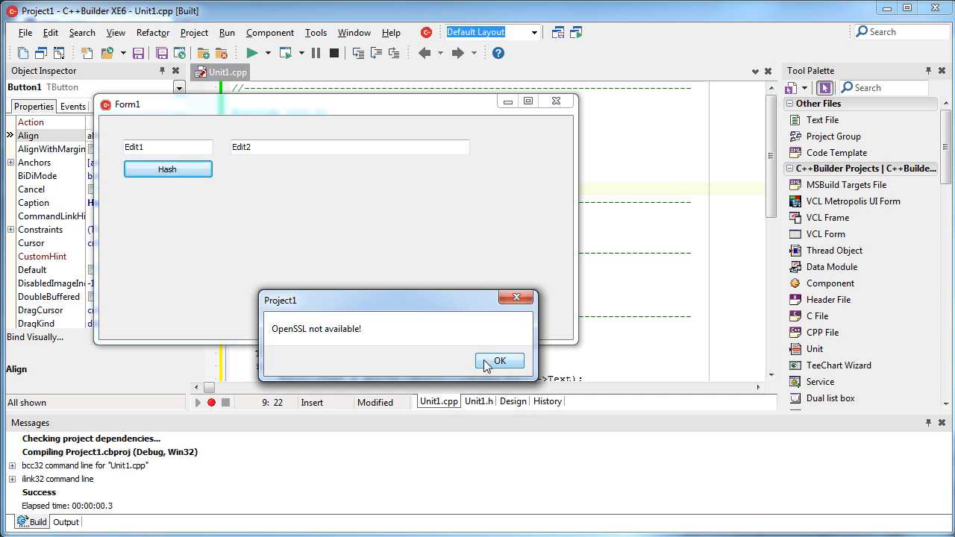
{"action": "left_click", "coordinate": [499, 359]}
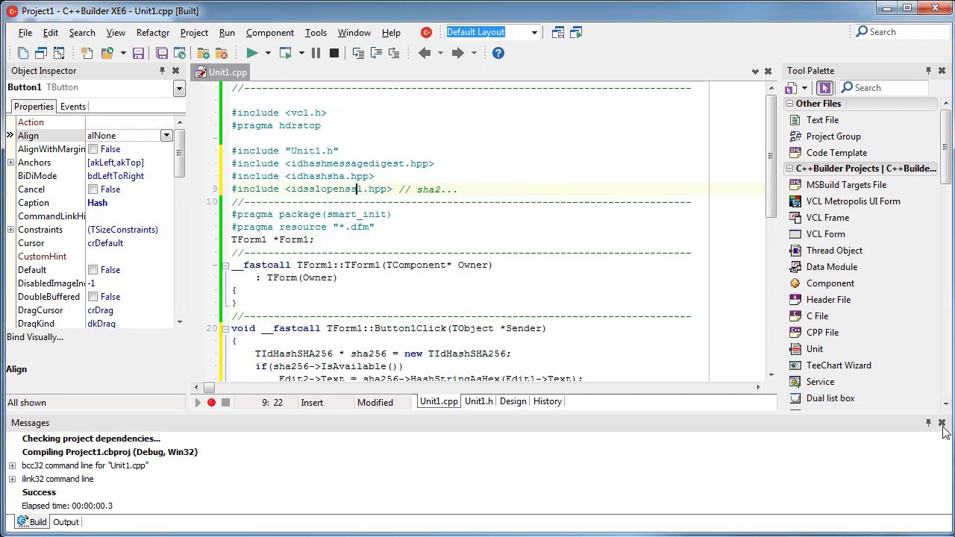
{"action": "left_click", "coordinate": [943, 423]}
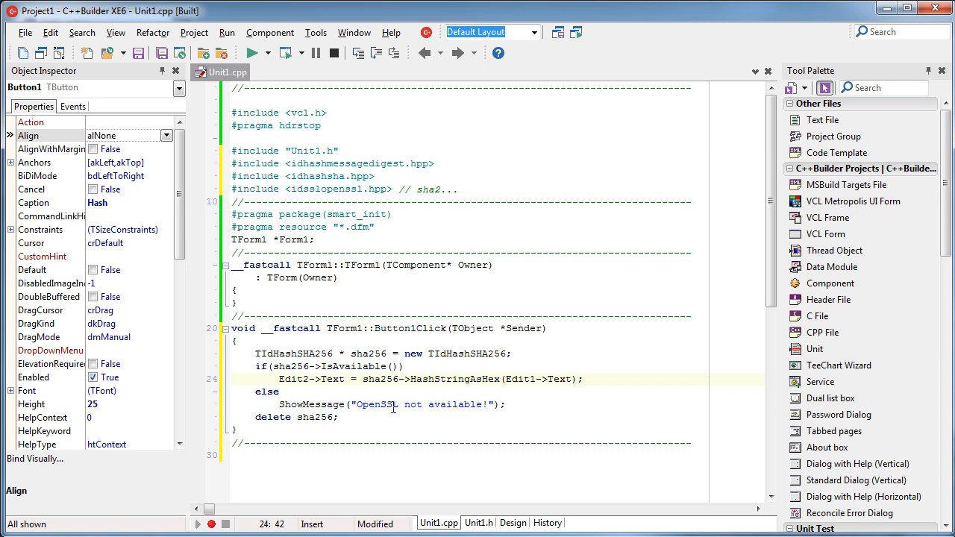
{"action": "mouse_move", "coordinate": [391, 406]}
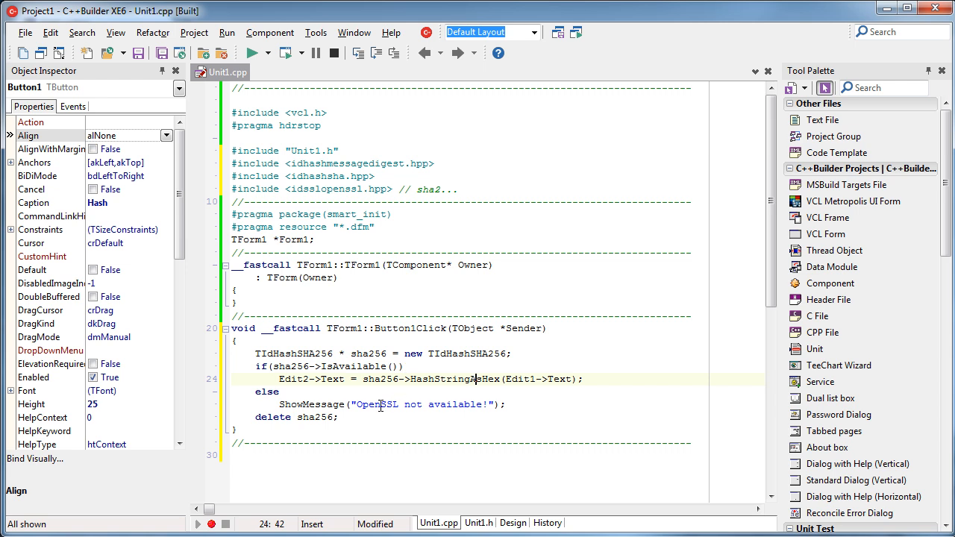
{"action": "mouse_move", "coordinate": [440, 364]}
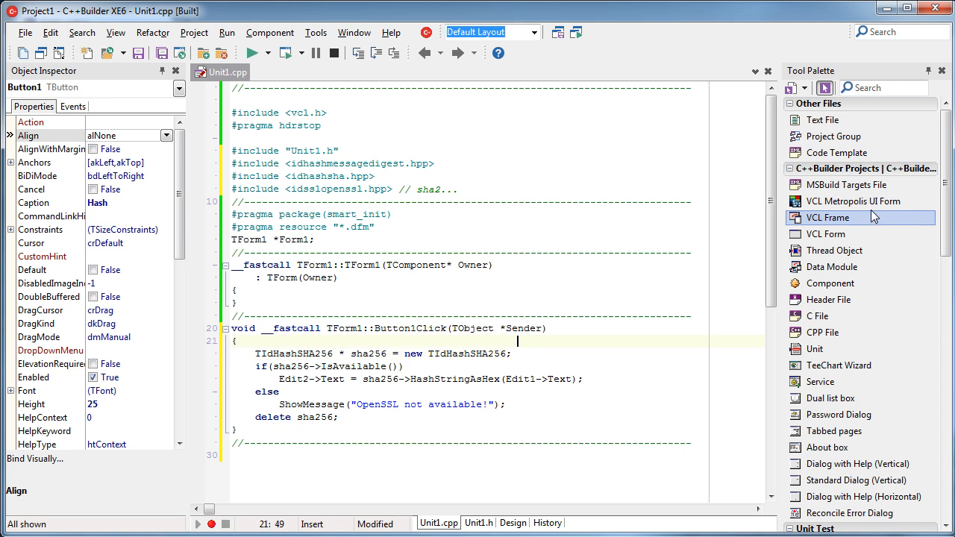
Begin Button1Click with if(Idsslopenssl::LoadOpenSSLLibrary() != true) { on its own block.
{"action": "type", "text": "id"}
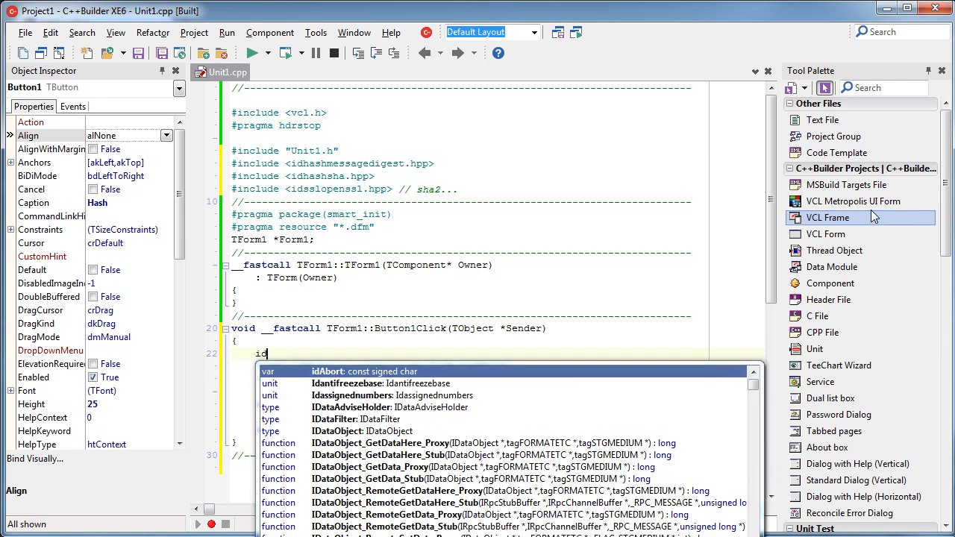
{"action": "type", "text": "sslopenssl"}
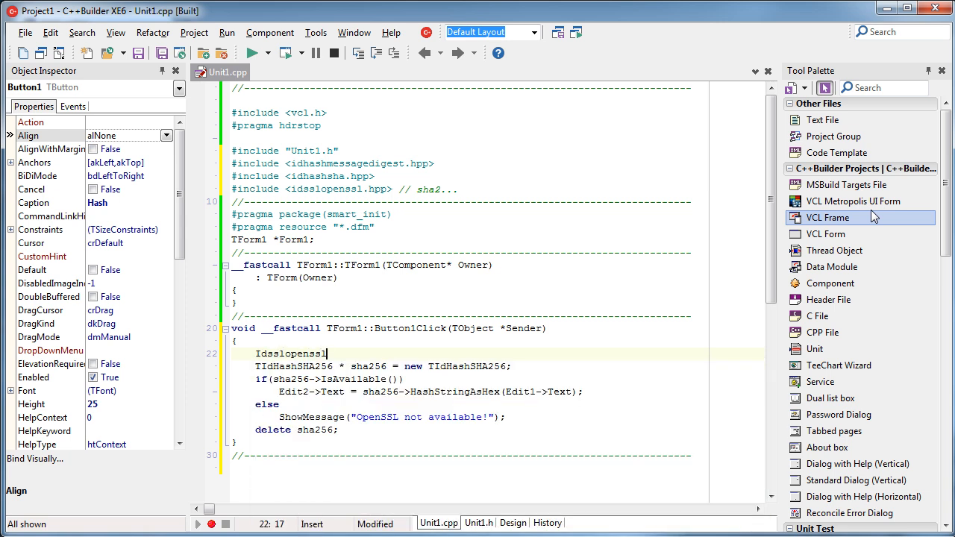
{"action": "type", "text": "::l"}
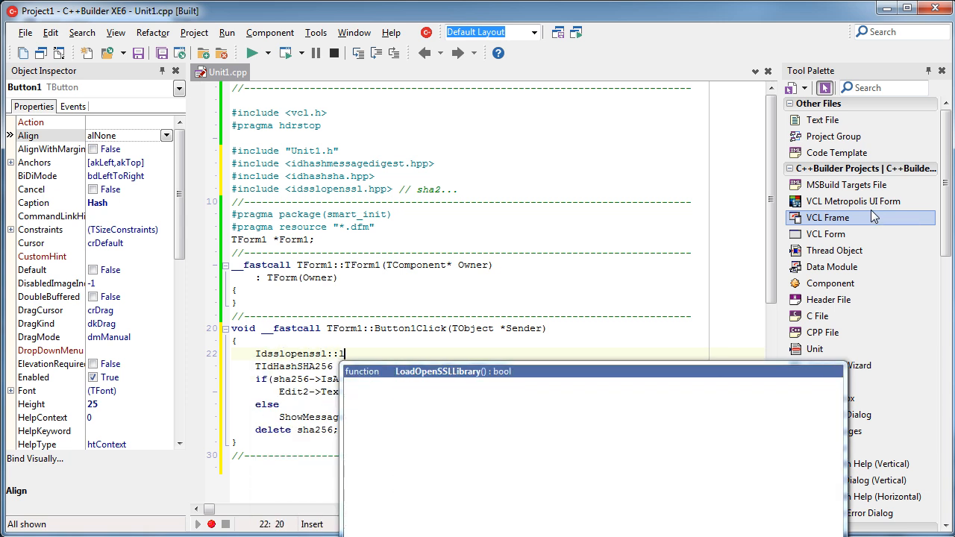
{"action": "type", "text": "oadOpenSSLLibrary() !="}
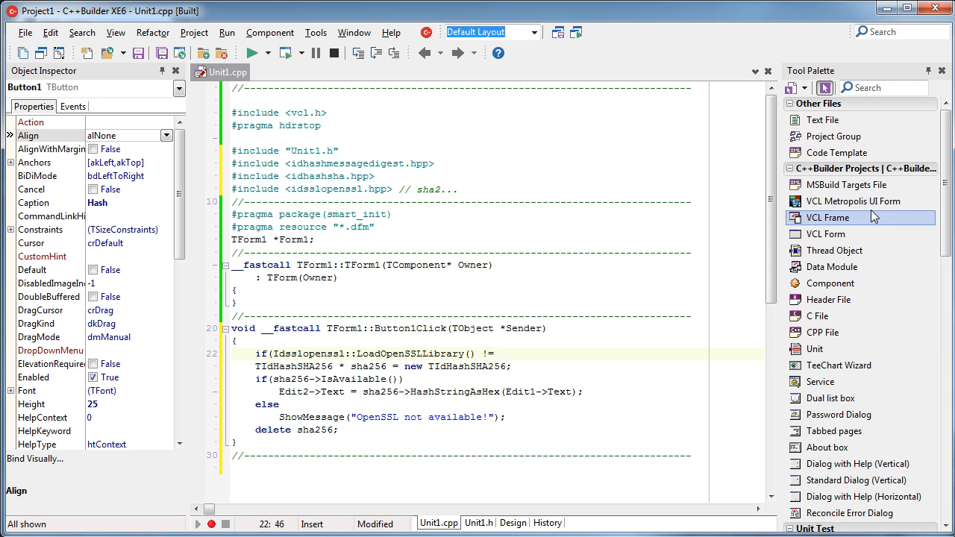
{"action": "type", "text": "tru"}
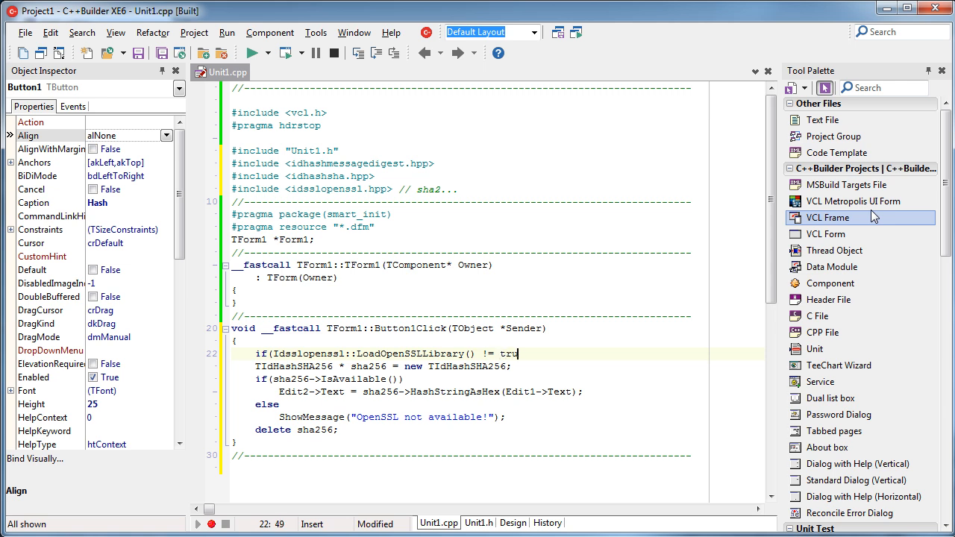
{"action": "type", "text": "e) {"}
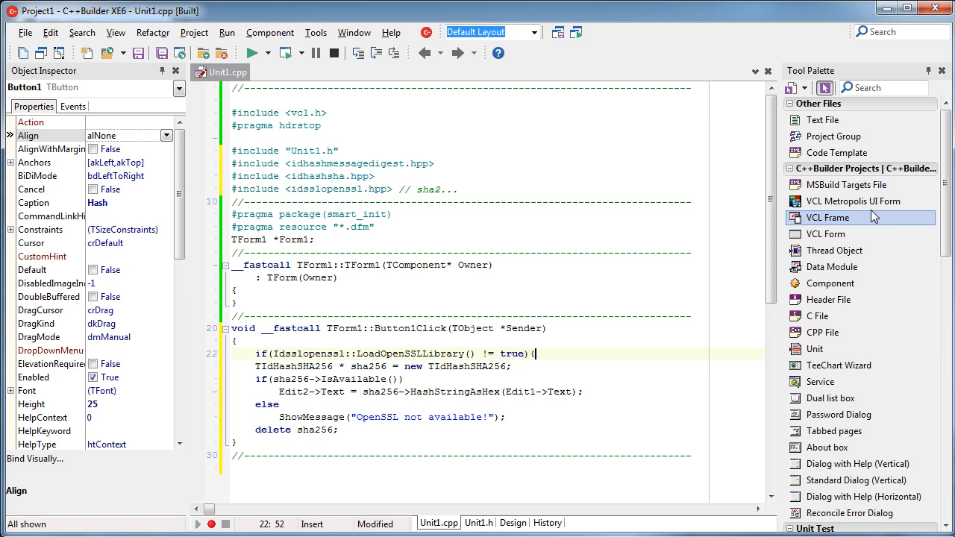
{"action": "key", "text": "Return"}
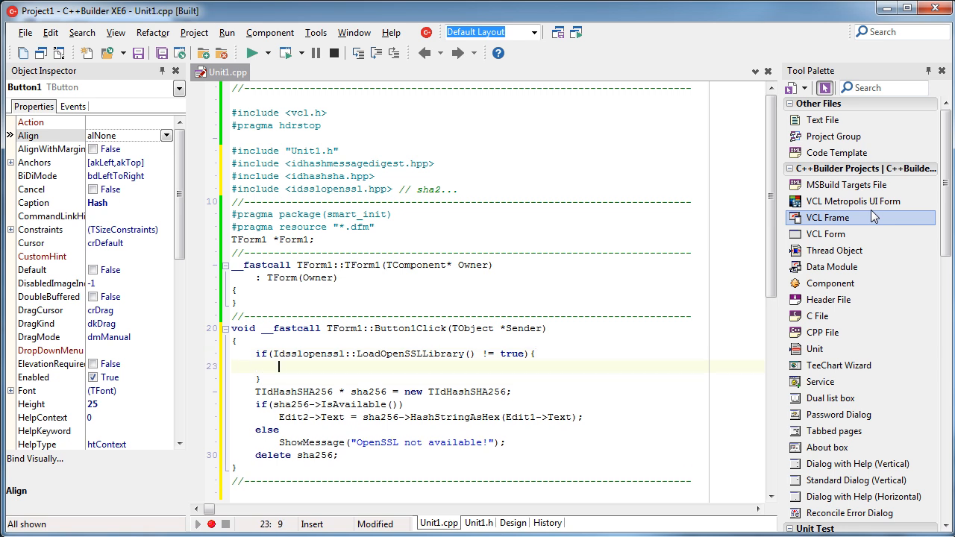
Inside that block add ShowMessage("OpenSSL could not be loaded!") before returning.
{"action": "type", "text": "ShowMessage"}
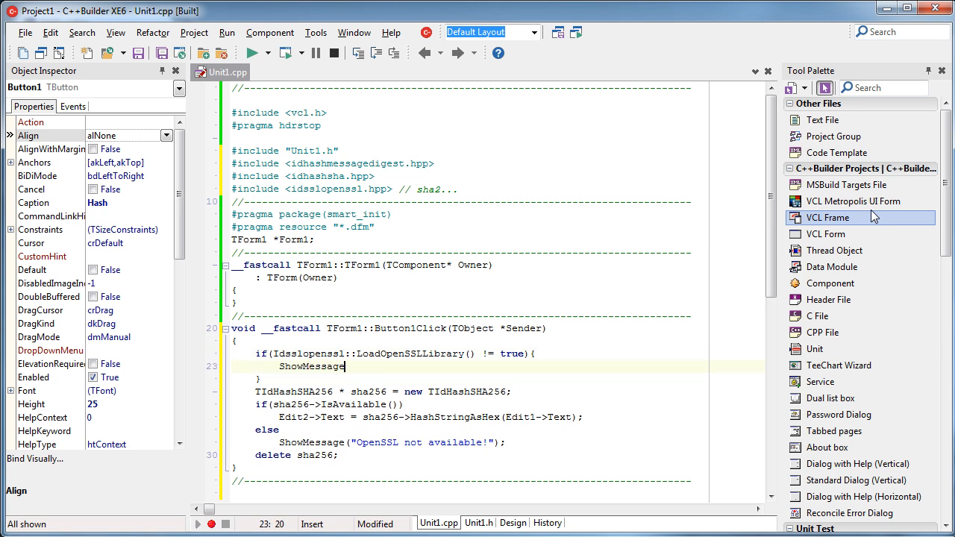
{"action": "type", "text": "(\"Opens"}
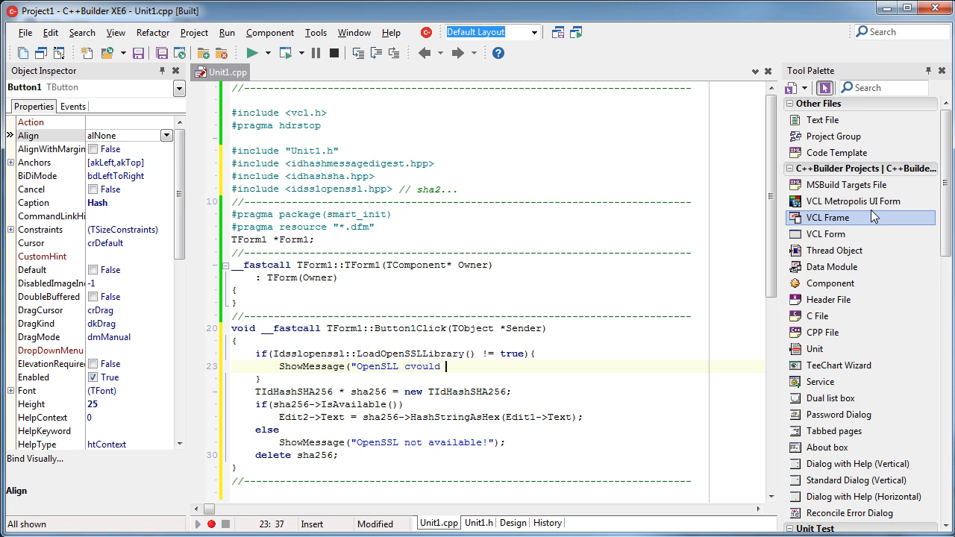
{"action": "key", "text": "BackSpace"}
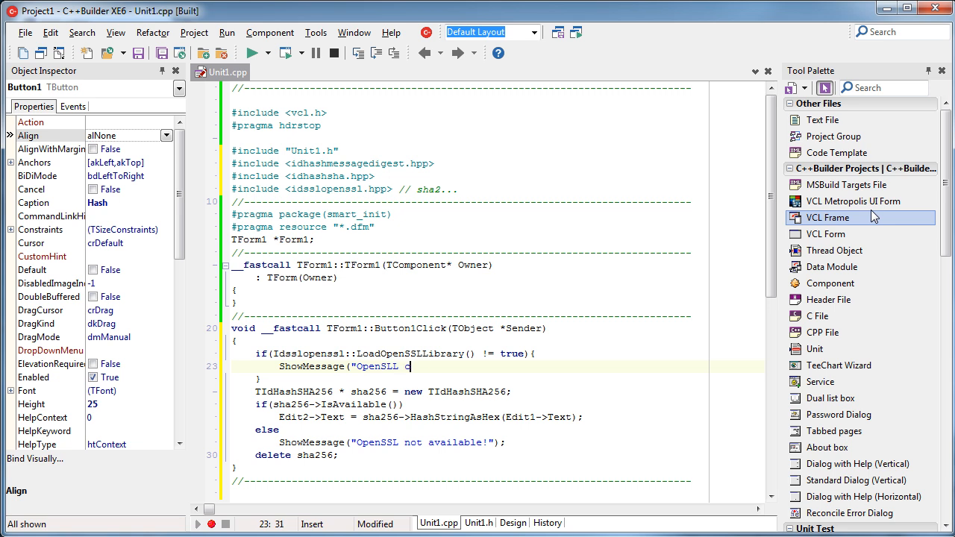
{"action": "type", "text": "ould no"}
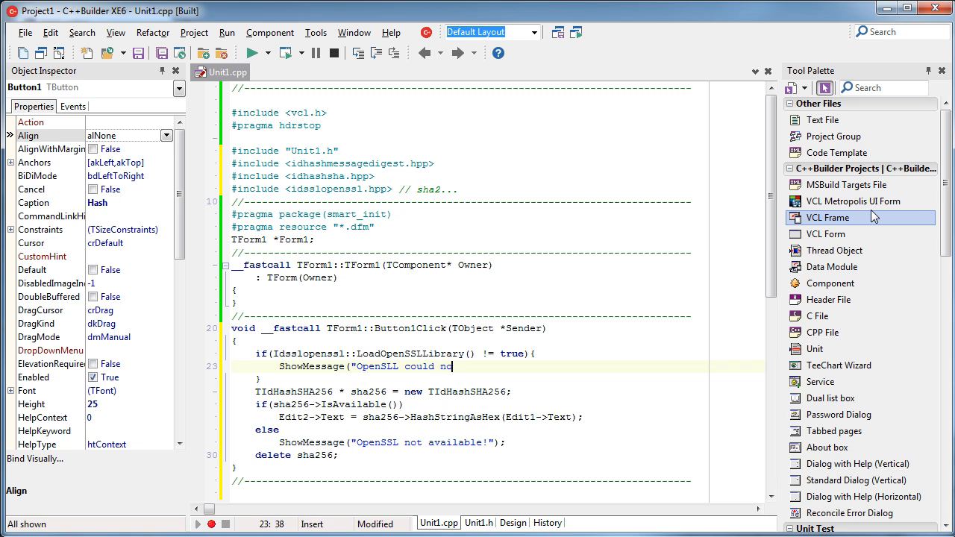
{"action": "type", "text": "t be loaded!\");"}
{"action": "type", "text": "return;"}
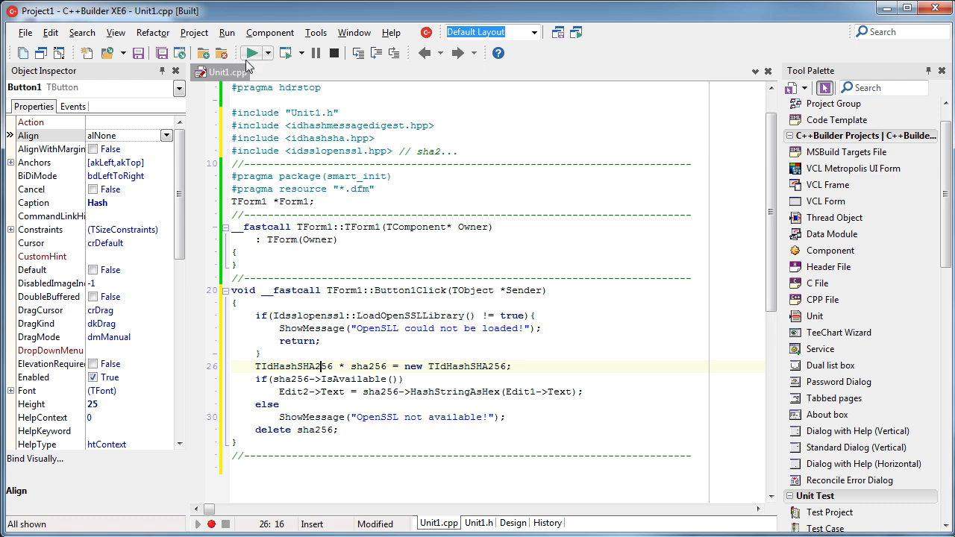
Run the app, hash "Edit1" into the second field (72E0D74F…) and move the form aside.
{"action": "left_click", "coordinate": [252, 53]}
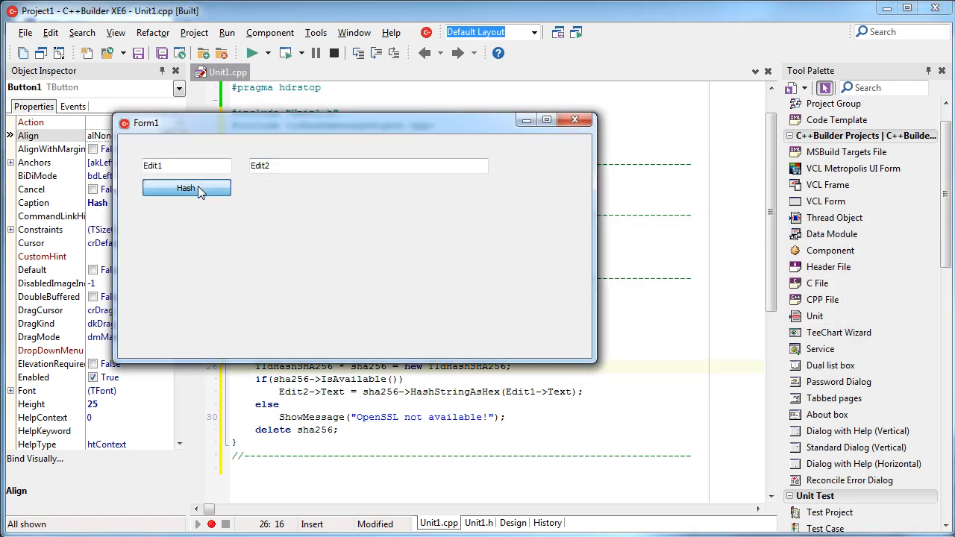
{"action": "mouse_move", "coordinate": [316, 182]}
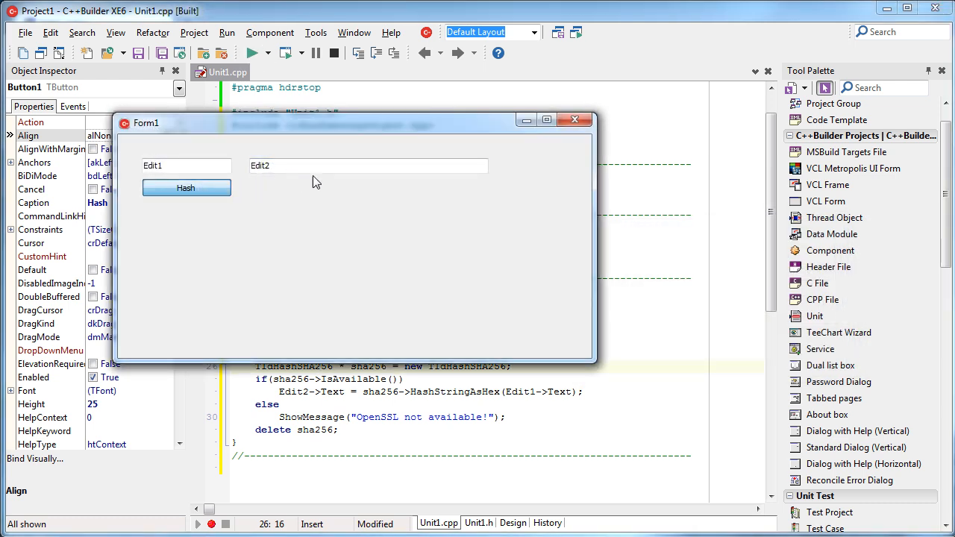
{"action": "left_click", "coordinate": [185, 188]}
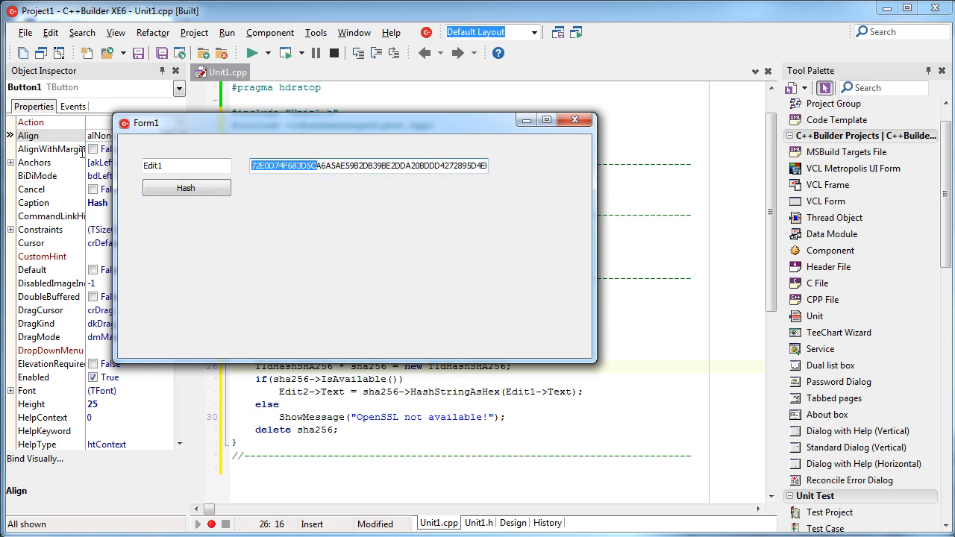
{"action": "left_click_drag", "start_coordinate": [356, 122], "coordinate": [365, 119]}
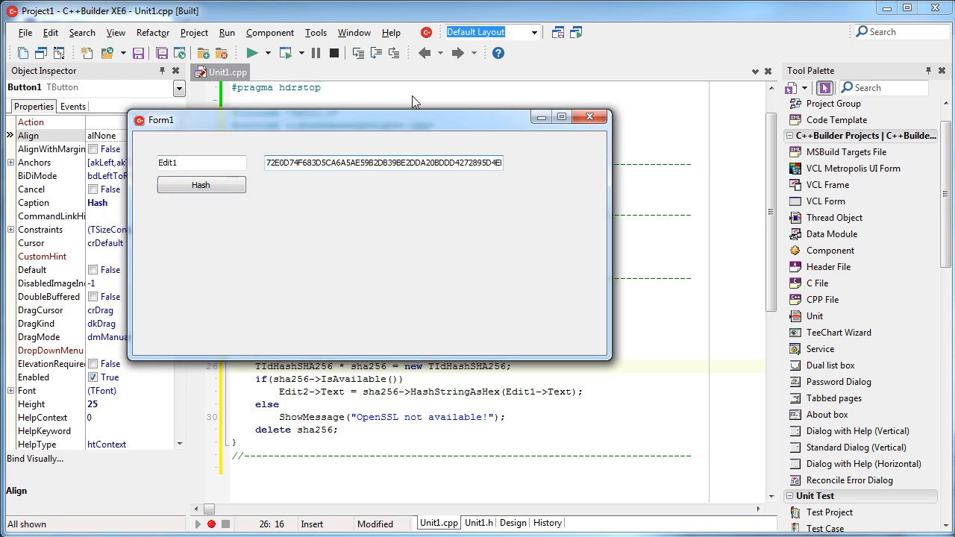
{"action": "left_click_drag", "start_coordinate": [381, 120], "coordinate": [440, 78]}
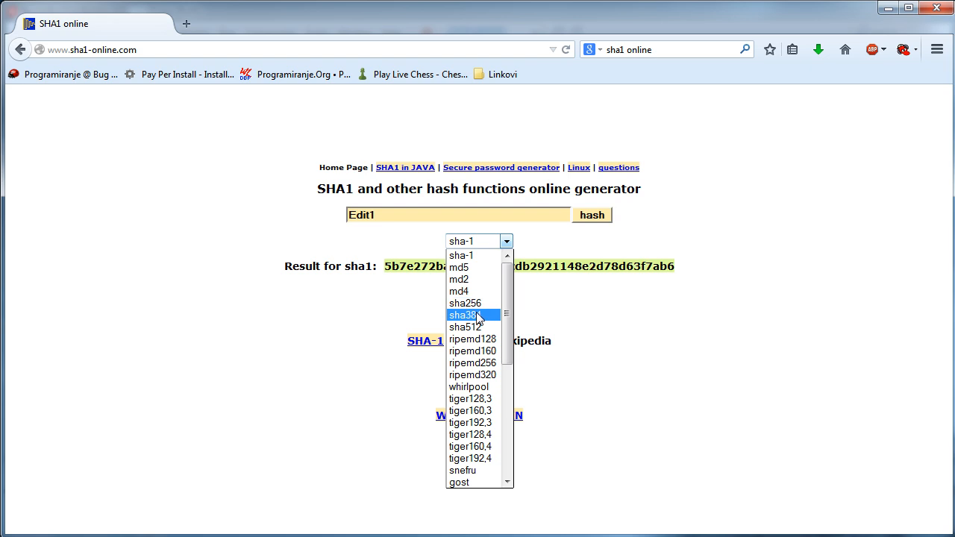
Generate the sha256 of Edit1 on sha1-online.com and place the app window beneath it to compare.
{"action": "left_click", "coordinate": [465, 303]}
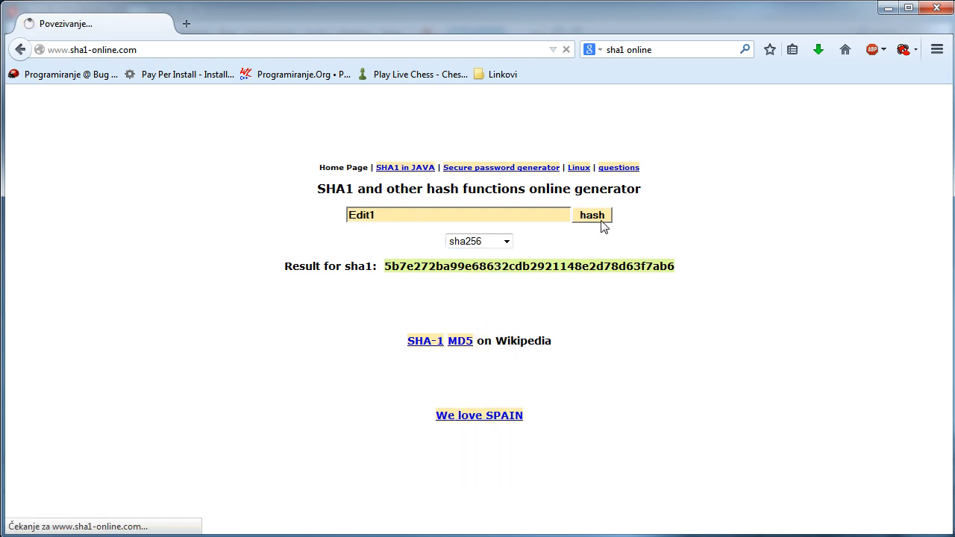
{"action": "left_click", "coordinate": [591, 215]}
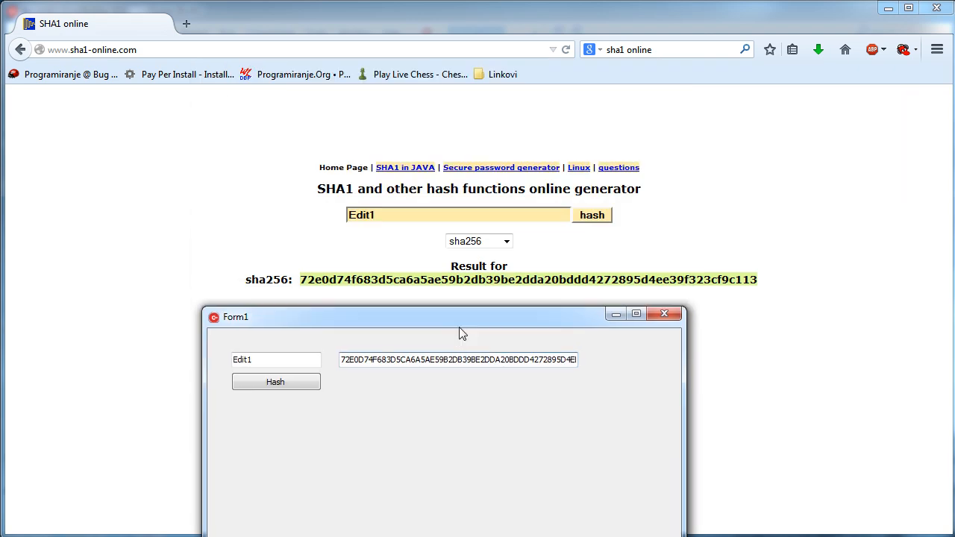
{"action": "left_click_drag", "start_coordinate": [463, 316], "coordinate": [459, 305]}
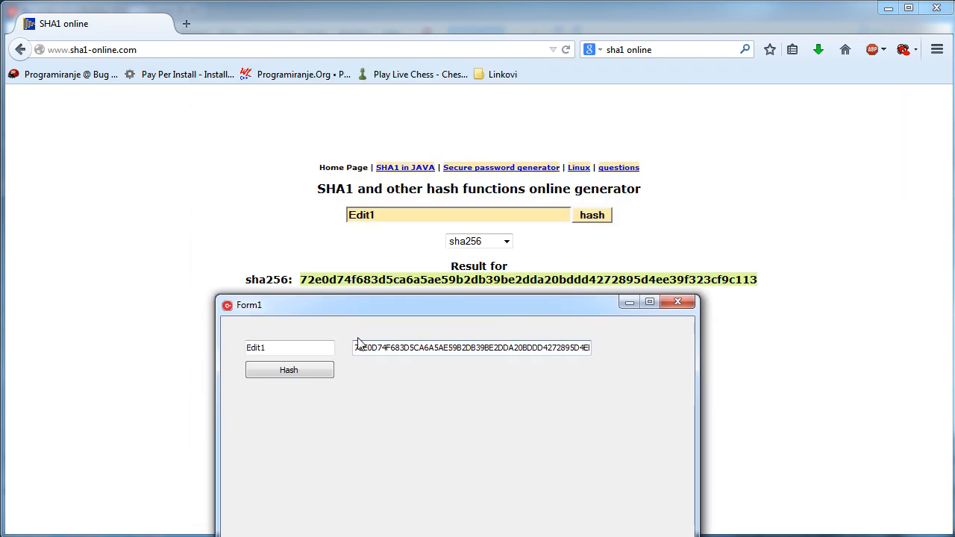
{"action": "mouse_move", "coordinate": [481, 334]}
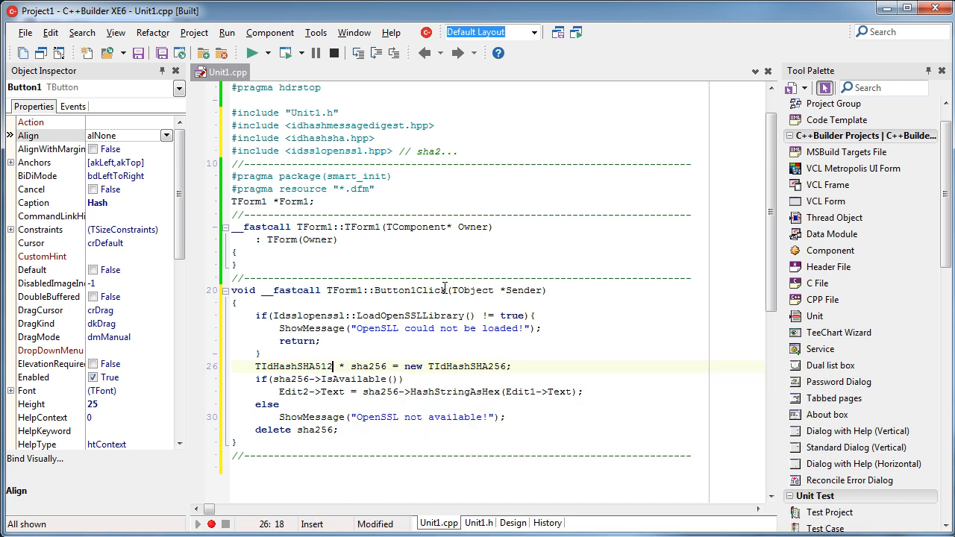
Change the created hash class from TIdHashSHA256 to TIdHashSHA512 in the handler.
{"action": "double_click", "coordinate": [495, 365]}
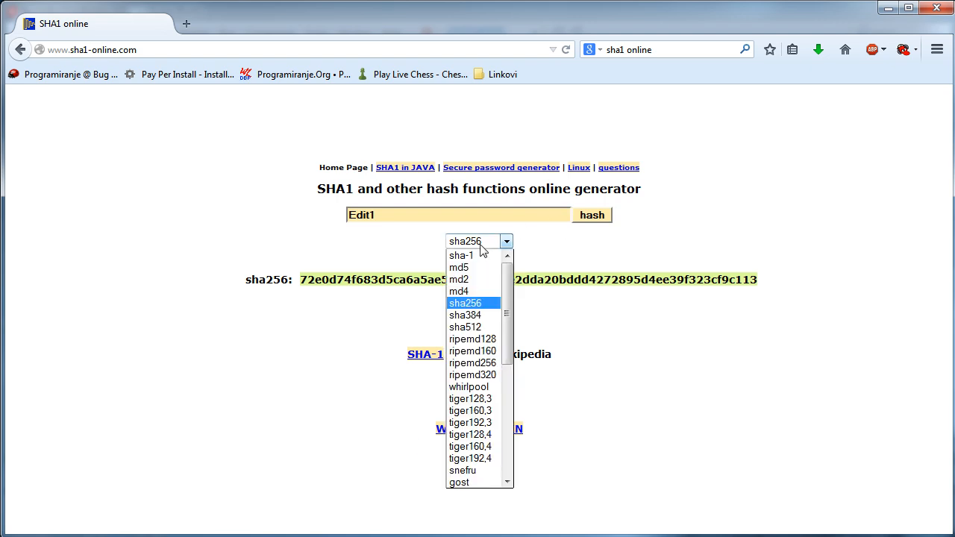
Compare sha1-online.com's sha512 of Edit1 with the app's output, then close Form1.
{"action": "left_click", "coordinate": [465, 327]}
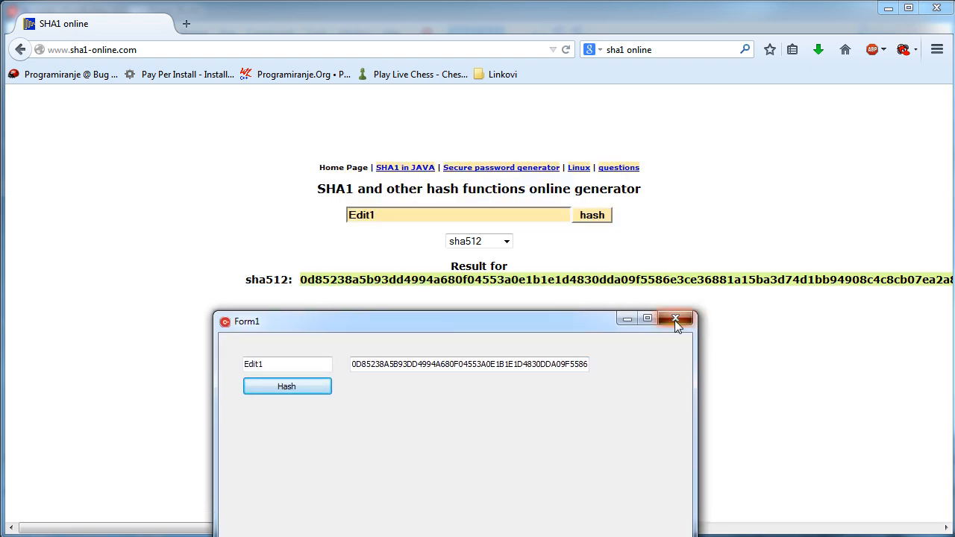
{"action": "left_click", "coordinate": [676, 320]}
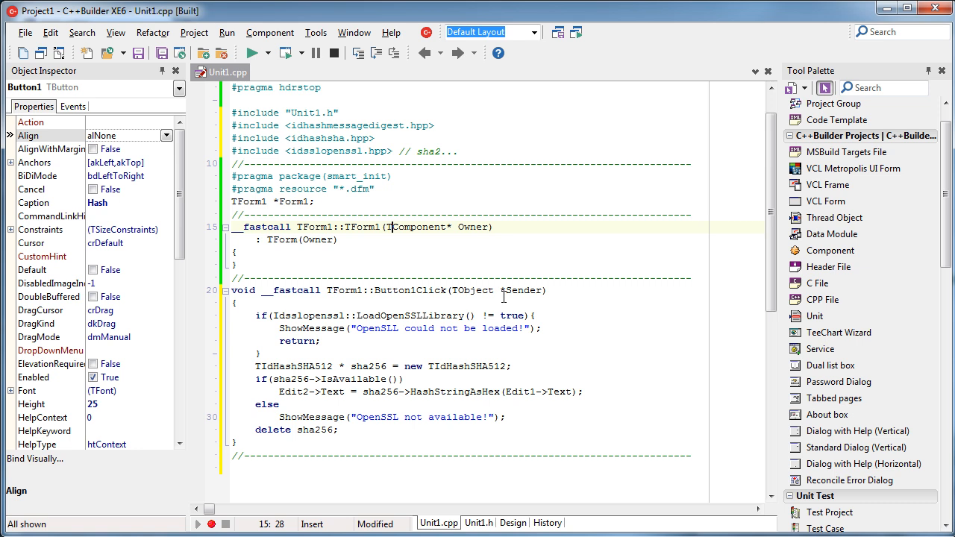
Highlight the idsslopenssl.hpp include and TIdHashSHA512 declaration, then show Form1's design view.
{"action": "left_click", "coordinate": [391, 227]}
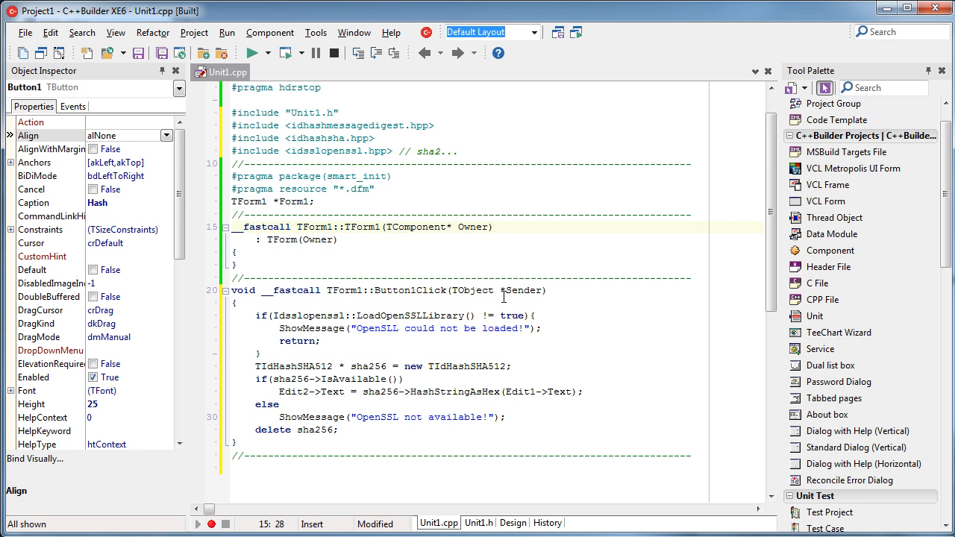
{"action": "left_click", "coordinate": [436, 151]}
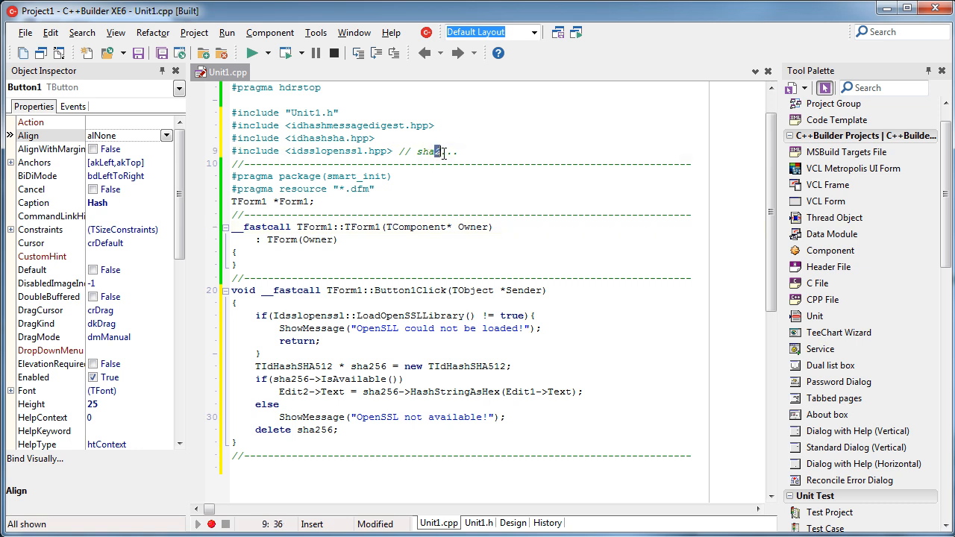
{"action": "left_click", "coordinate": [439, 137]}
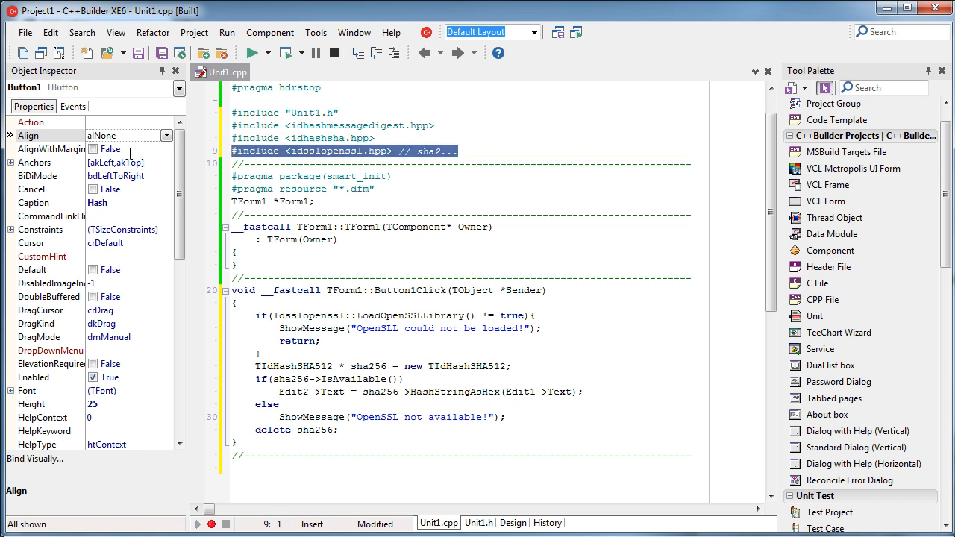
{"action": "mouse_move", "coordinate": [321, 152]}
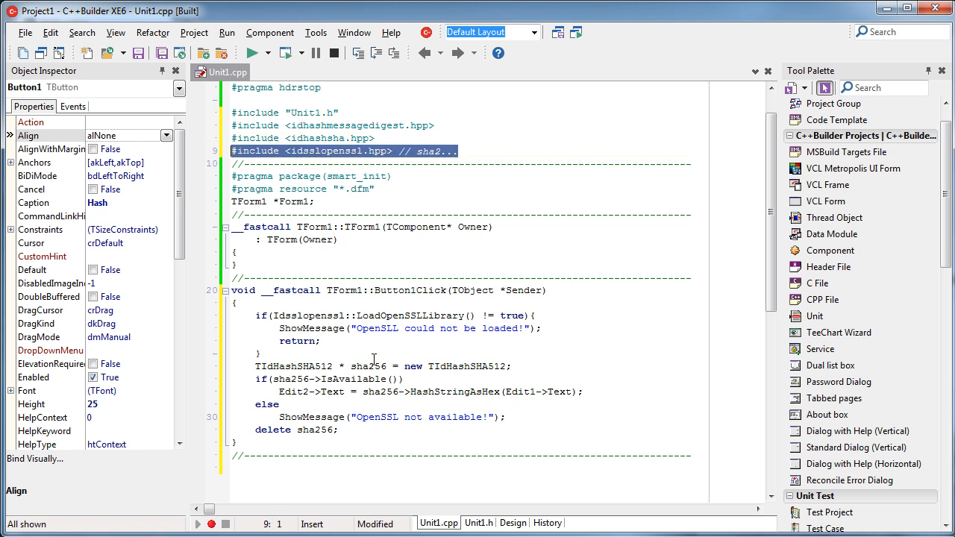
{"action": "mouse_move", "coordinate": [510, 348]}
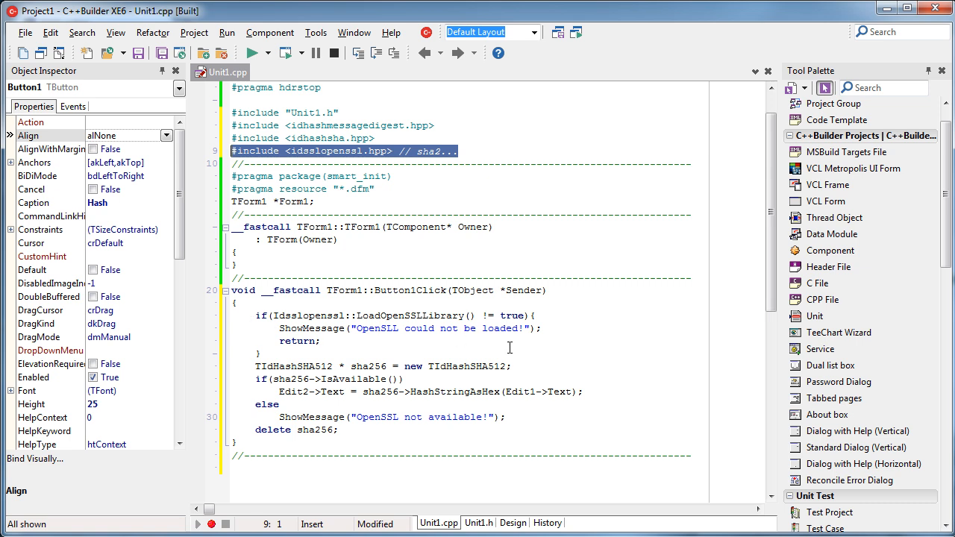
{"action": "mouse_move", "coordinate": [386, 94]}
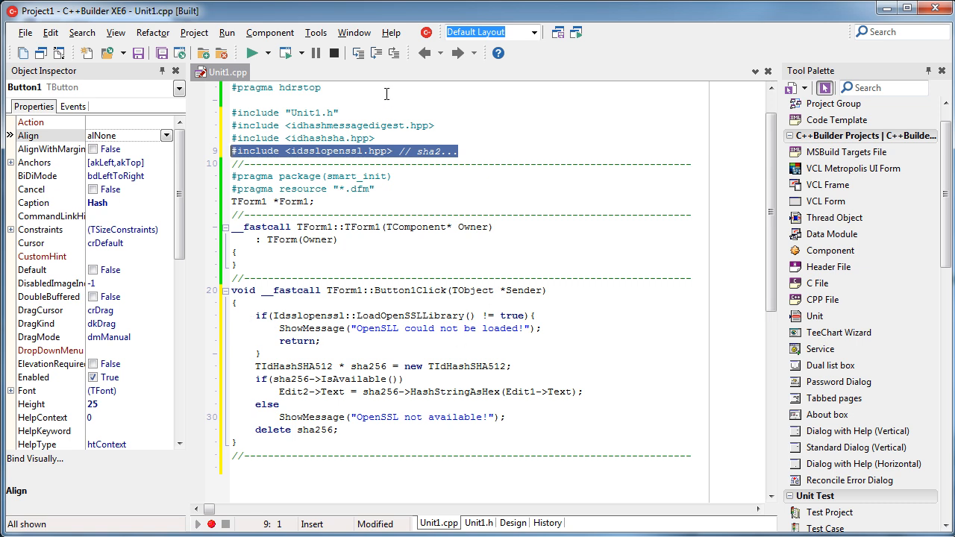
{"action": "mouse_move", "coordinate": [442, 157]}
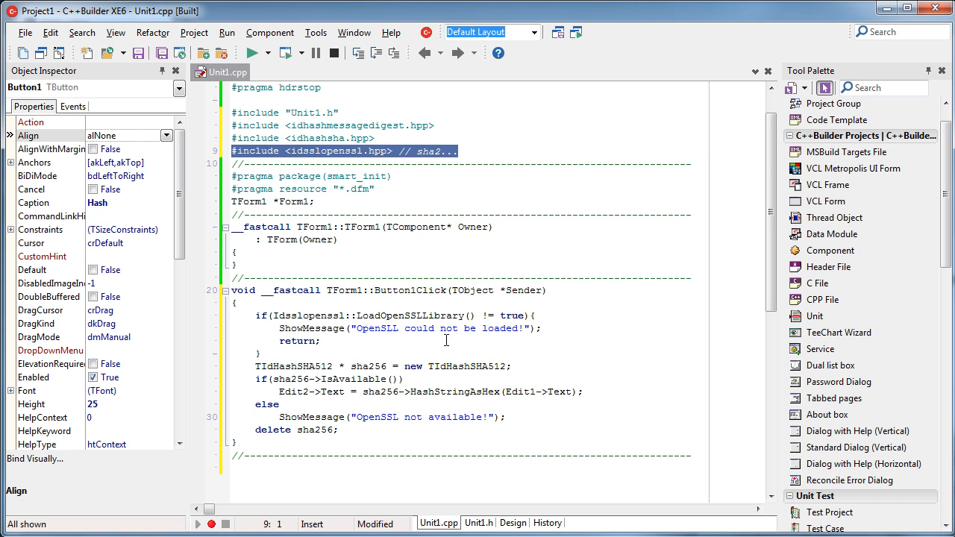
{"action": "left_click", "coordinate": [369, 366]}
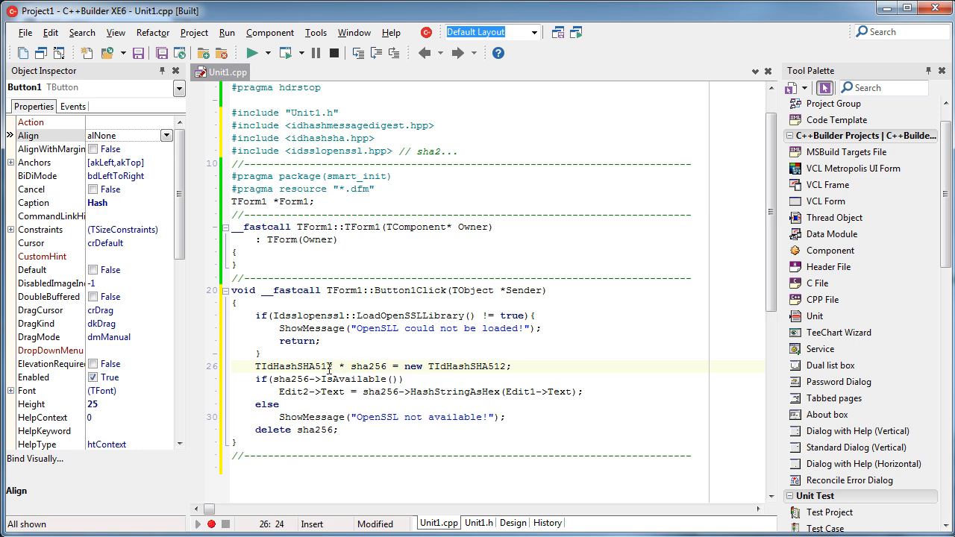
{"action": "double_click", "coordinate": [292, 367]}
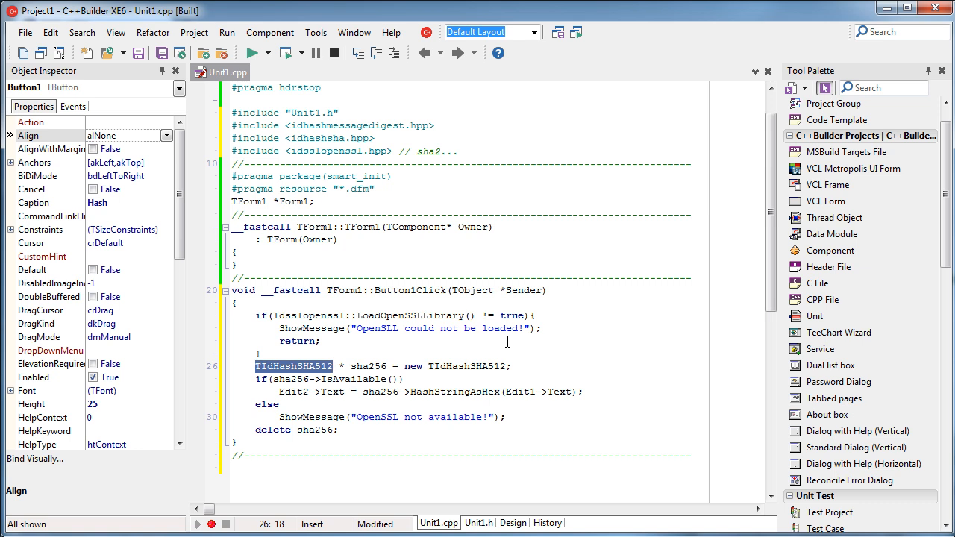
{"action": "left_click", "coordinate": [513, 522]}
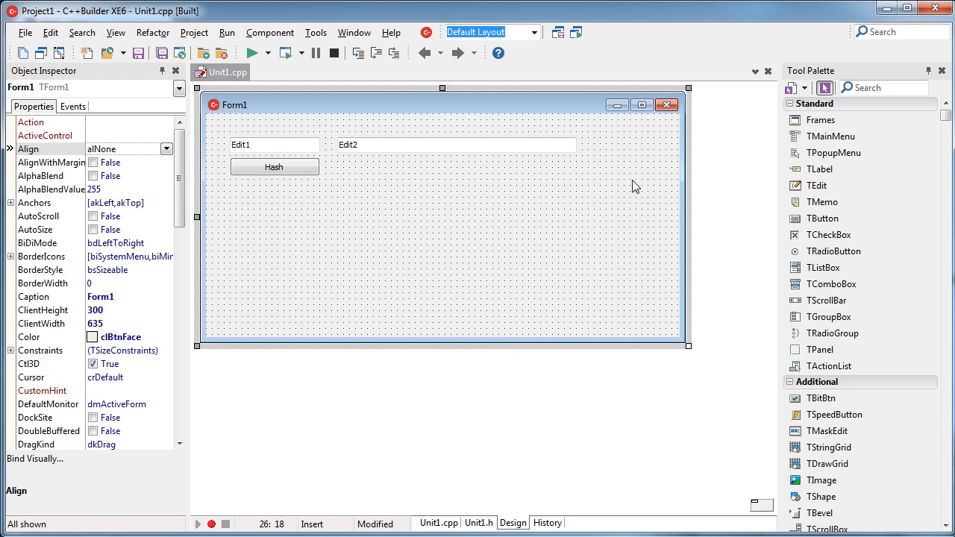
Drop a TDCP_sha256 component from the DCPhashes palette onto Form1 and return to Unit1.cpp's code.
{"action": "scroll", "scroll_direction": "down", "scroll_amount": 3}
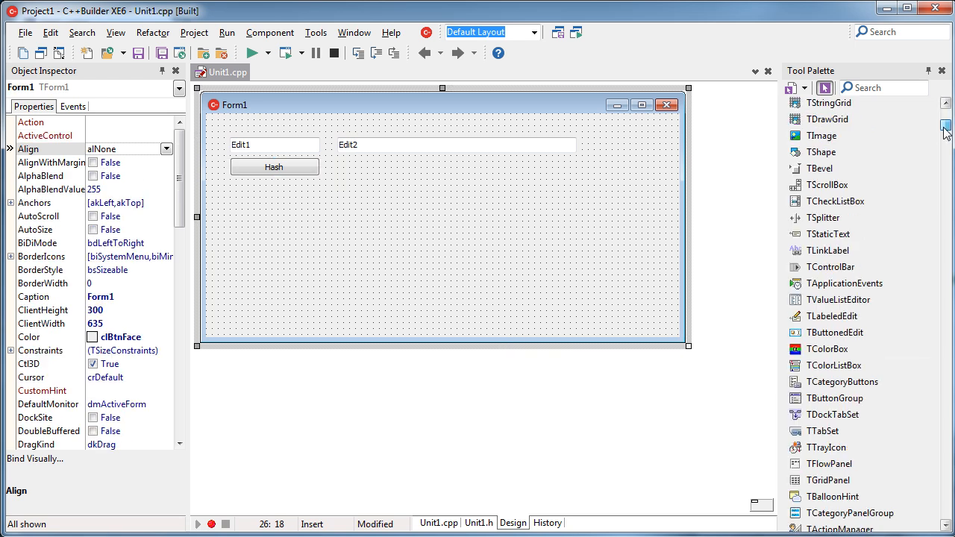
{"action": "scroll", "scroll_direction": "down", "scroll_amount": 3}
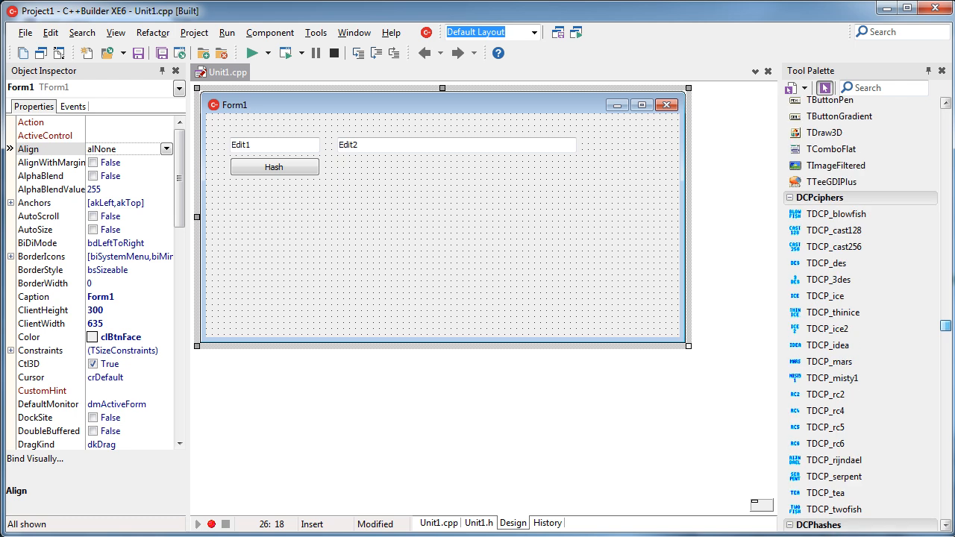
{"action": "left_click", "coordinate": [828, 363]}
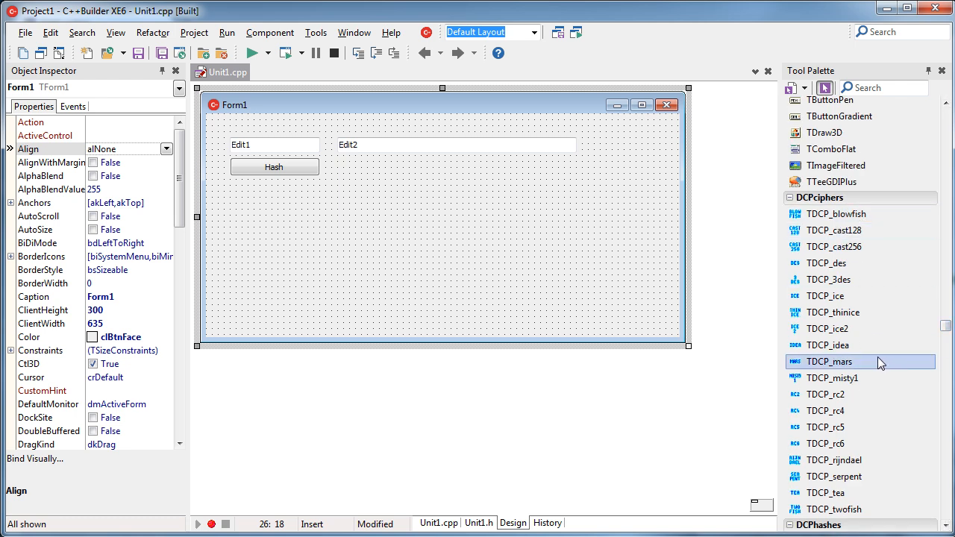
{"action": "scroll", "scroll_direction": "down", "scroll_amount": 3}
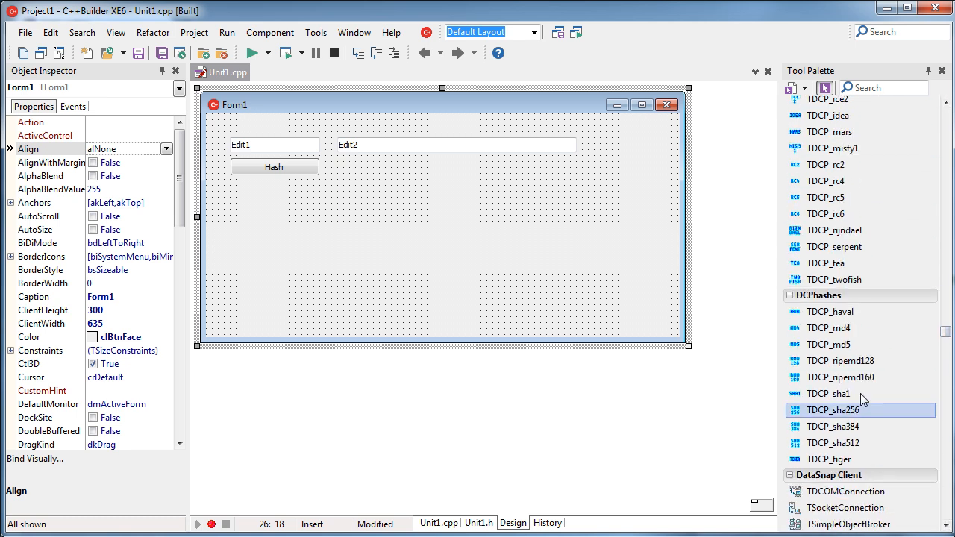
{"action": "scroll", "scroll_direction": "up", "scroll_amount": 3}
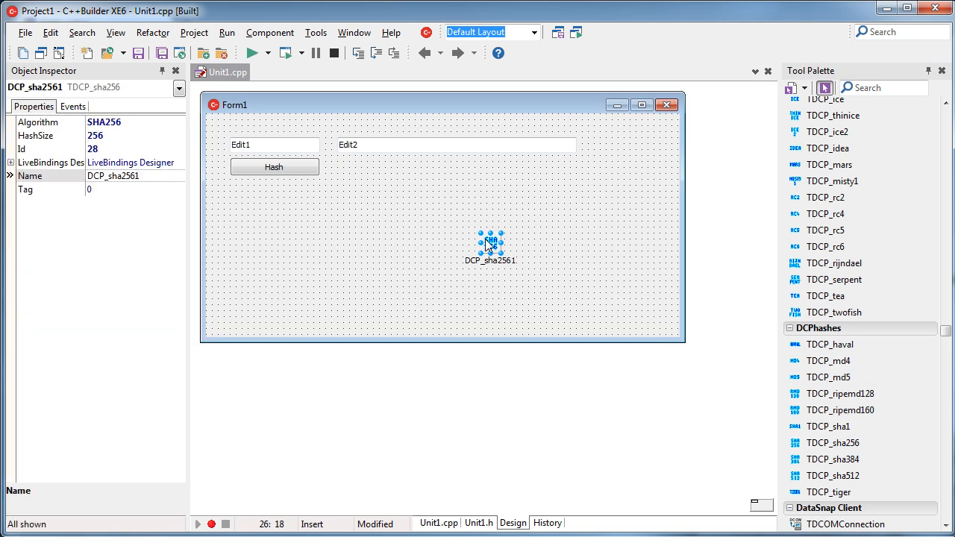
{"action": "mouse_move", "coordinate": [570, 256]}
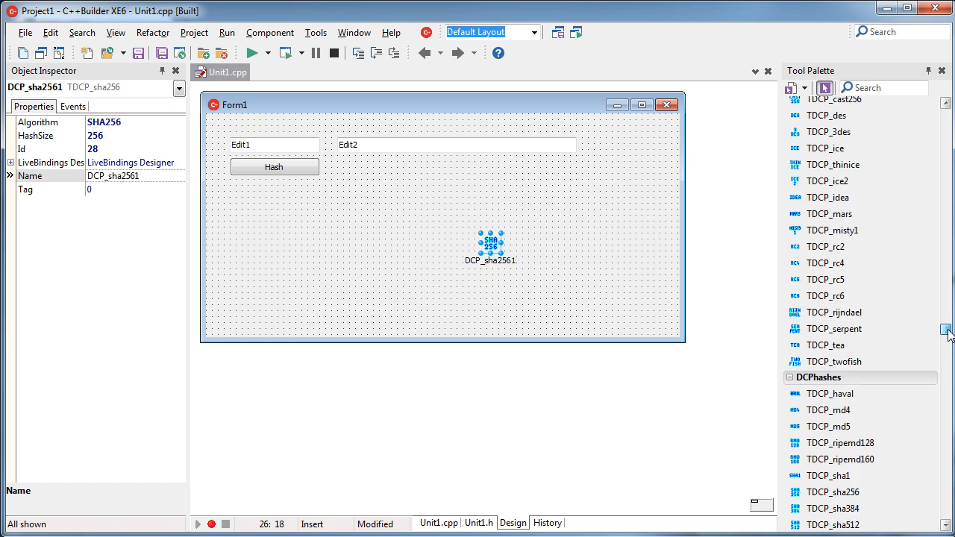
{"action": "scroll", "scroll_direction": "up", "scroll_amount": 3}
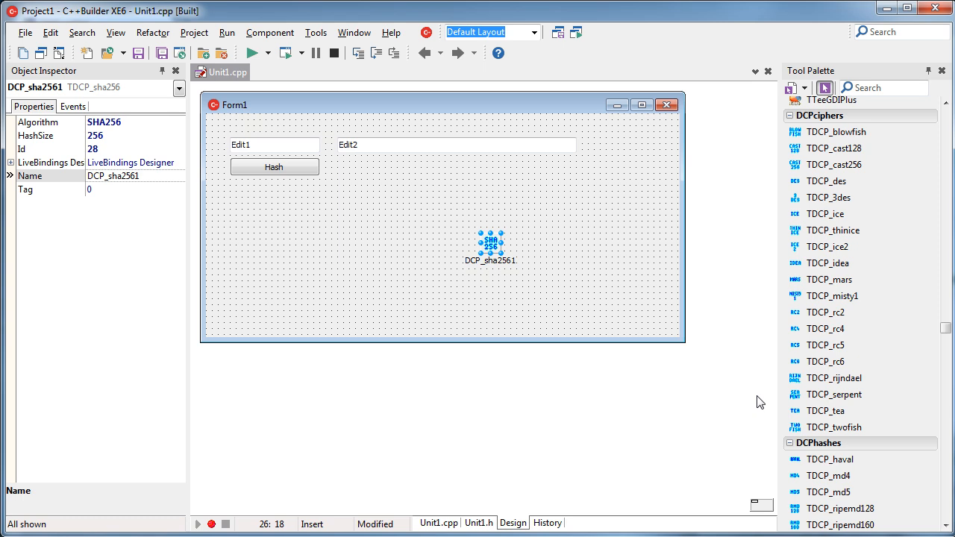
{"action": "left_click", "coordinate": [439, 522]}
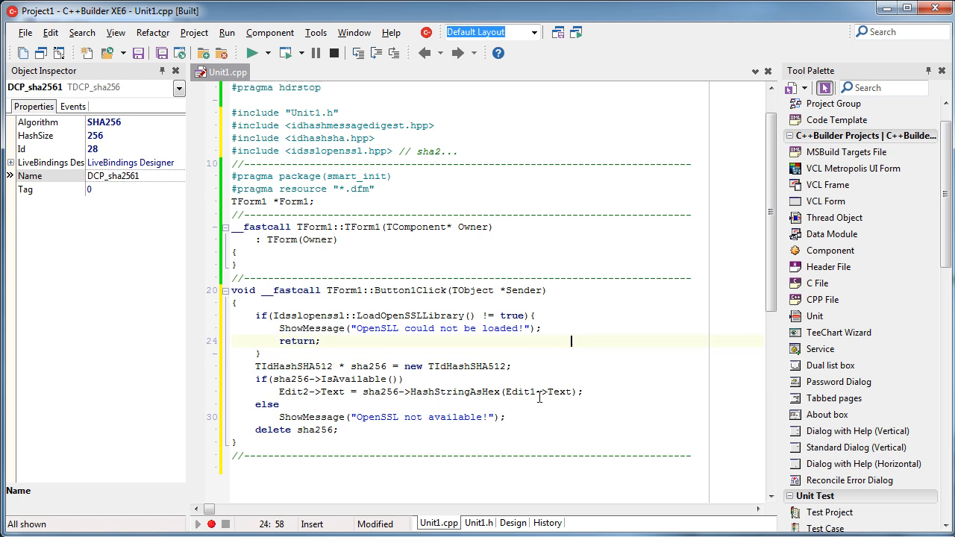